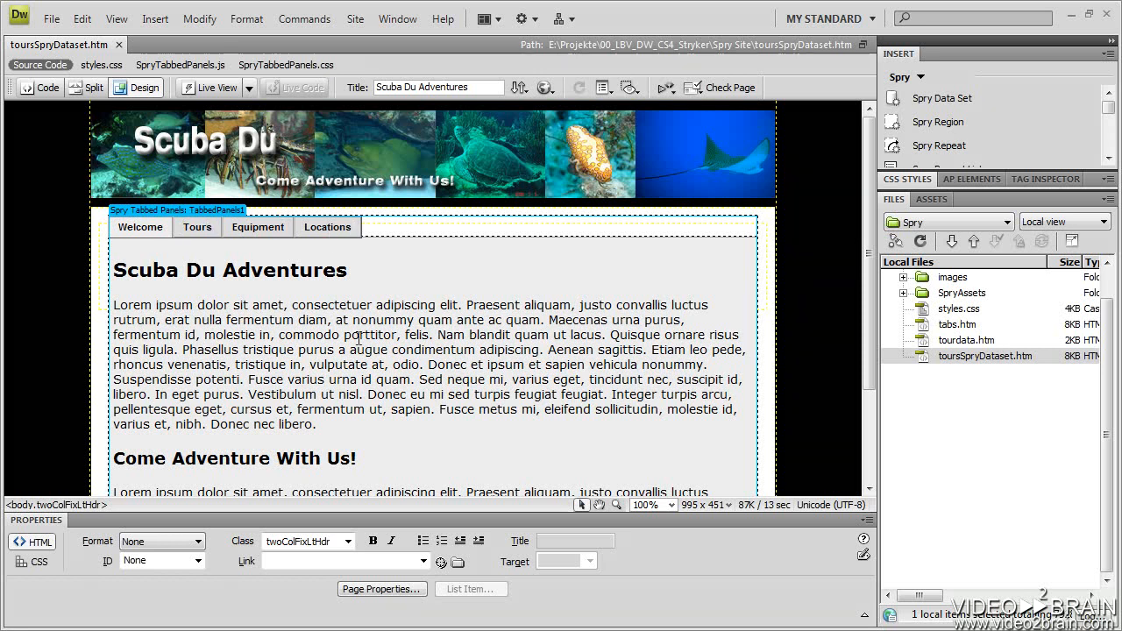
Show the list of browsers available for previewing the Scuba Du tours page.
click(547, 88)
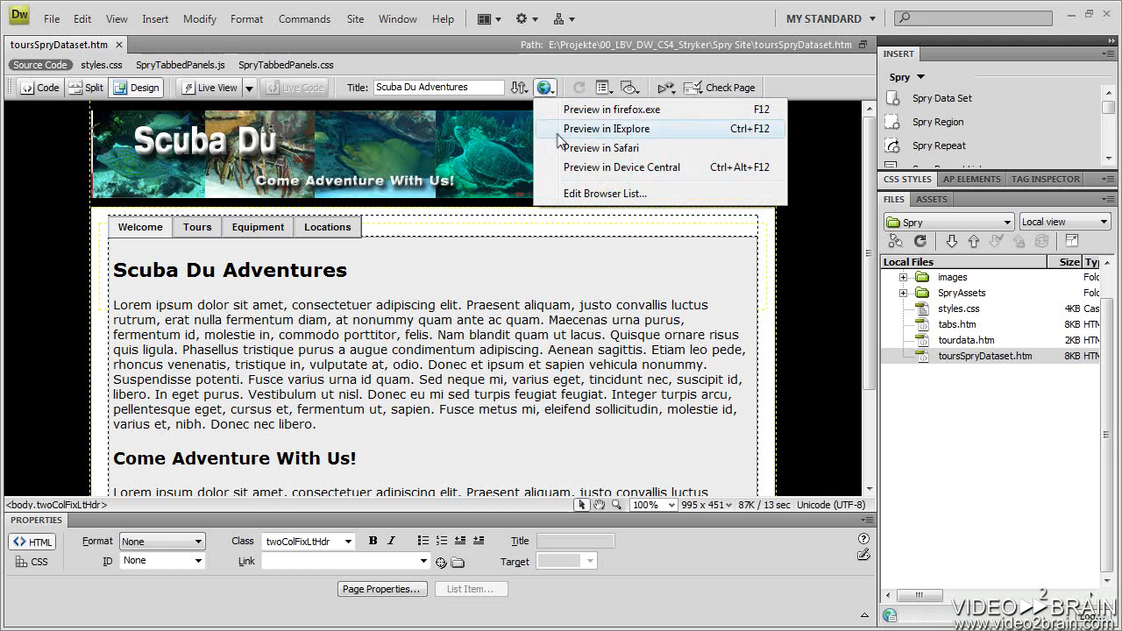
Preview the page in Internet Explorer and show the Scuba Du Tours panel.
click(613, 130)
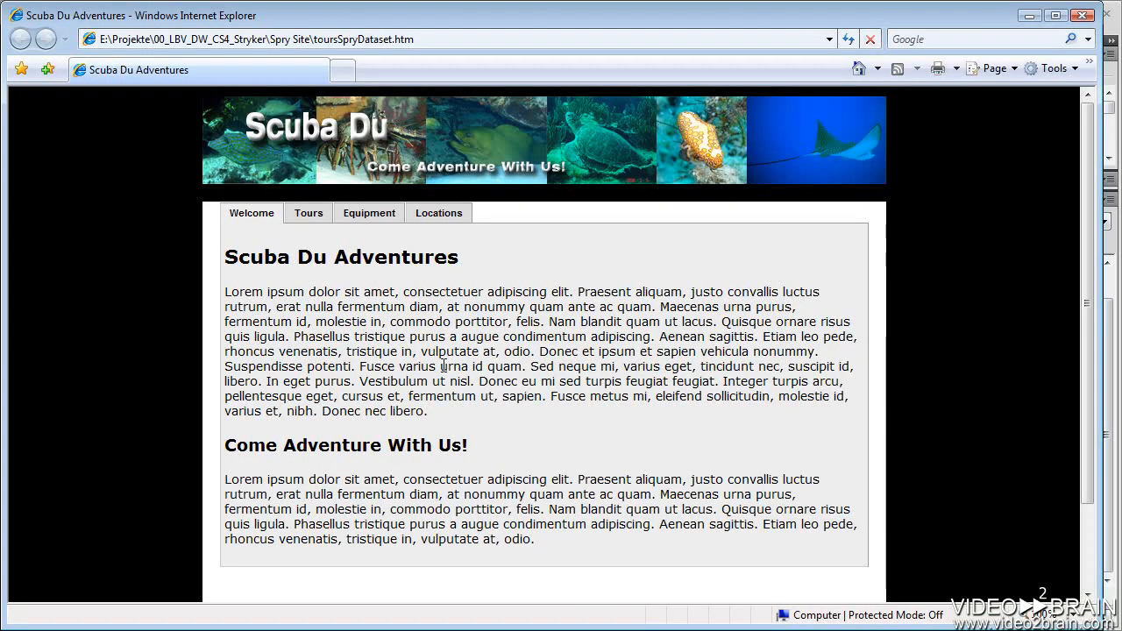
scroll(down, 3)
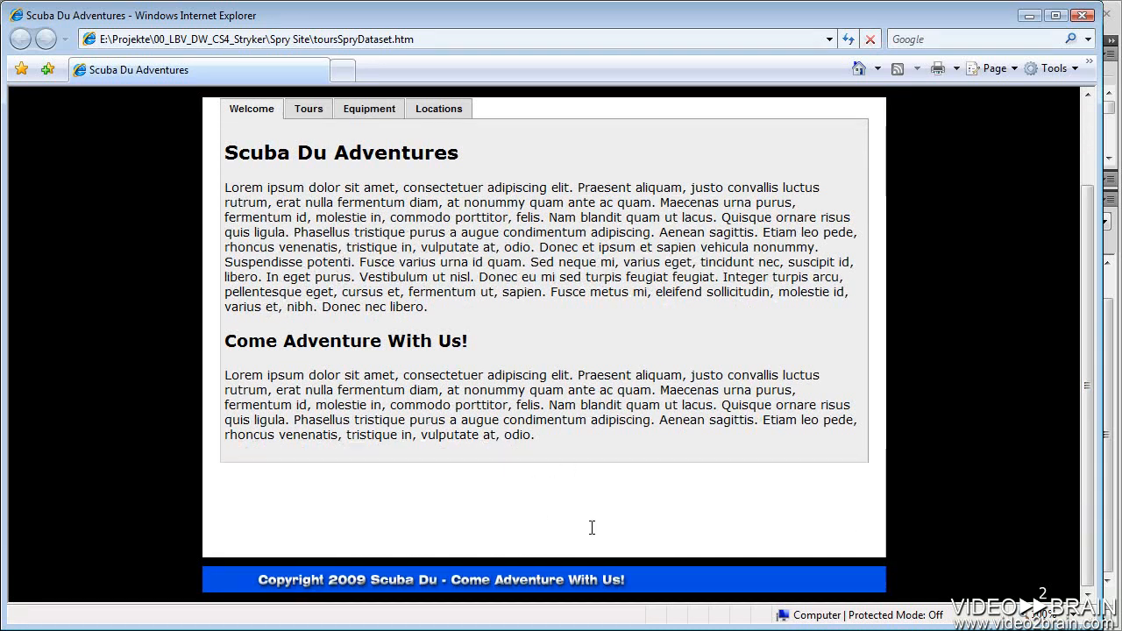
mouse_move(508, 491)
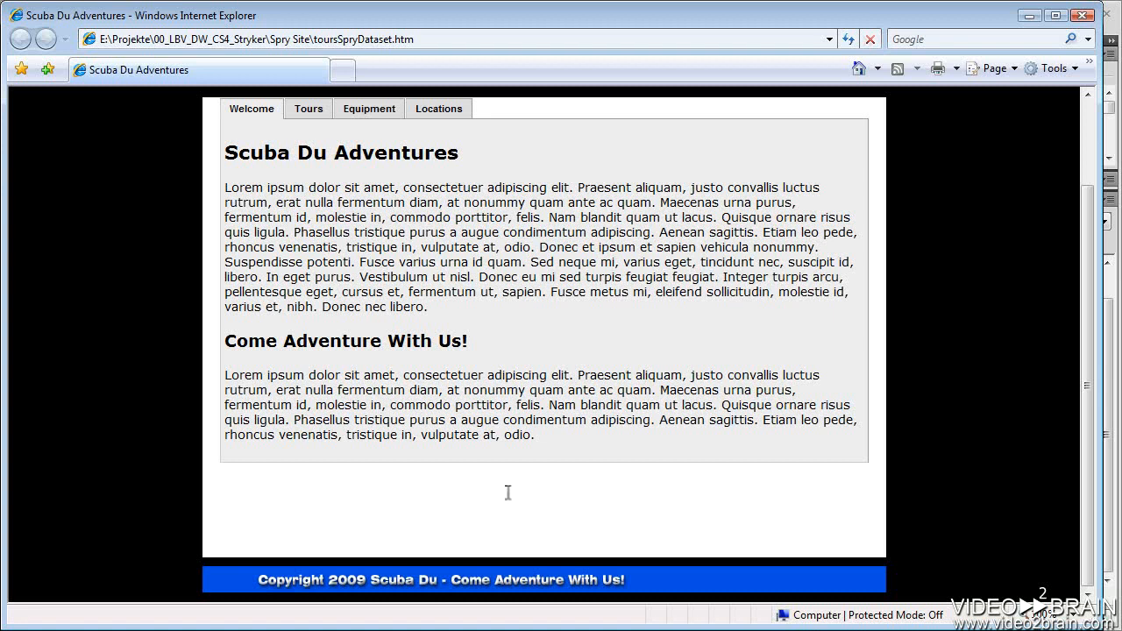
mouse_move(522, 403)
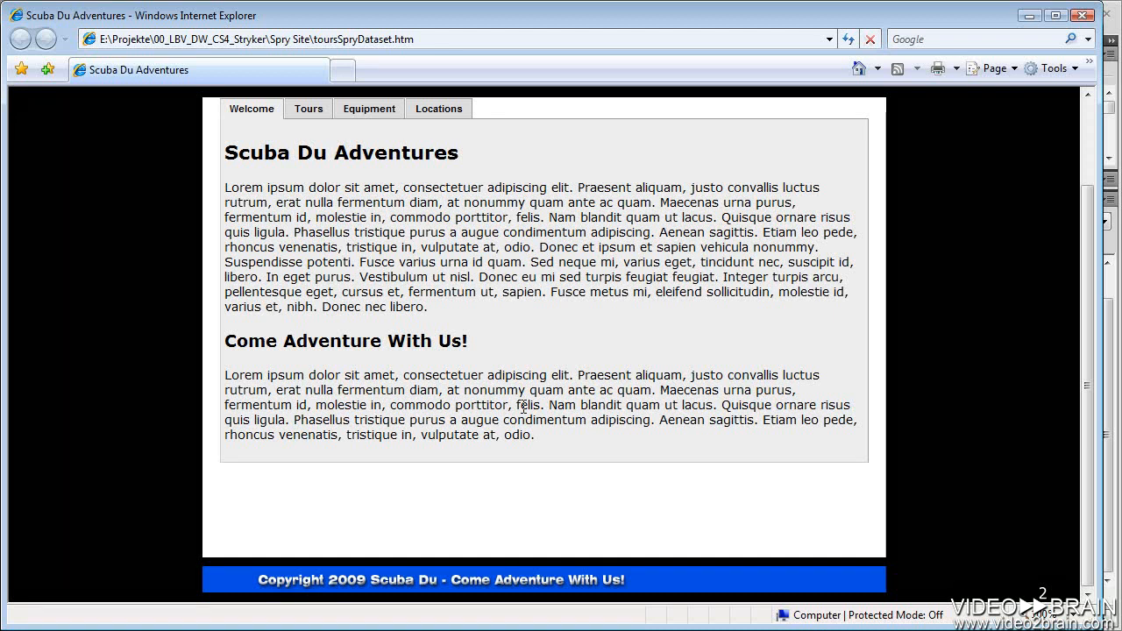
click(309, 109)
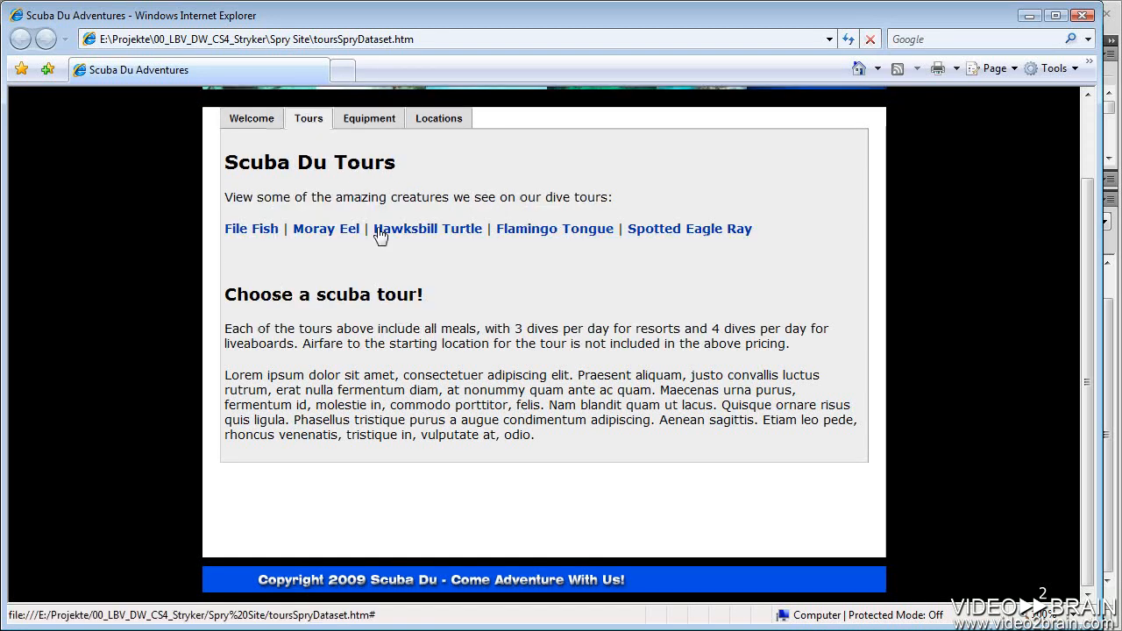
scroll(up, 3)
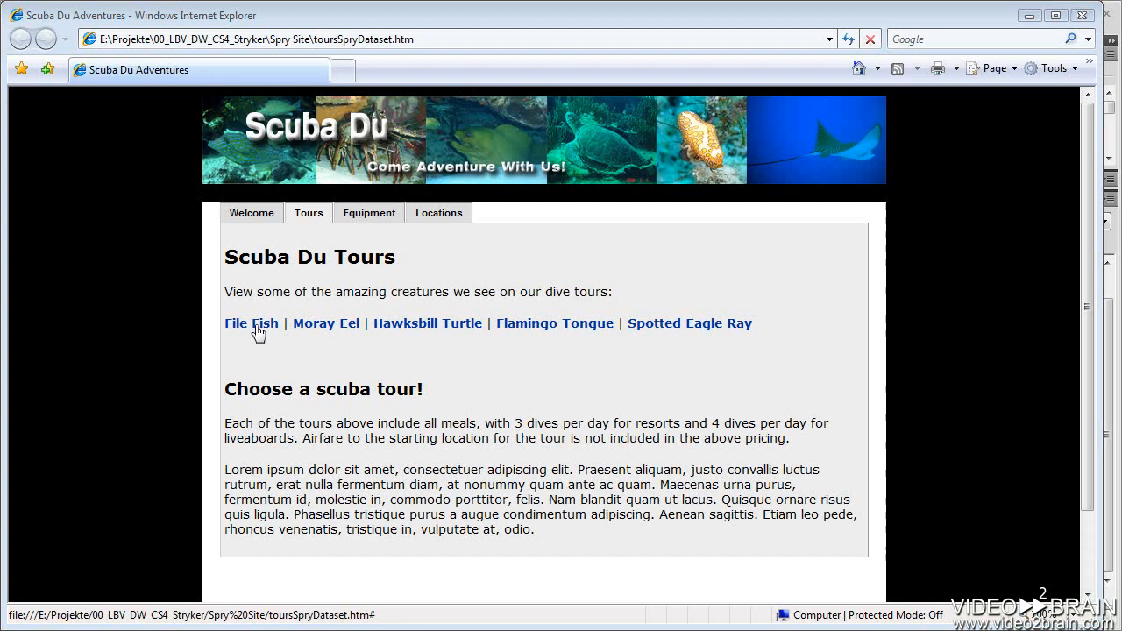
View the File Fish, Moray Eel and Hawksbill Turtle picture windows, then close the turtle one.
click(250, 323)
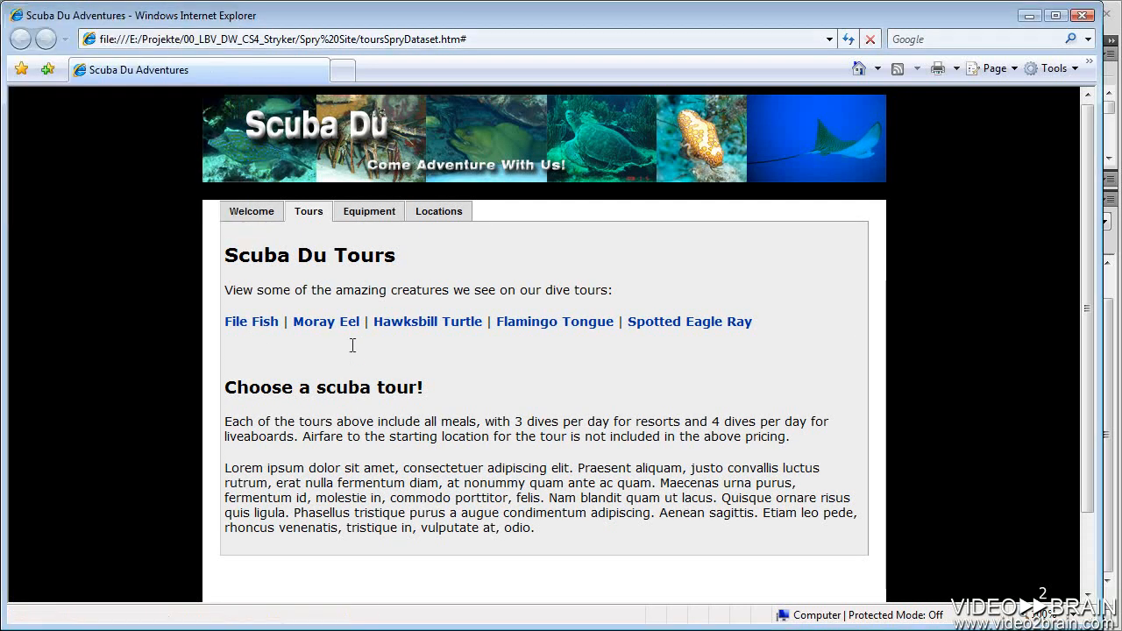
click(326, 322)
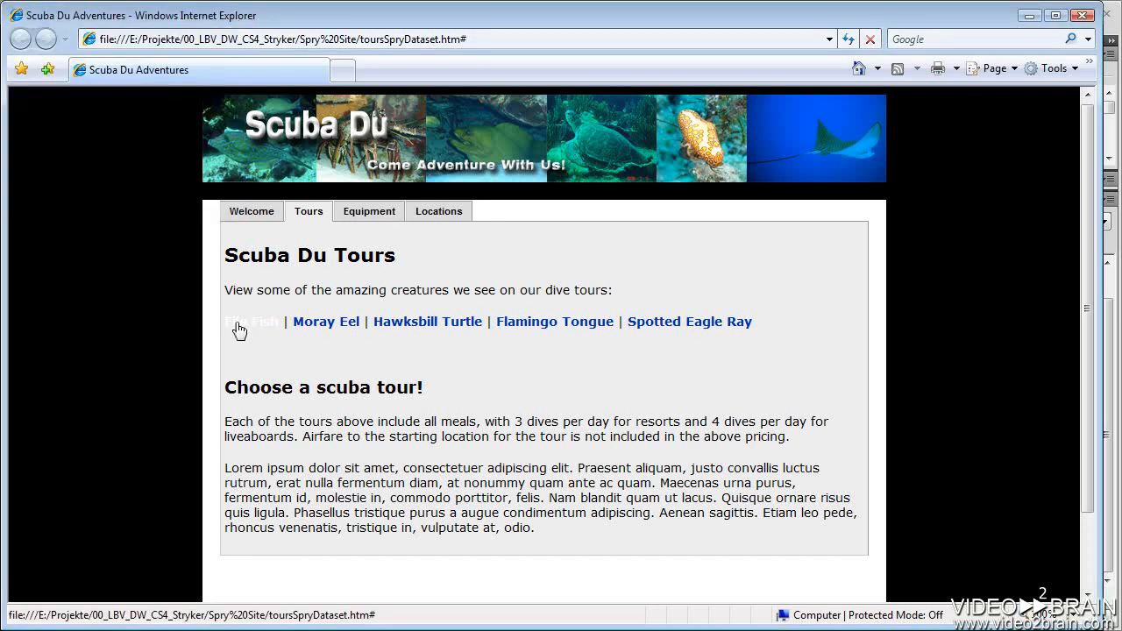
mouse_move(309, 331)
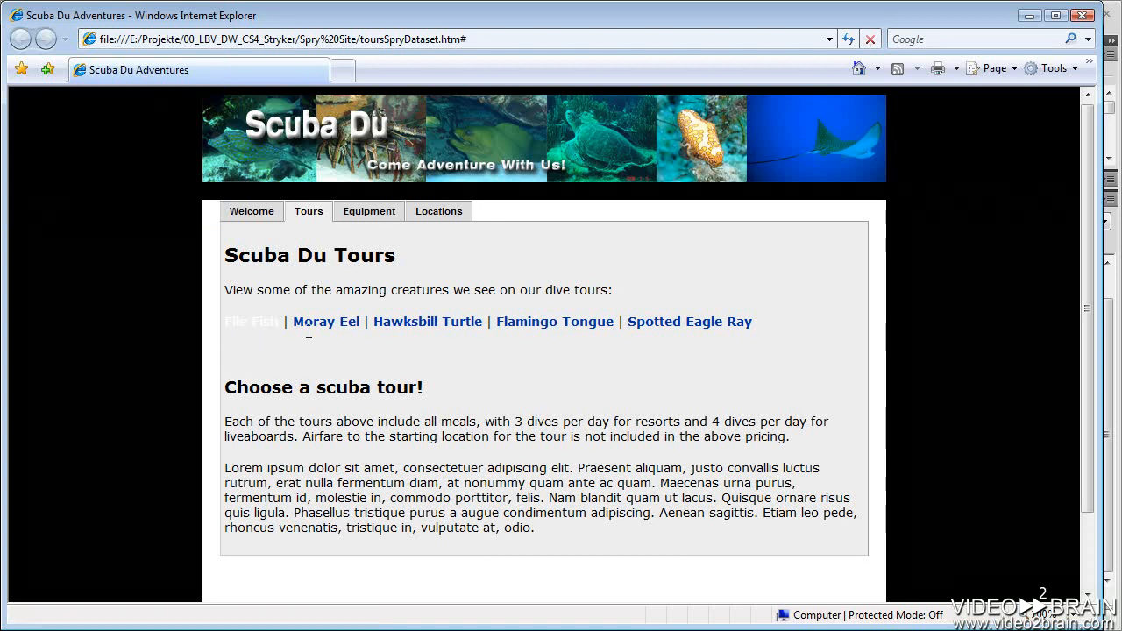
mouse_move(443, 328)
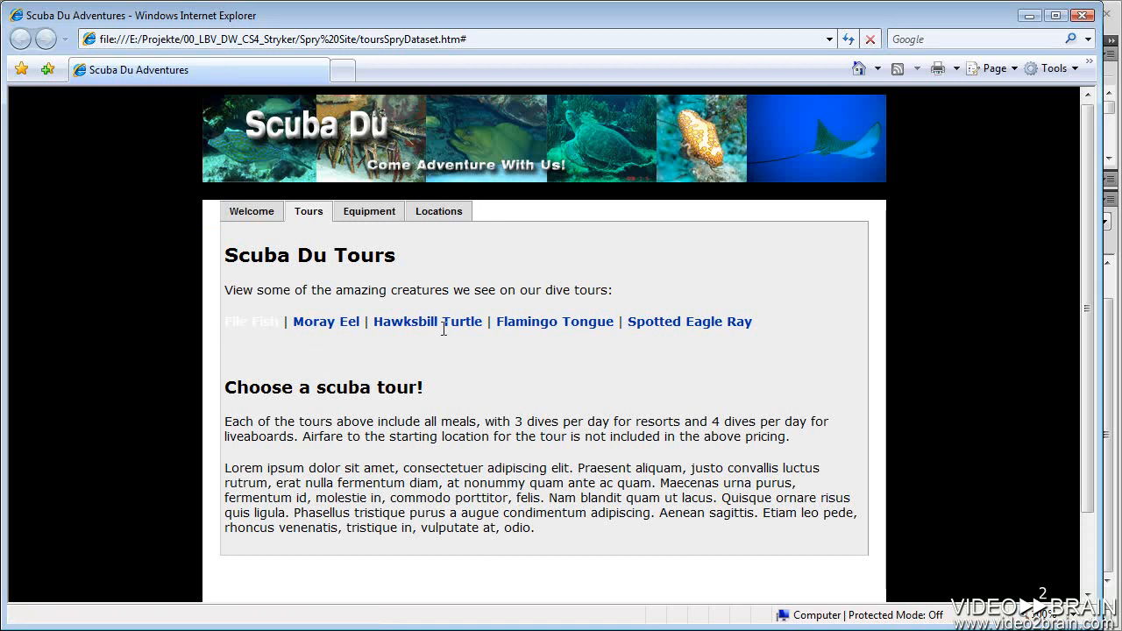
click(428, 322)
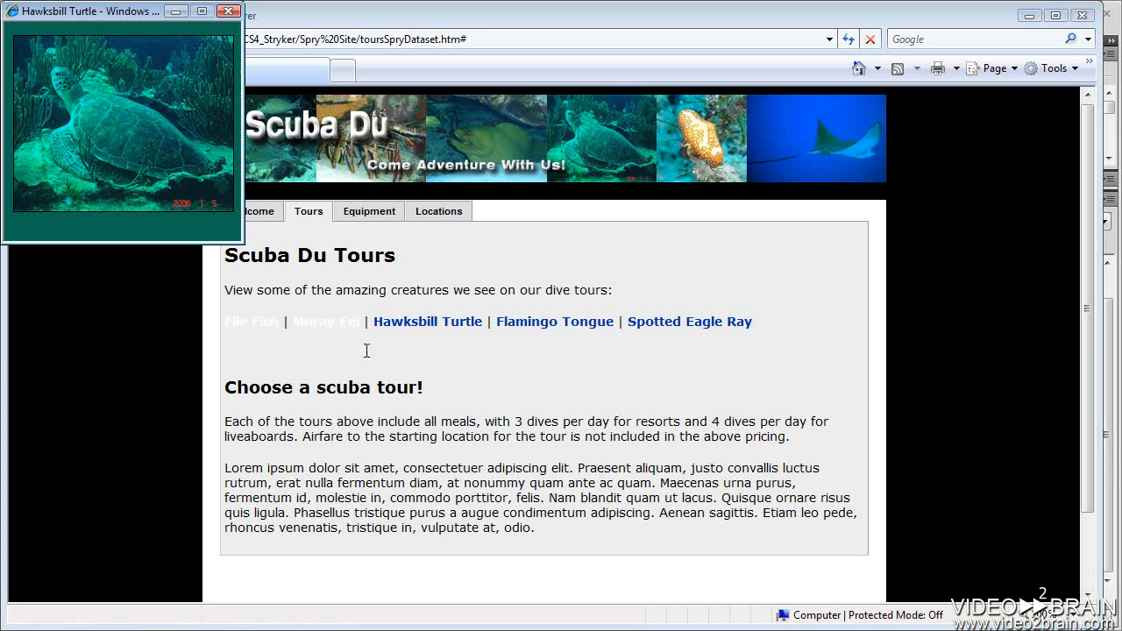
mouse_move(359, 366)
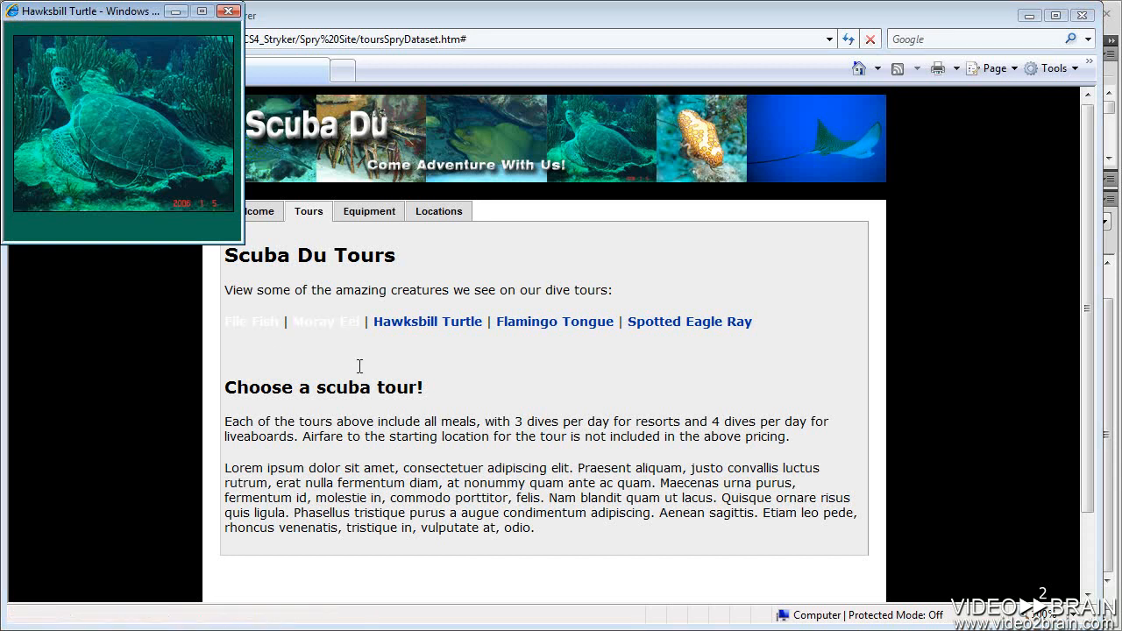
mouse_move(371, 379)
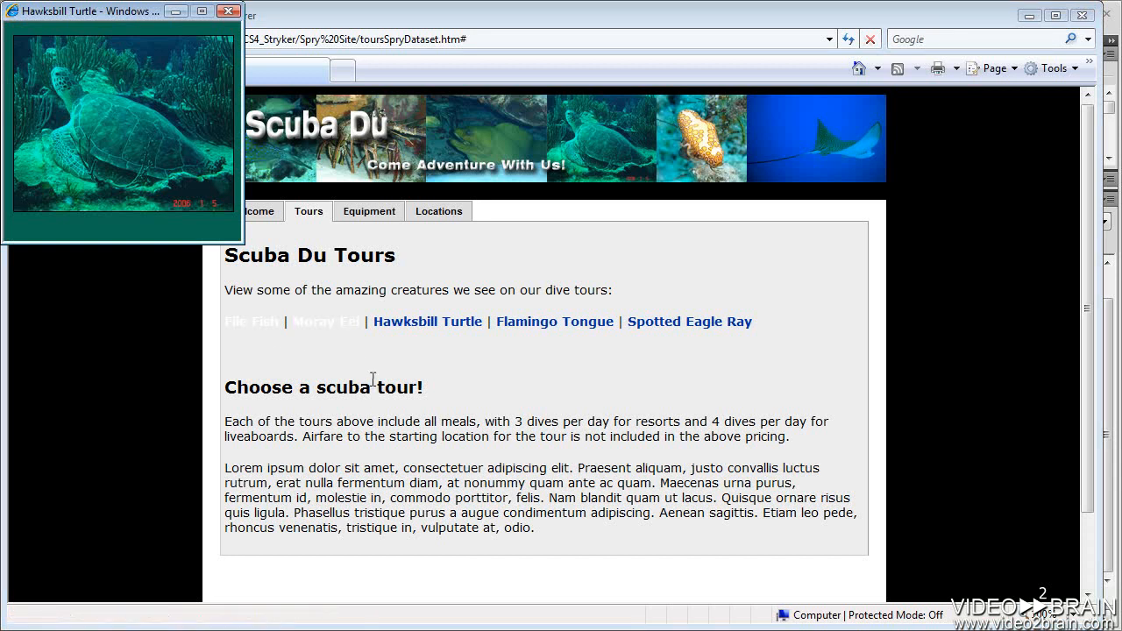
click(228, 11)
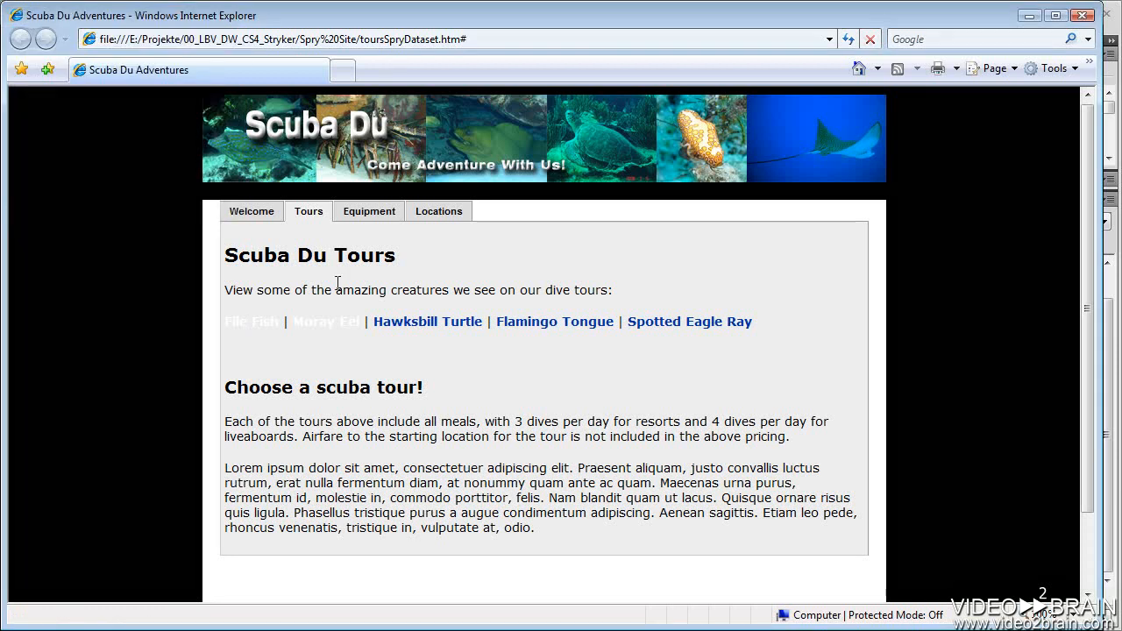
mouse_move(274, 347)
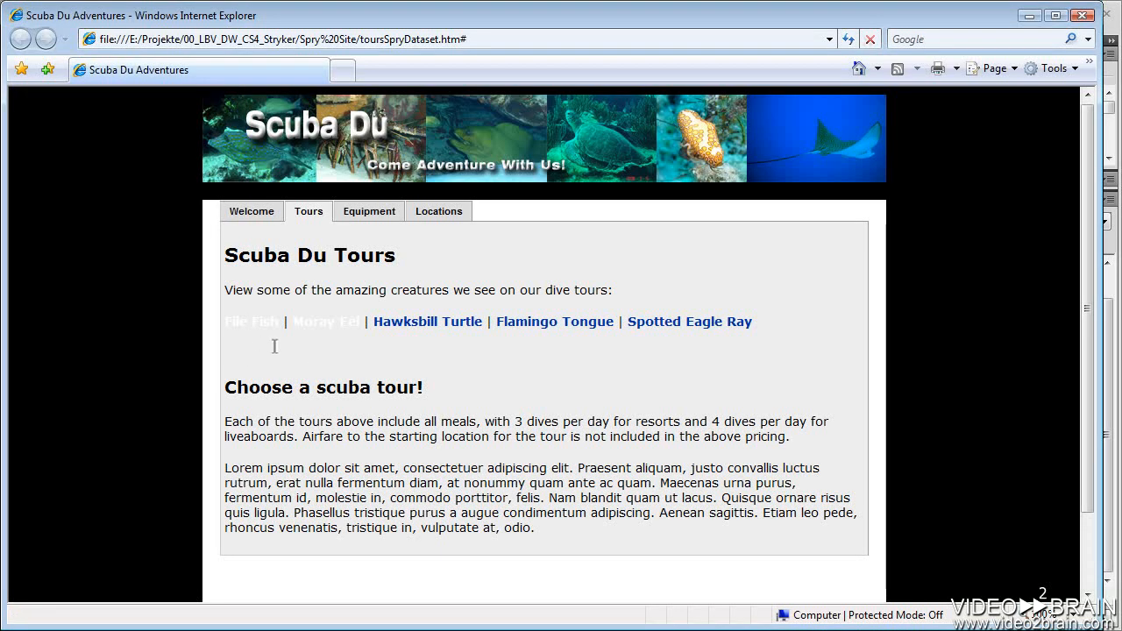
mouse_move(286, 360)
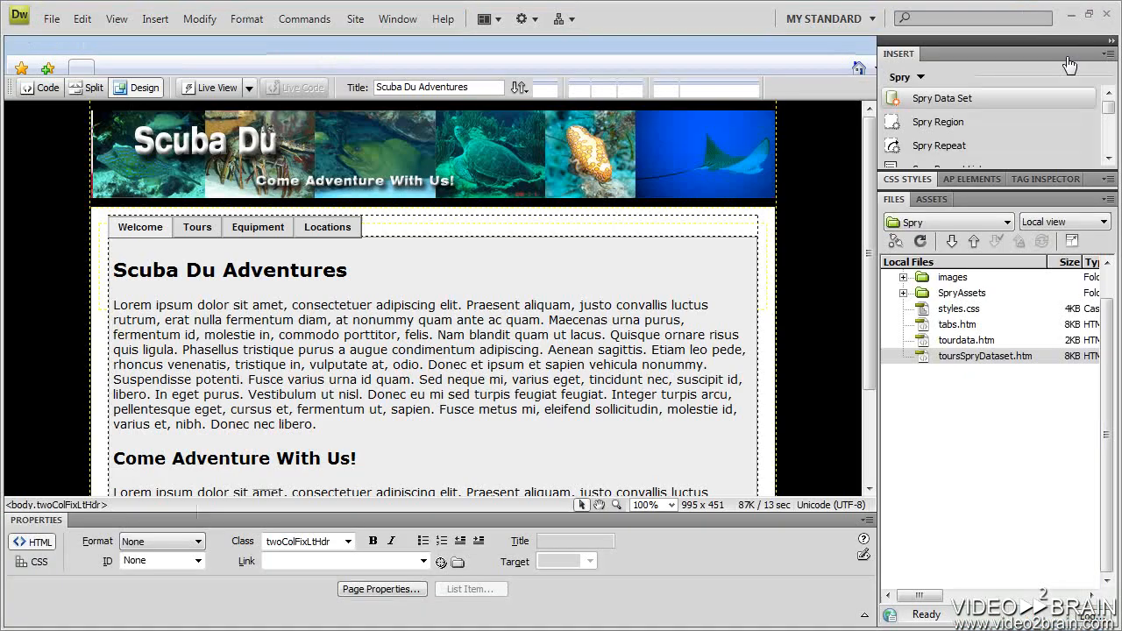
Inspect the a:link and a:visited rules and set the a:visited colour to #000.
double_click(987, 354)
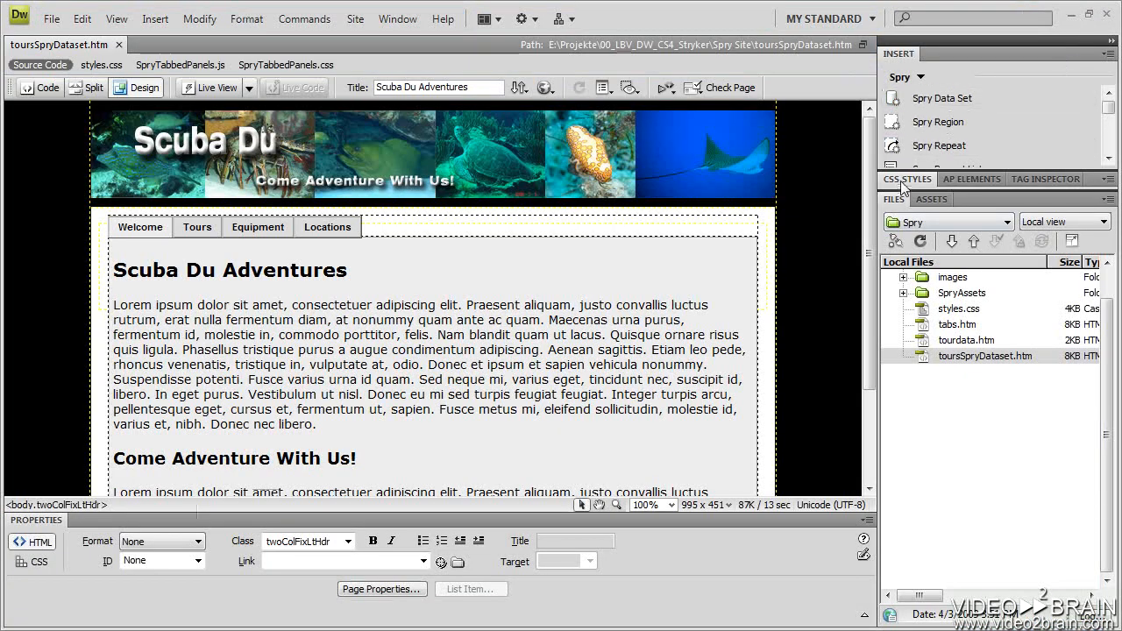
click(912, 179)
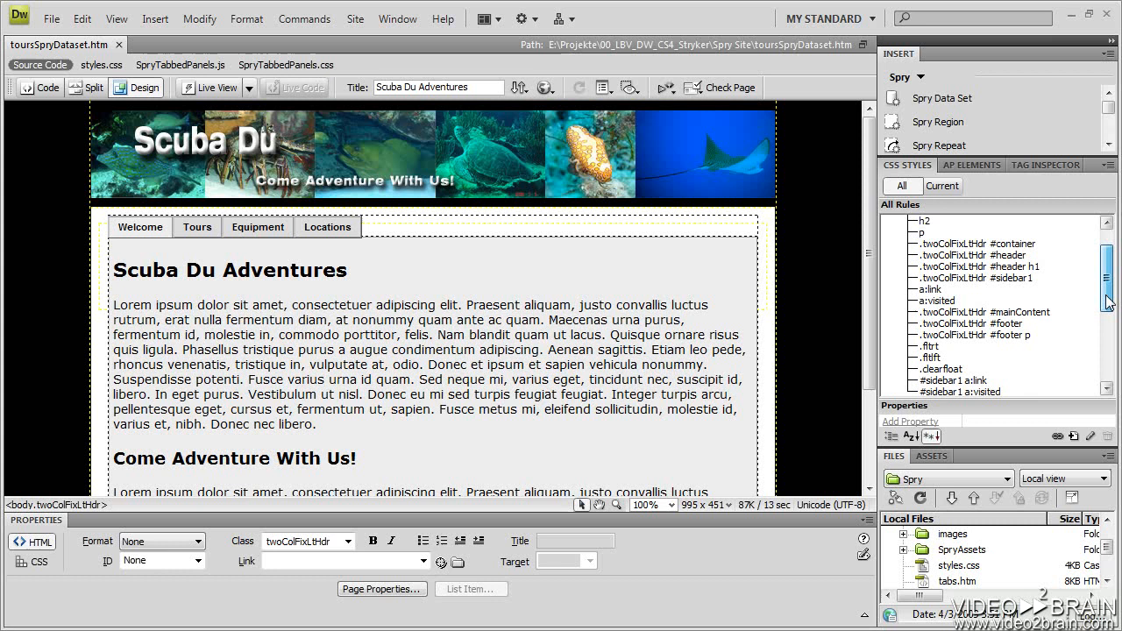
click(929, 243)
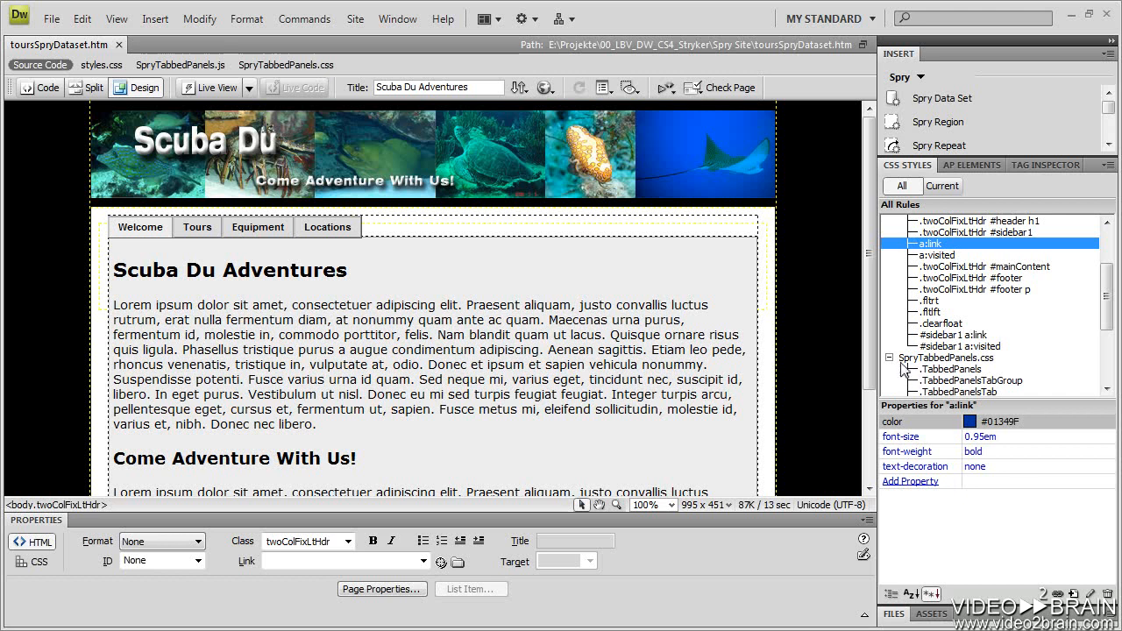
click(887, 357)
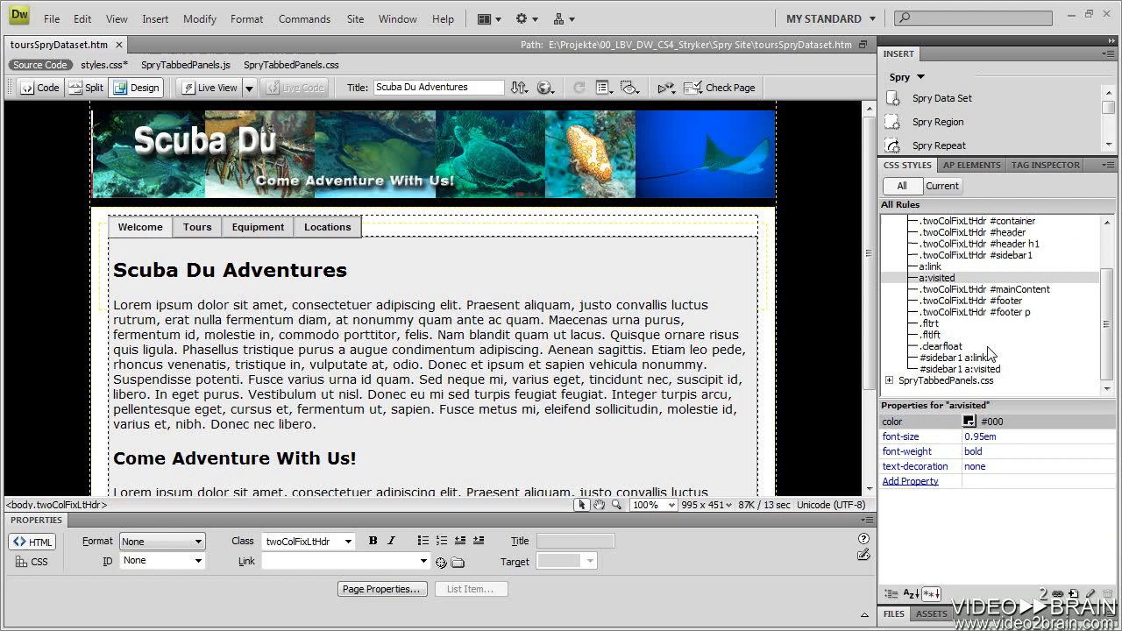
click(571, 349)
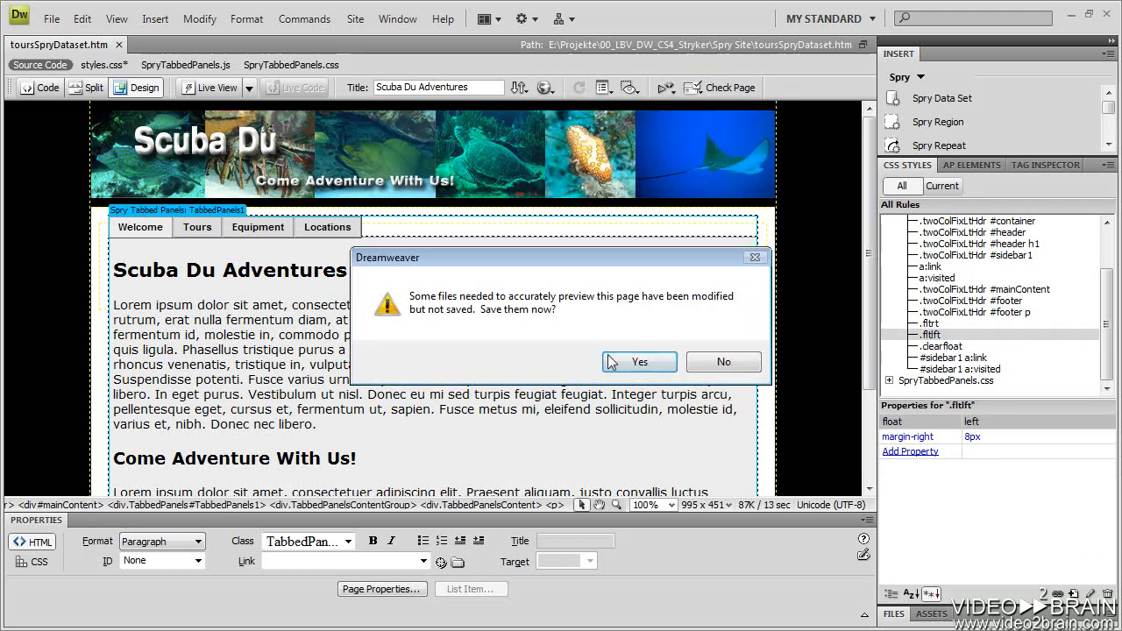
Save the modified files and check in the preview that the visited File Fish link shows black.
click(638, 361)
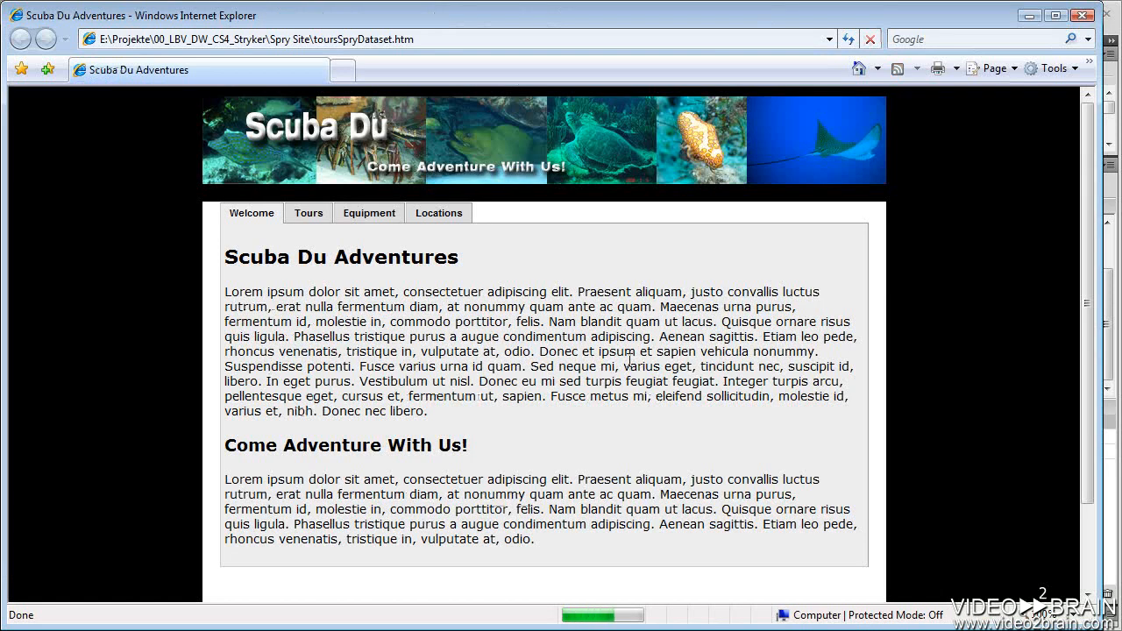
click(309, 214)
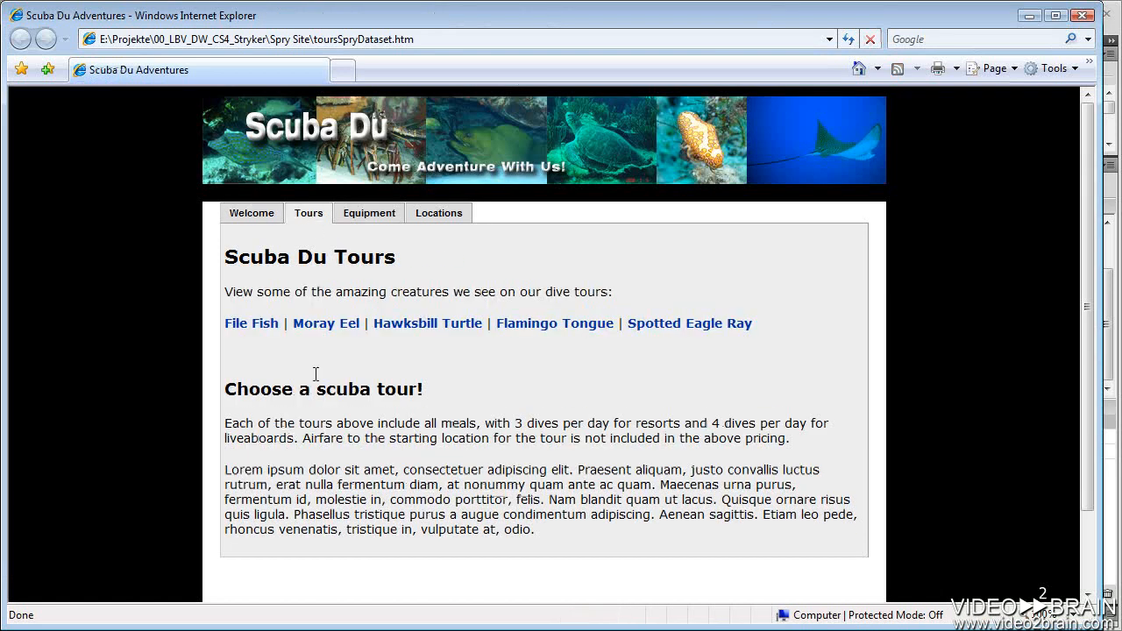
click(253, 323)
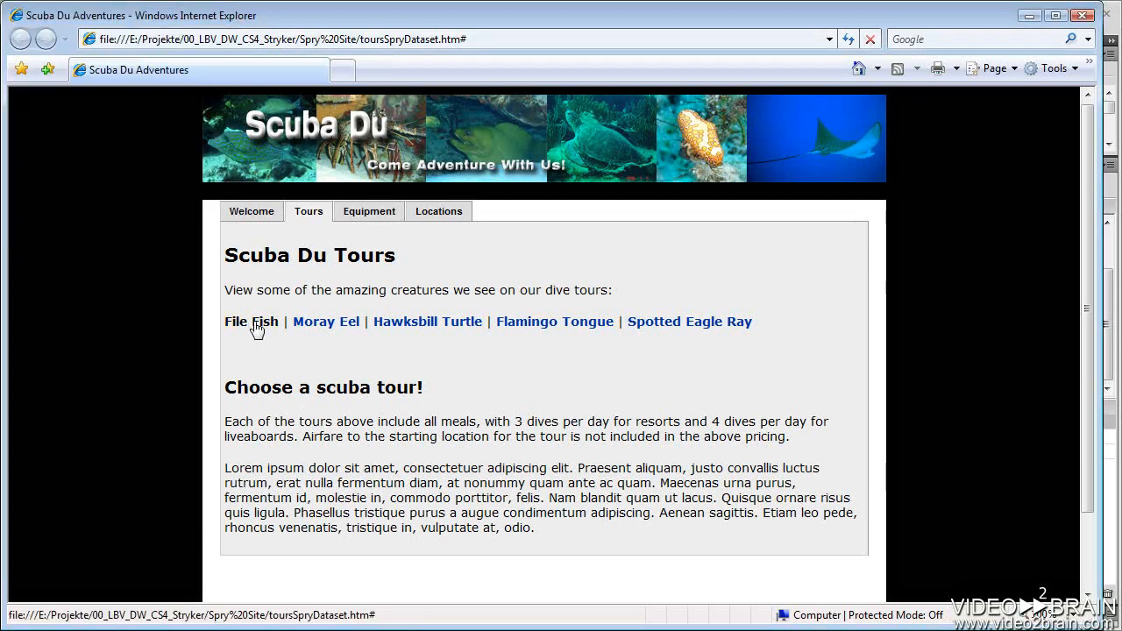
mouse_move(224, 358)
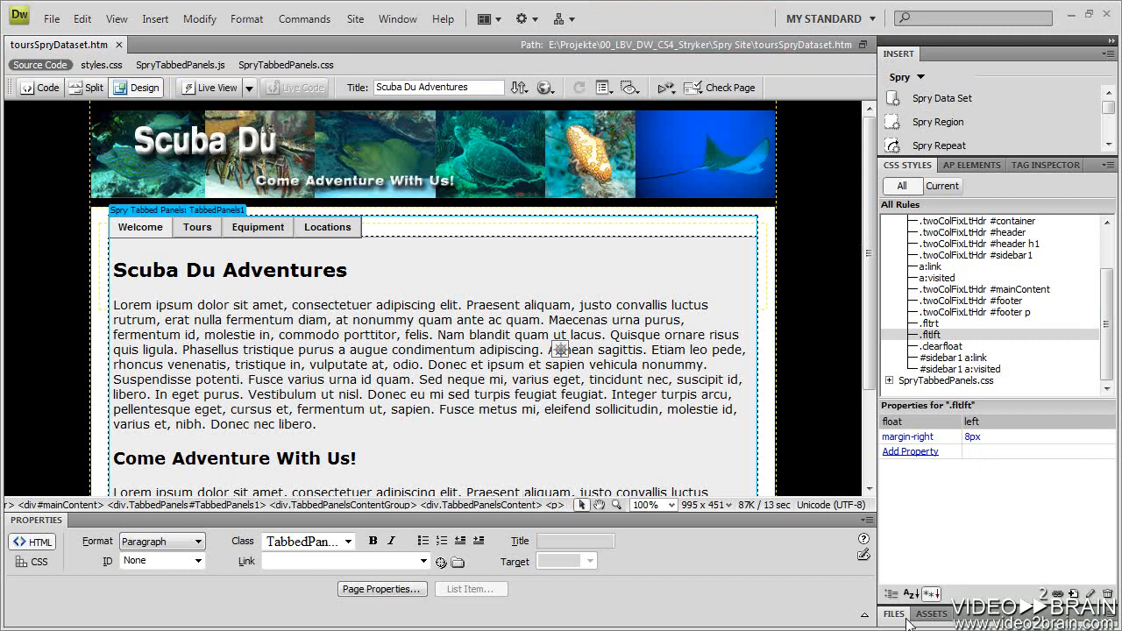
View the tourdata.htm tour table, then return to the toursSpryDataset page.
click(894, 614)
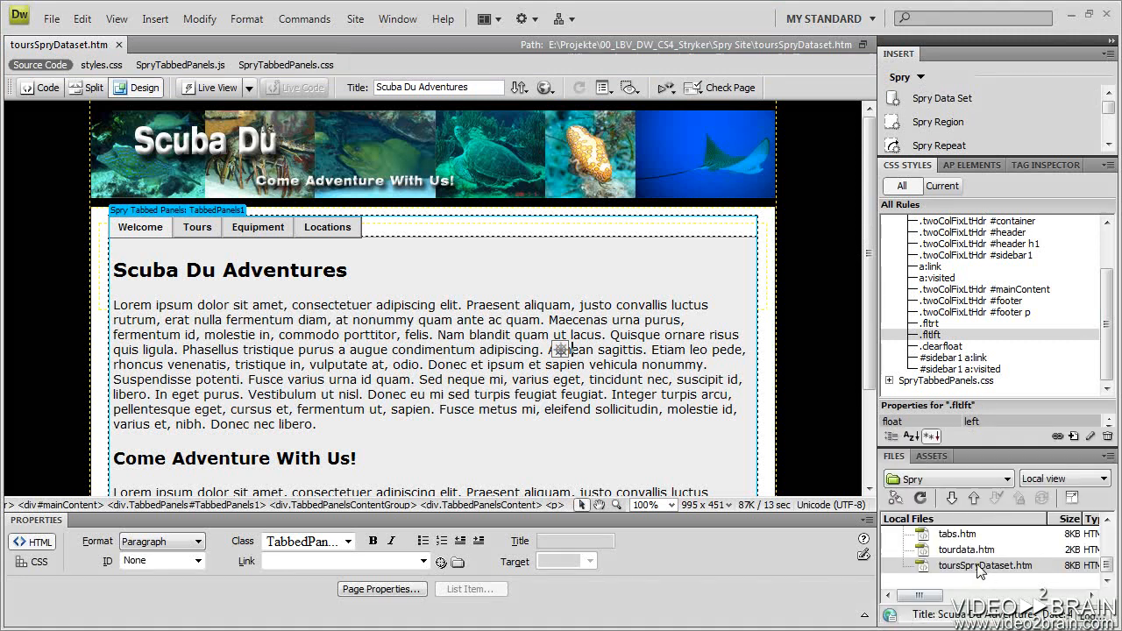
click(968, 550)
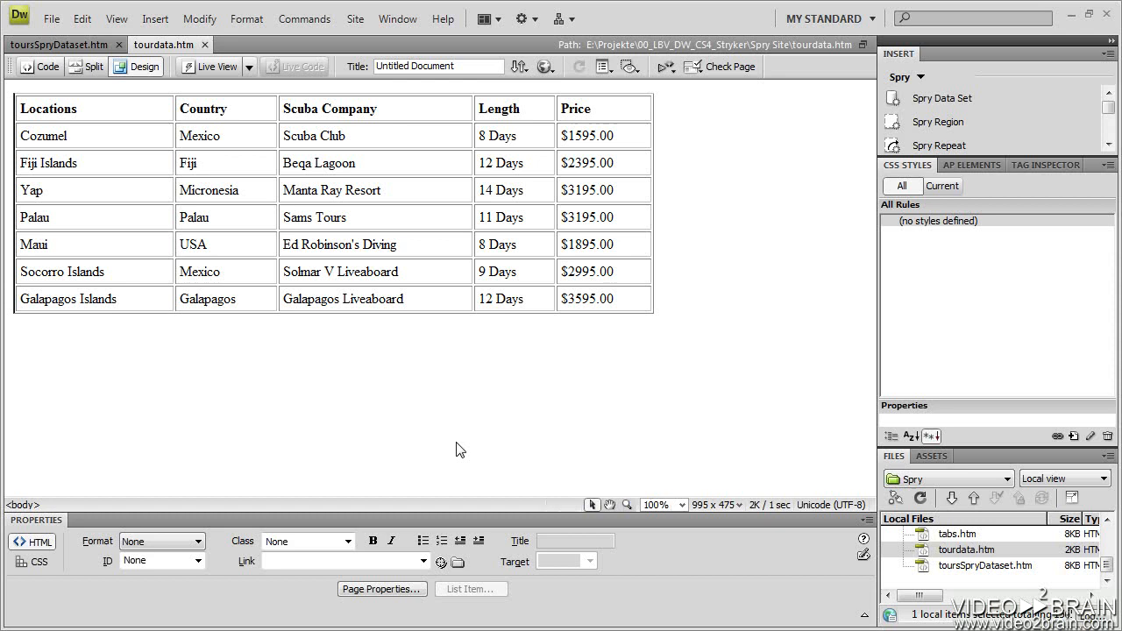
mouse_move(331, 266)
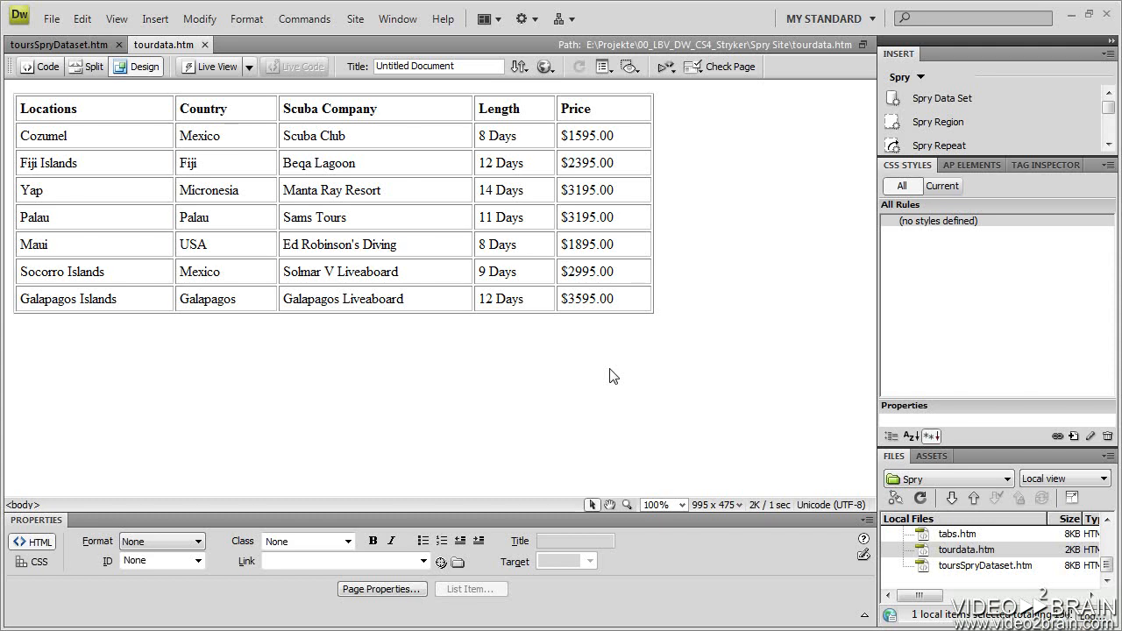
click(56, 44)
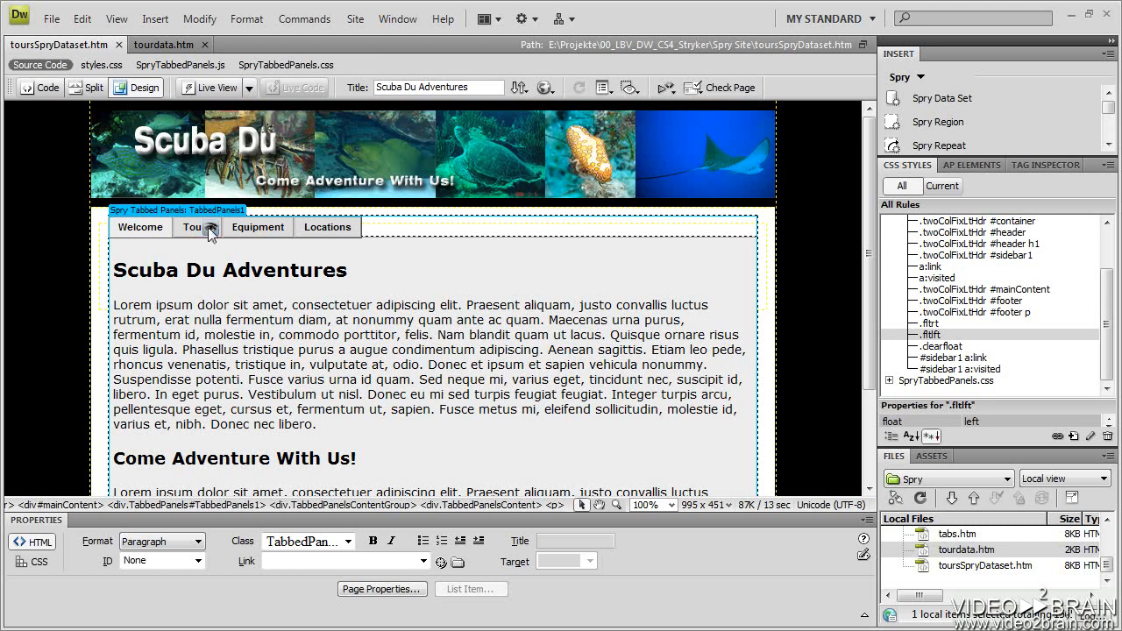
Place the insertion point below the Tours creature links and browse the Spry insert options.
click(196, 228)
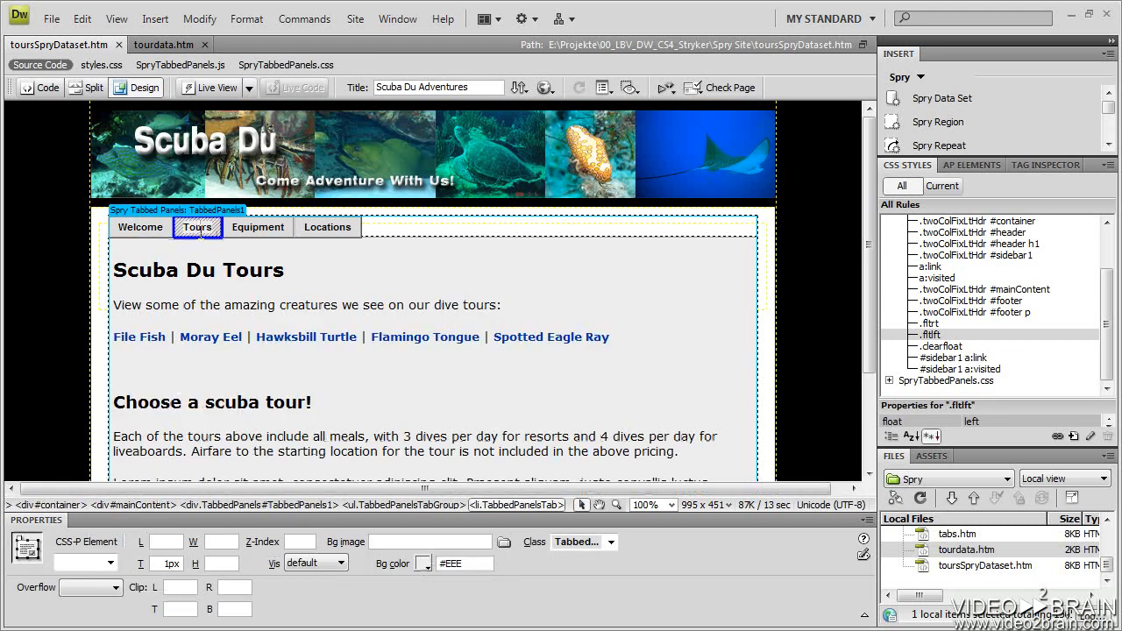
click(212, 401)
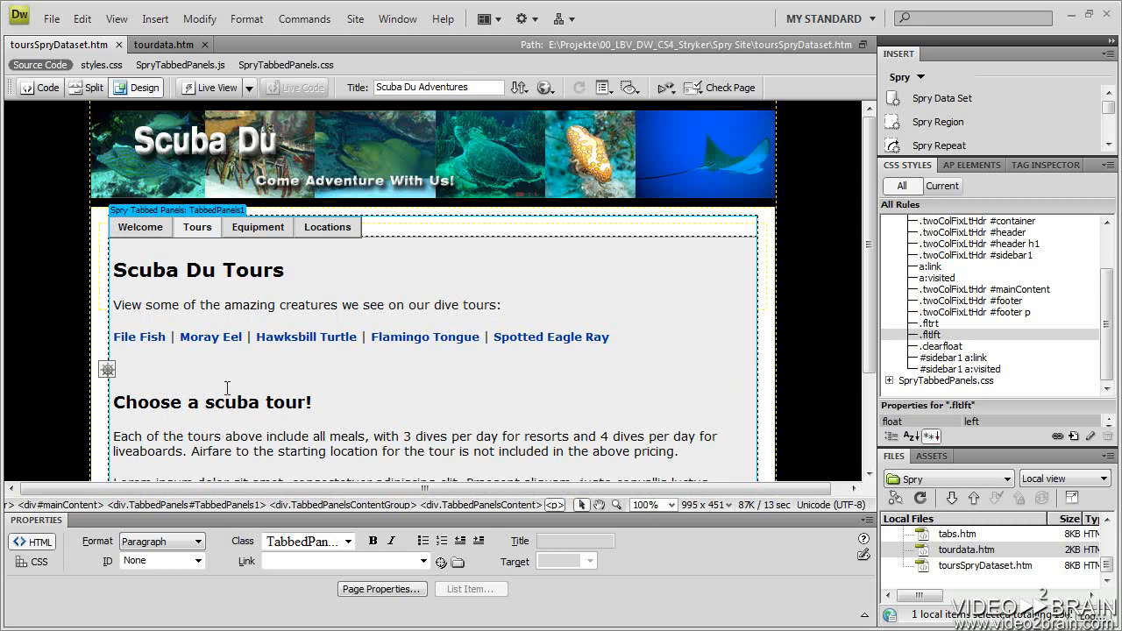
mouse_move(594, 249)
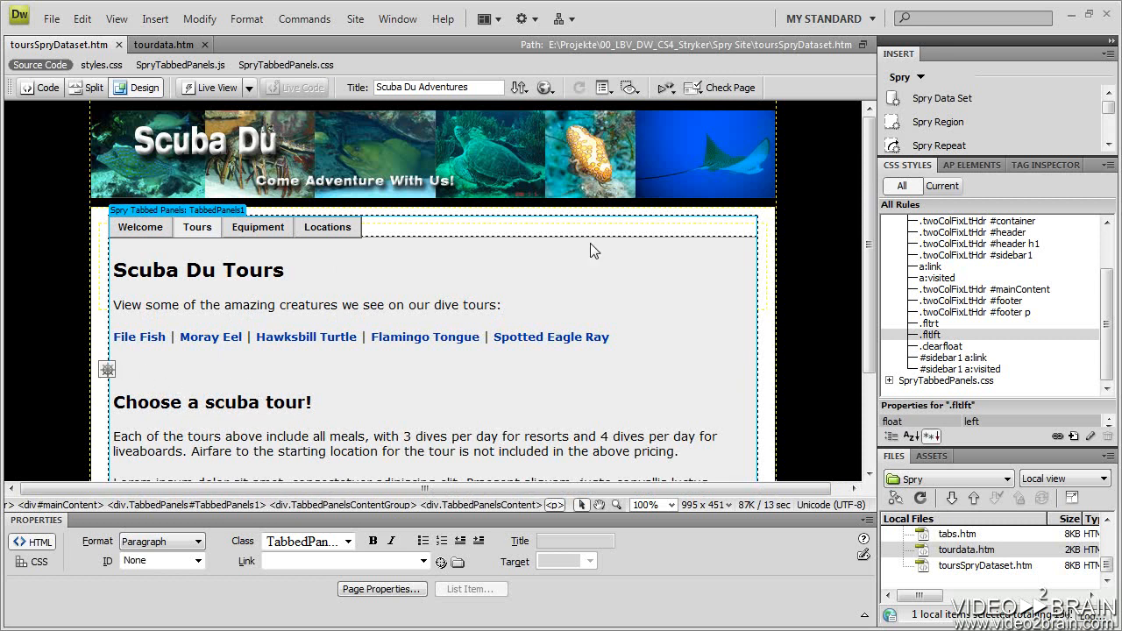
mouse_move(904, 185)
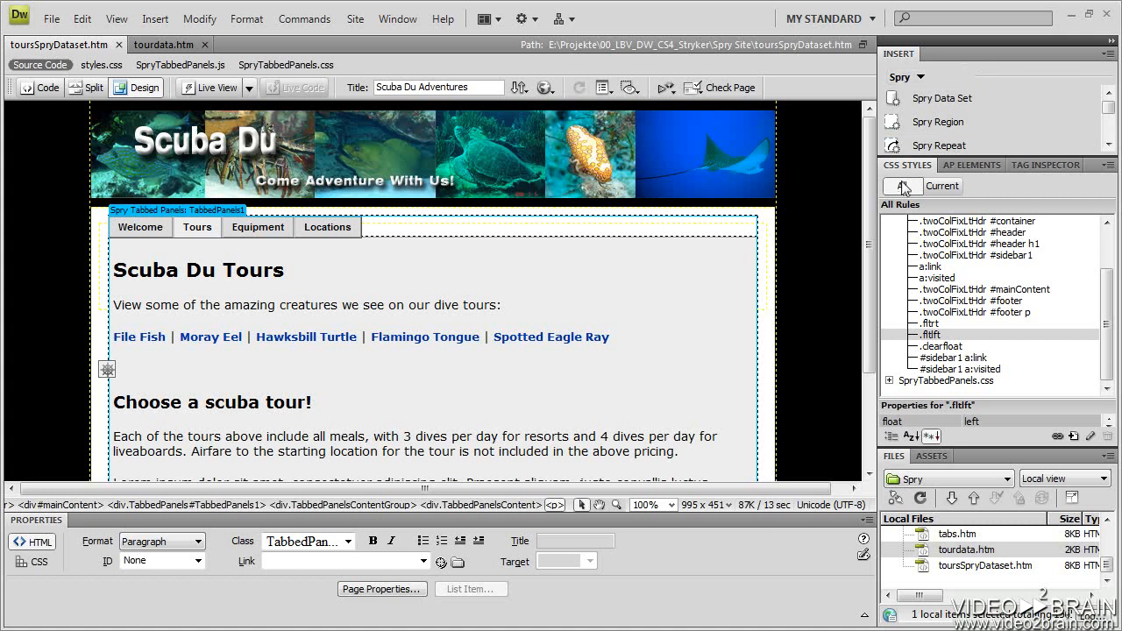
click(892, 185)
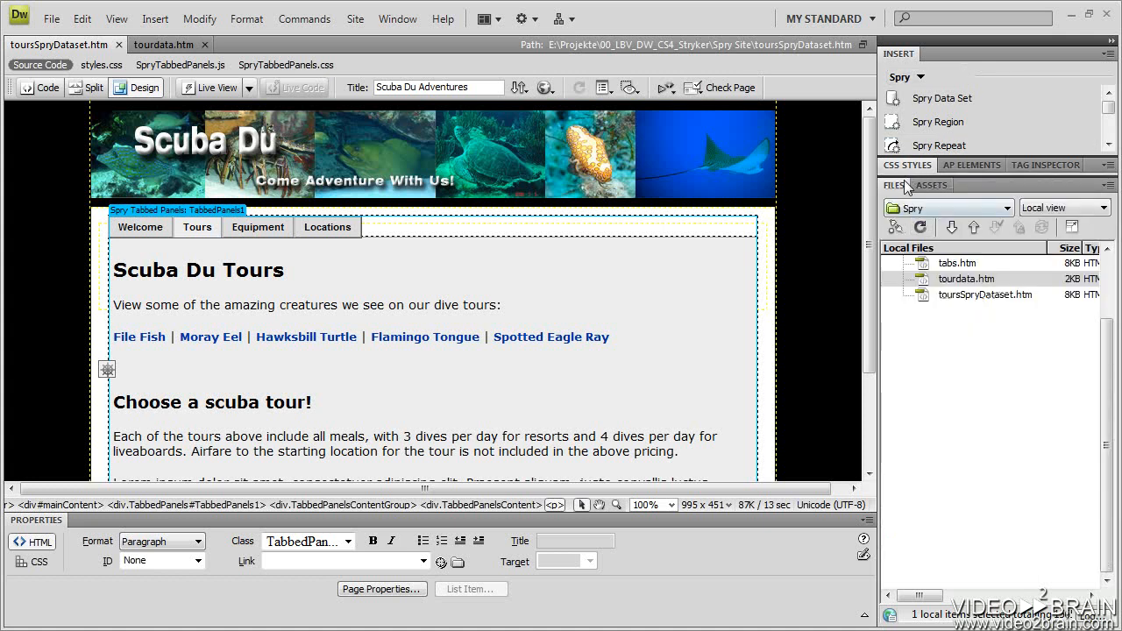
mouse_move(971, 164)
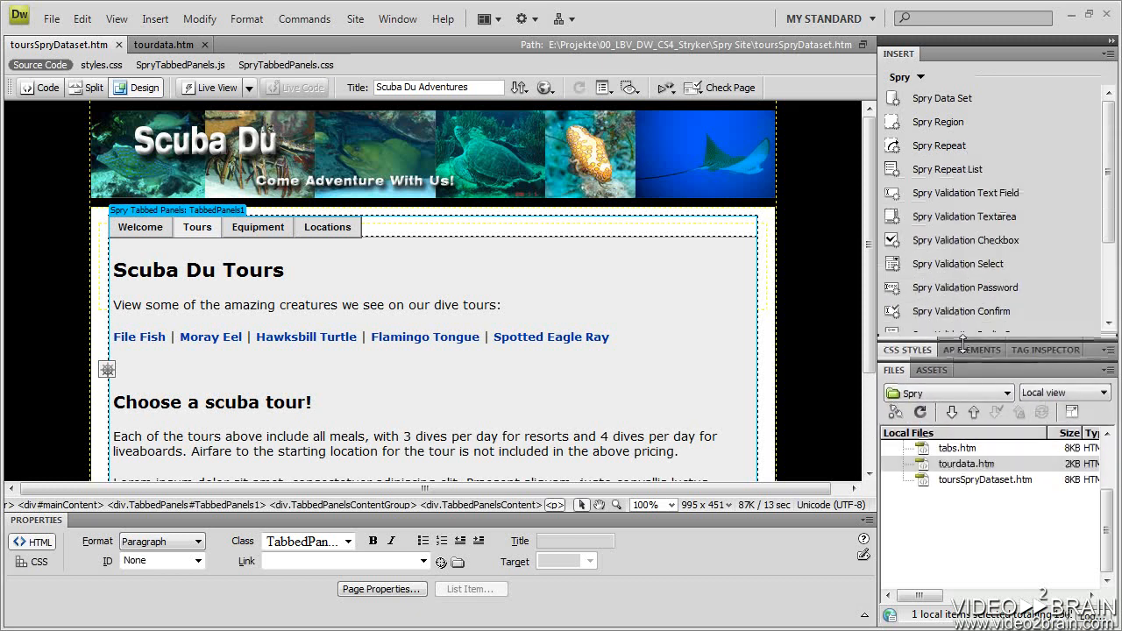
scroll(down, 3)
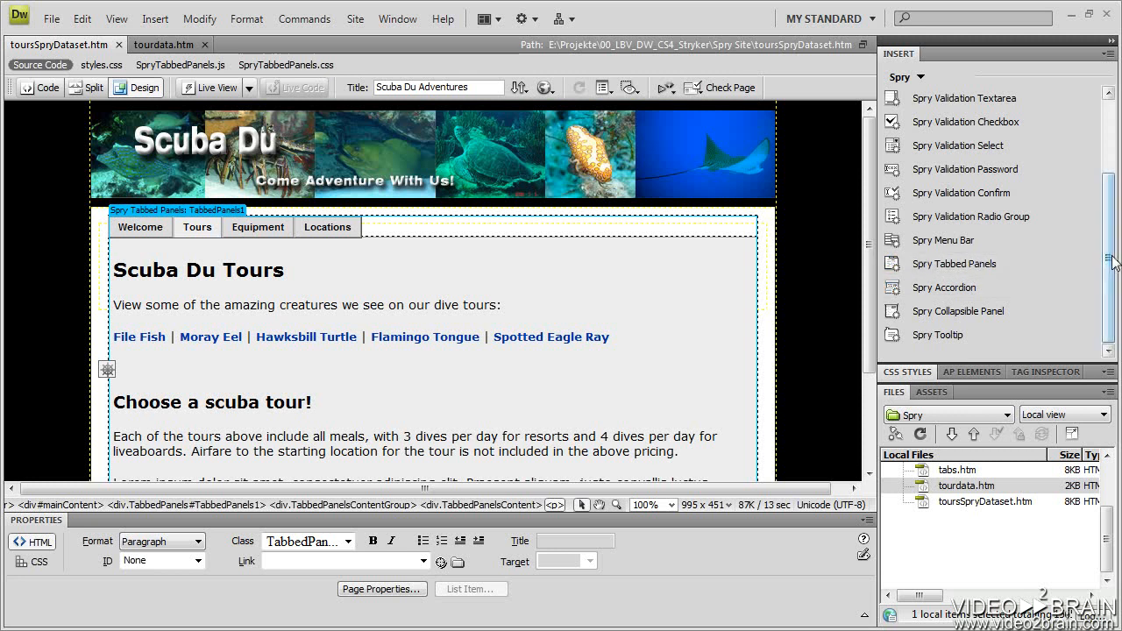
scroll(up, 3)
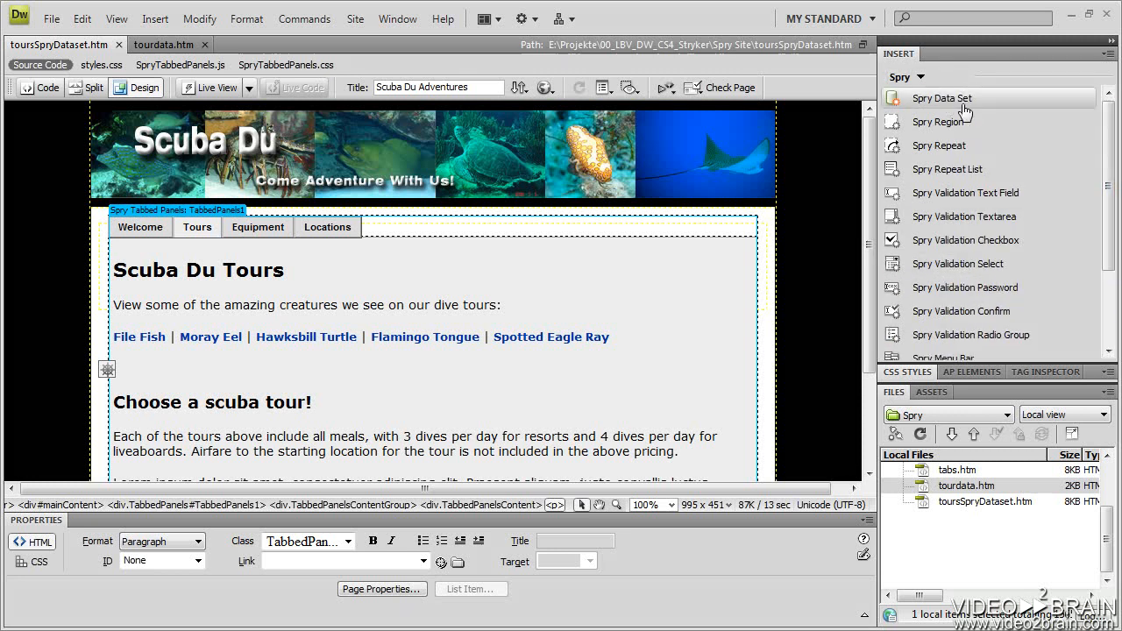
Start a Spry Data Set named ds1 with HTML as the data type.
click(941, 98)
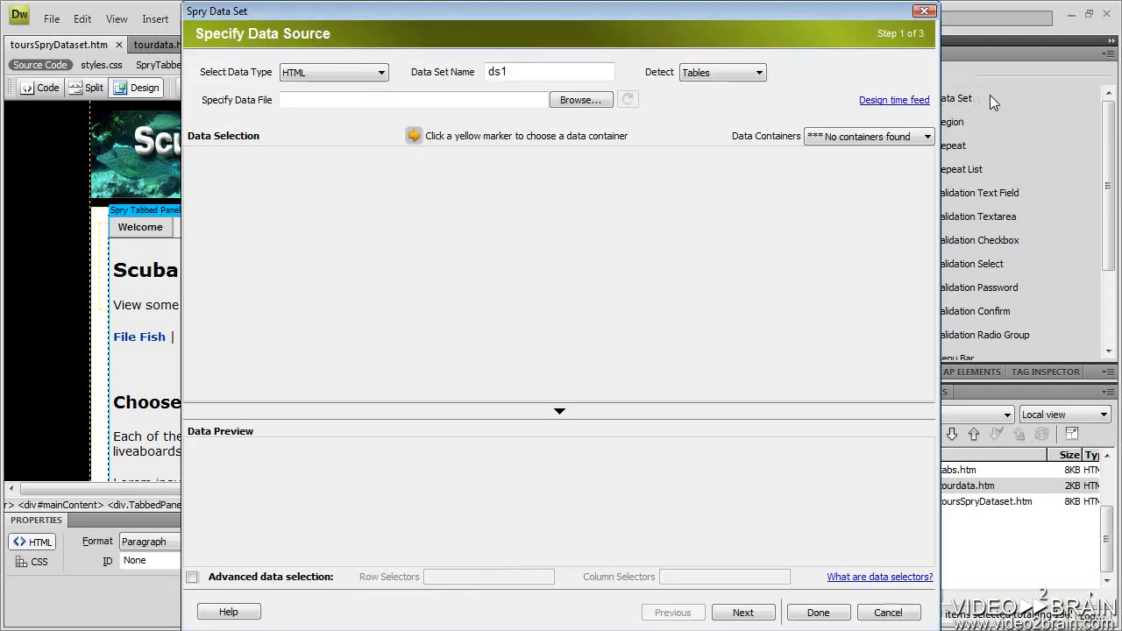
mouse_move(914, 305)
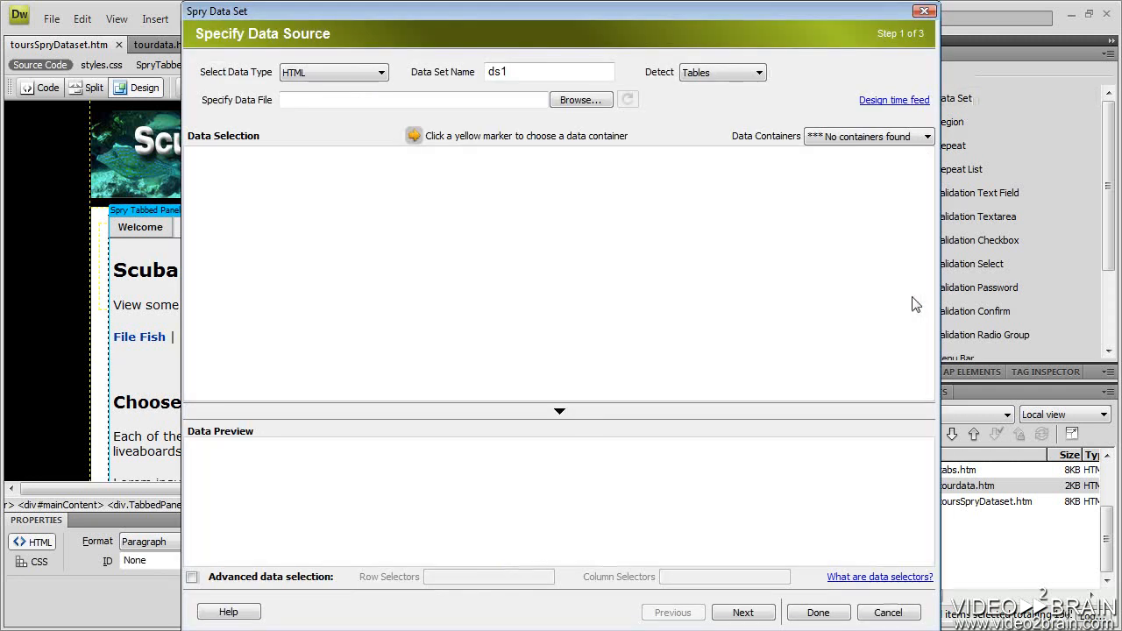
mouse_move(431, 204)
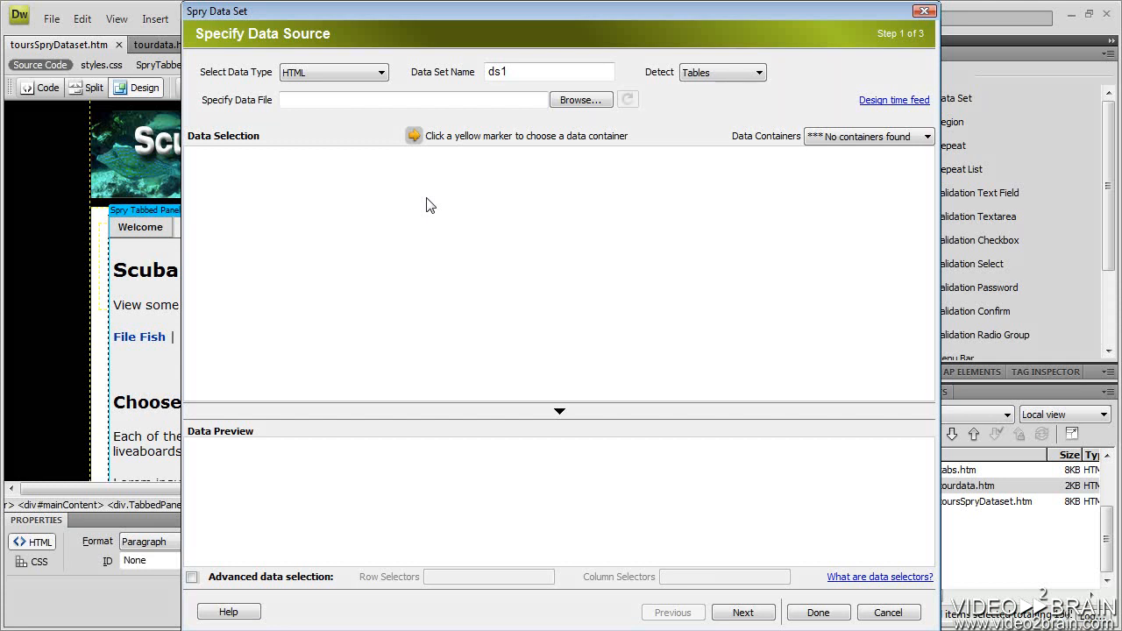
mouse_move(267, 95)
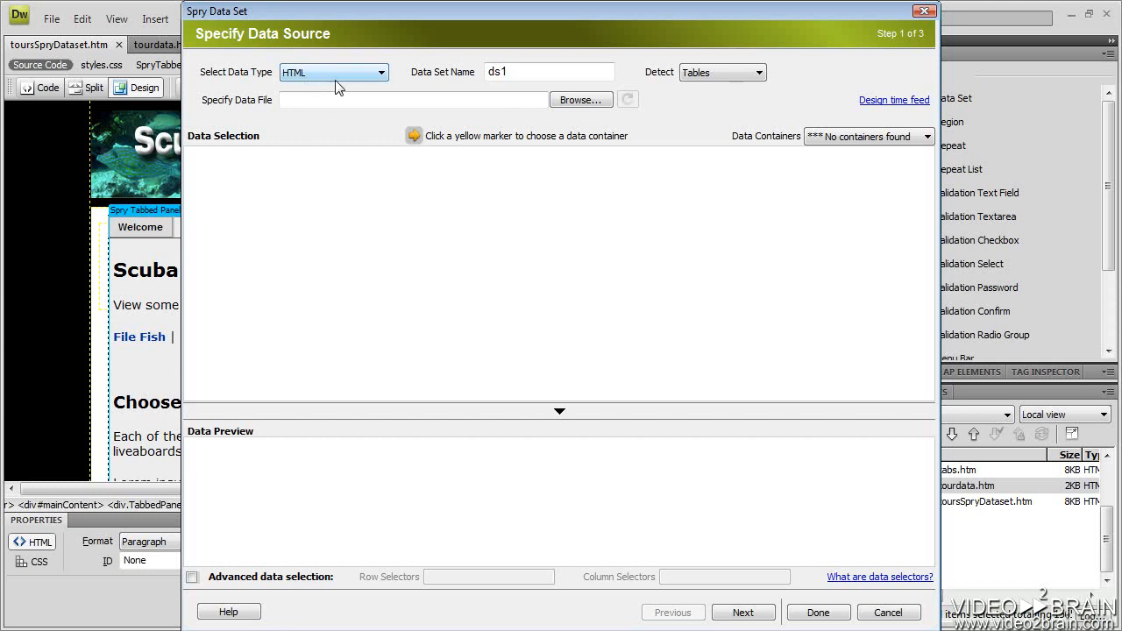
mouse_move(669, 80)
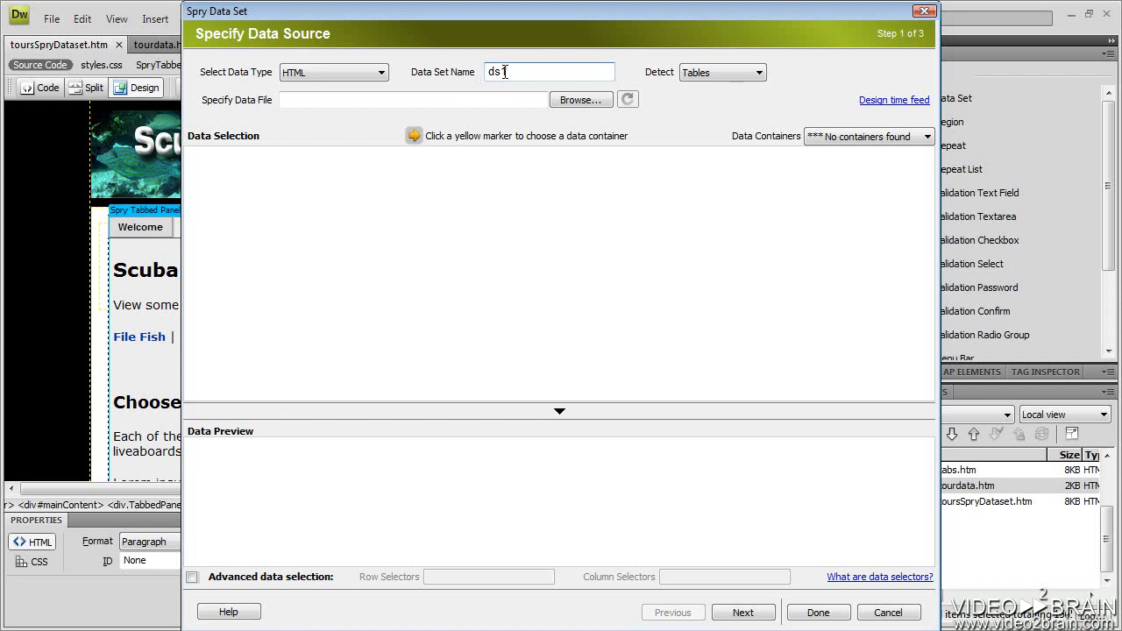
text(1)
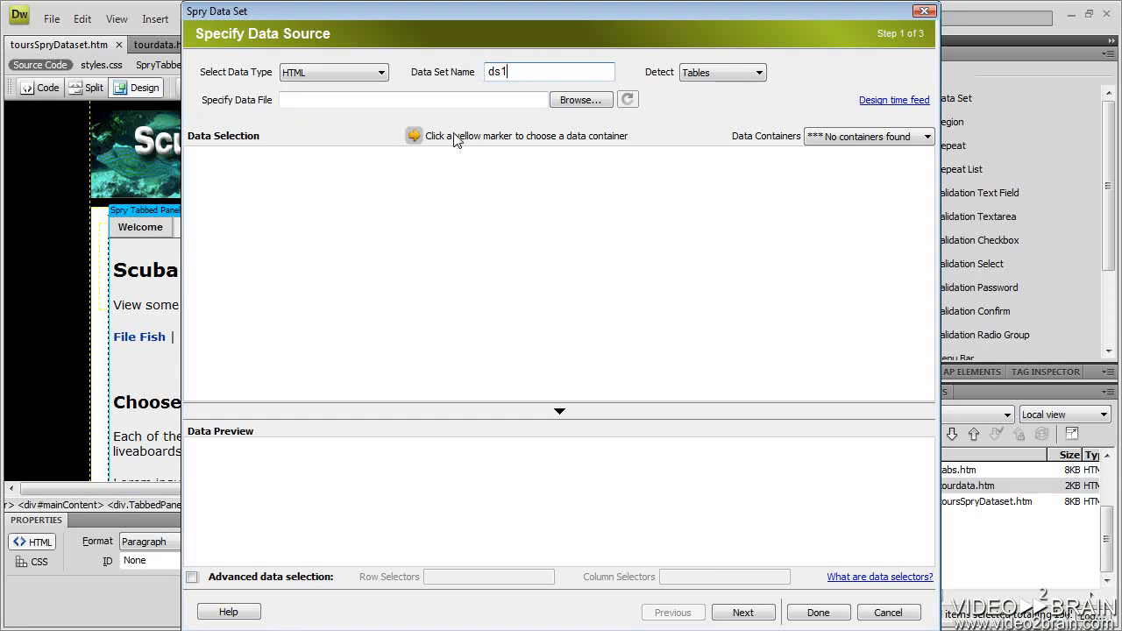
mouse_move(209, 114)
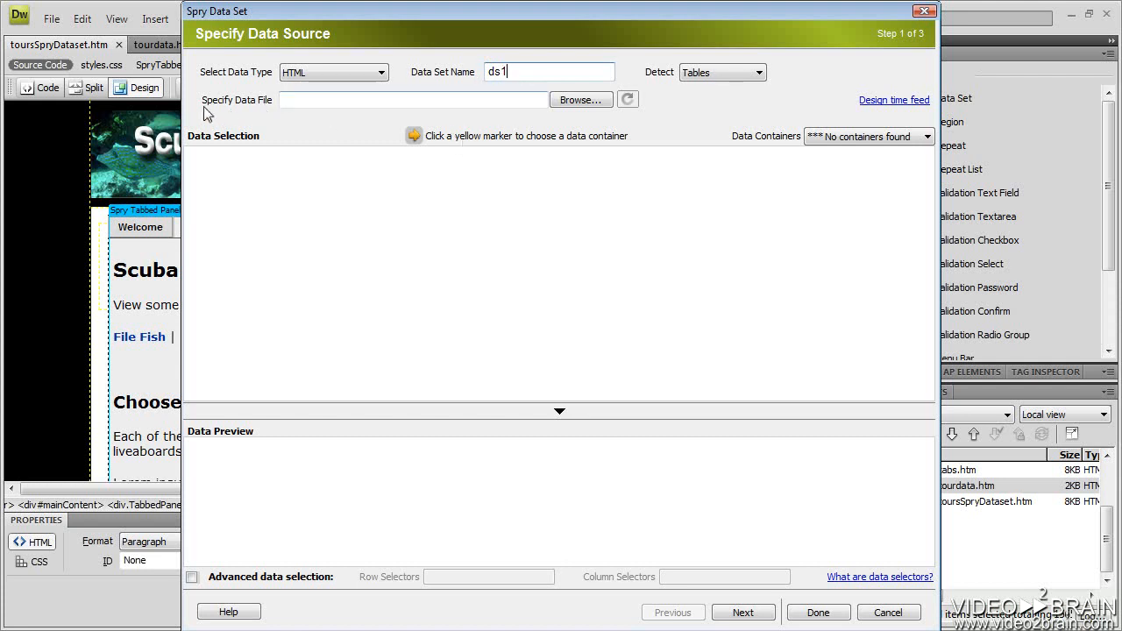
mouse_move(547, 130)
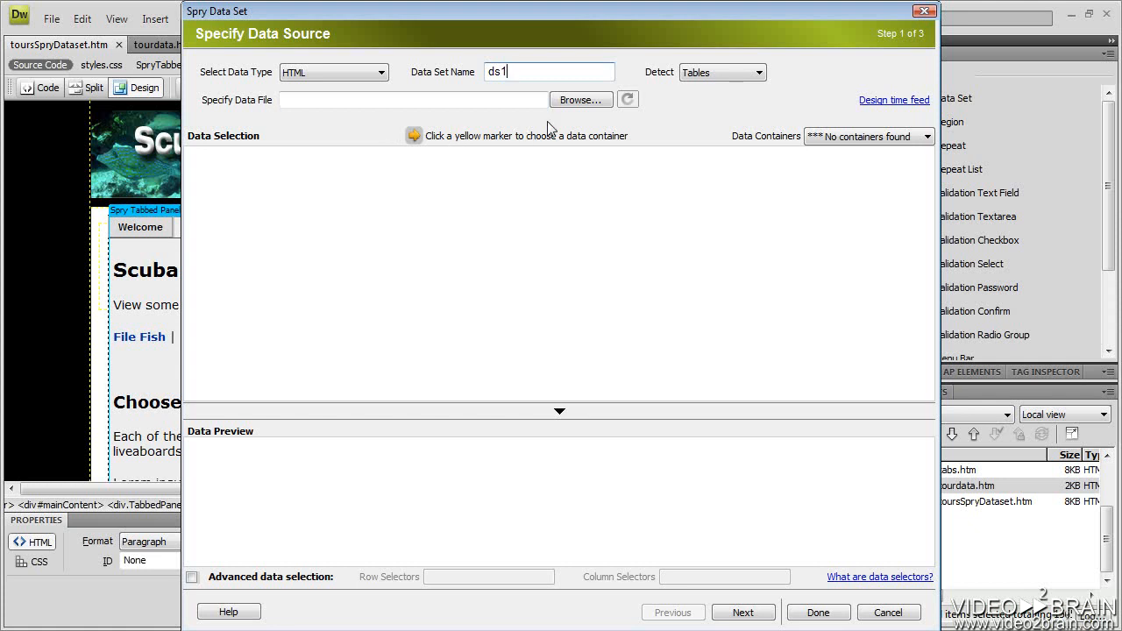
Use tourdata.htm as the data file and the tourdata table as the container for ds1.
click(580, 98)
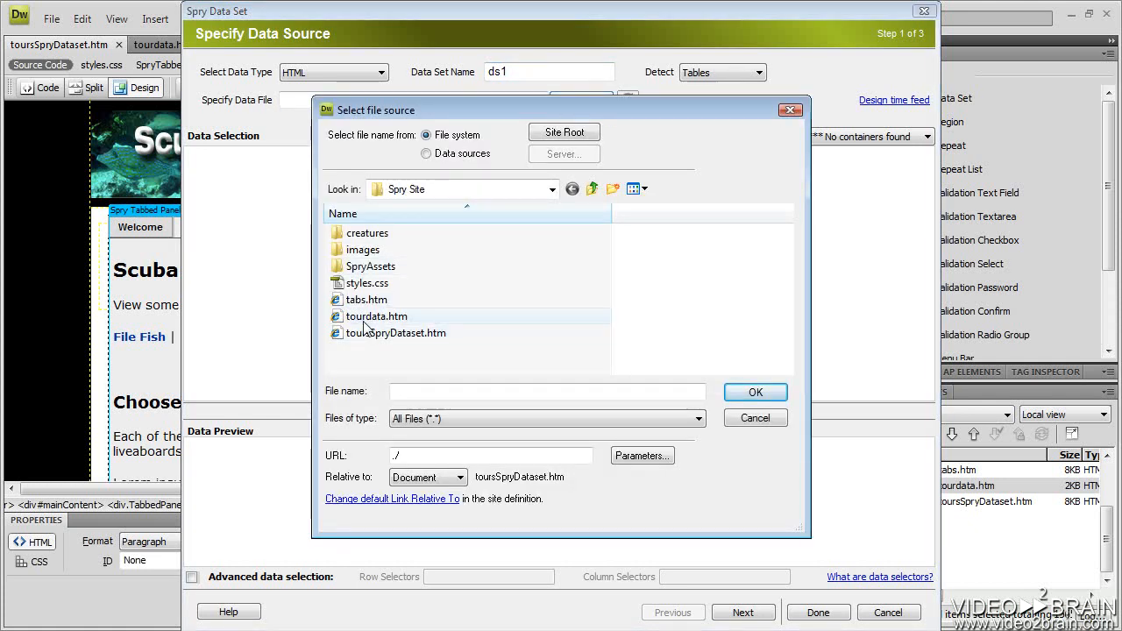
click(375, 315)
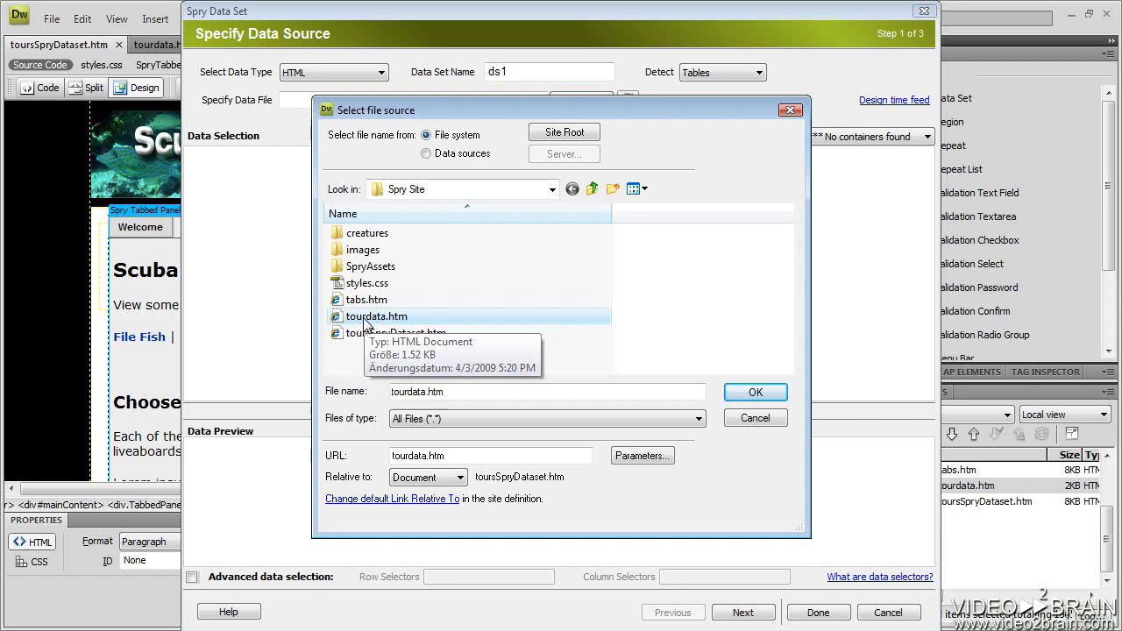
click(753, 393)
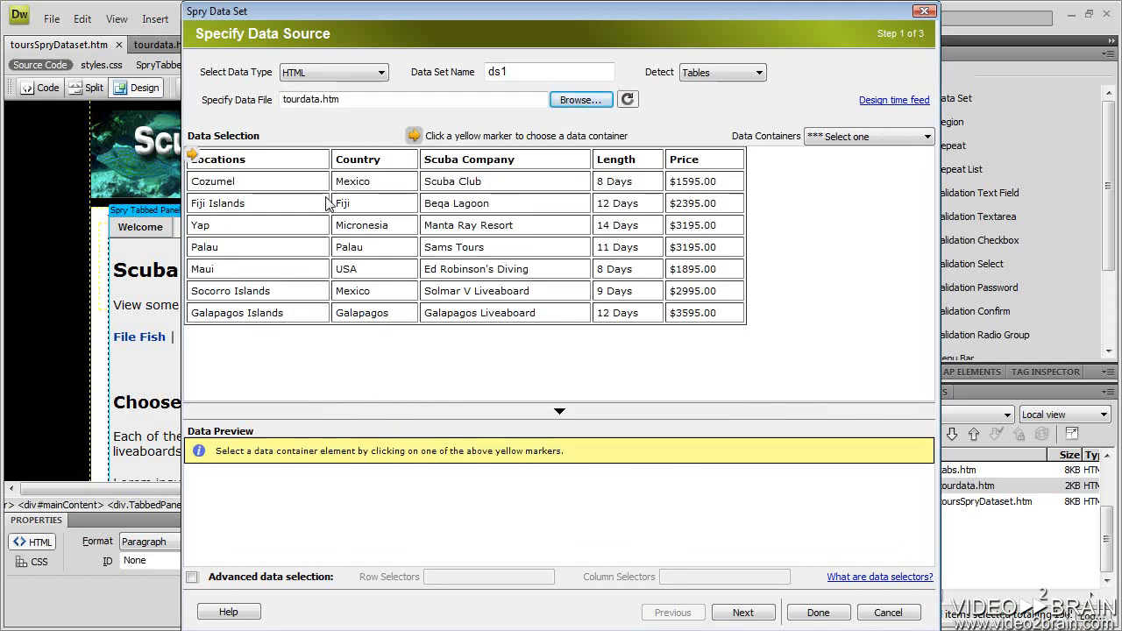
mouse_move(477, 314)
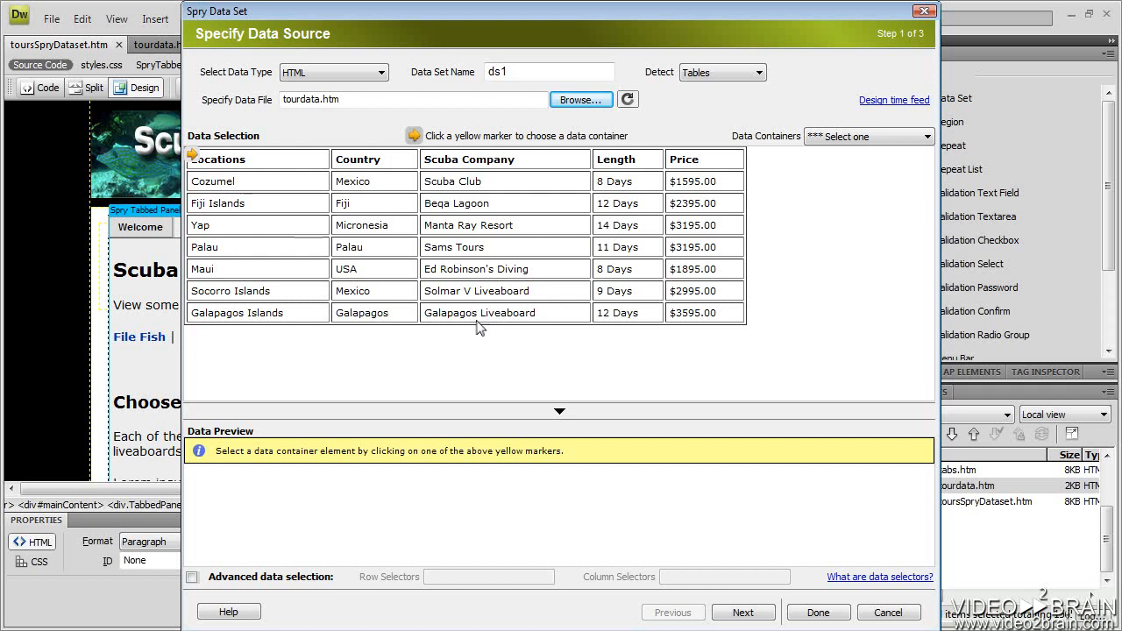
mouse_move(554, 336)
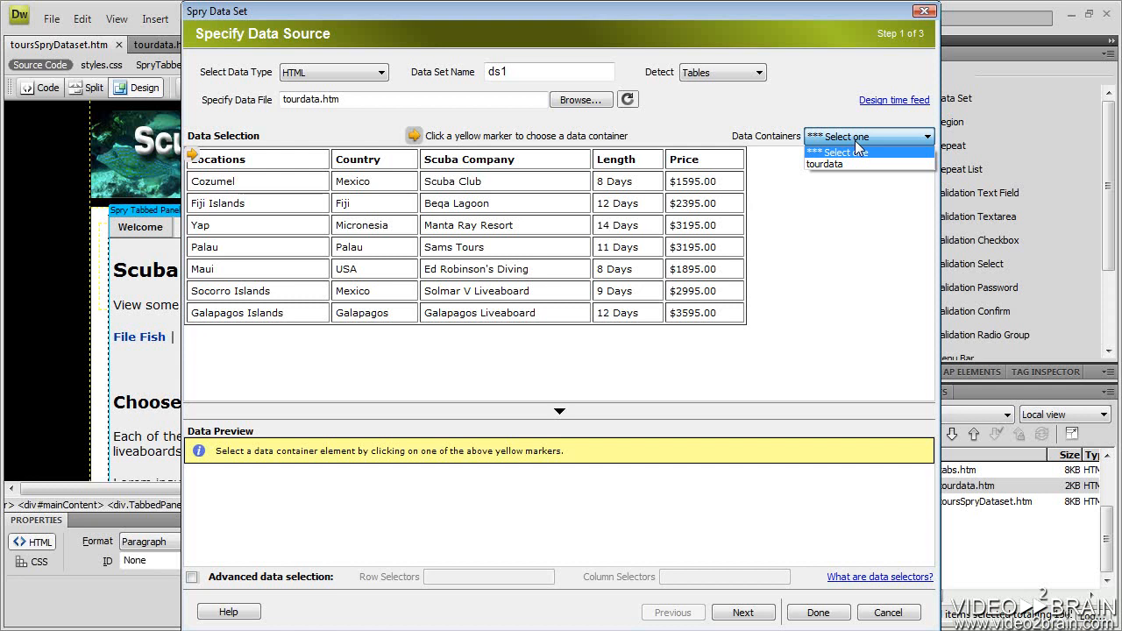
mouse_move(782, 147)
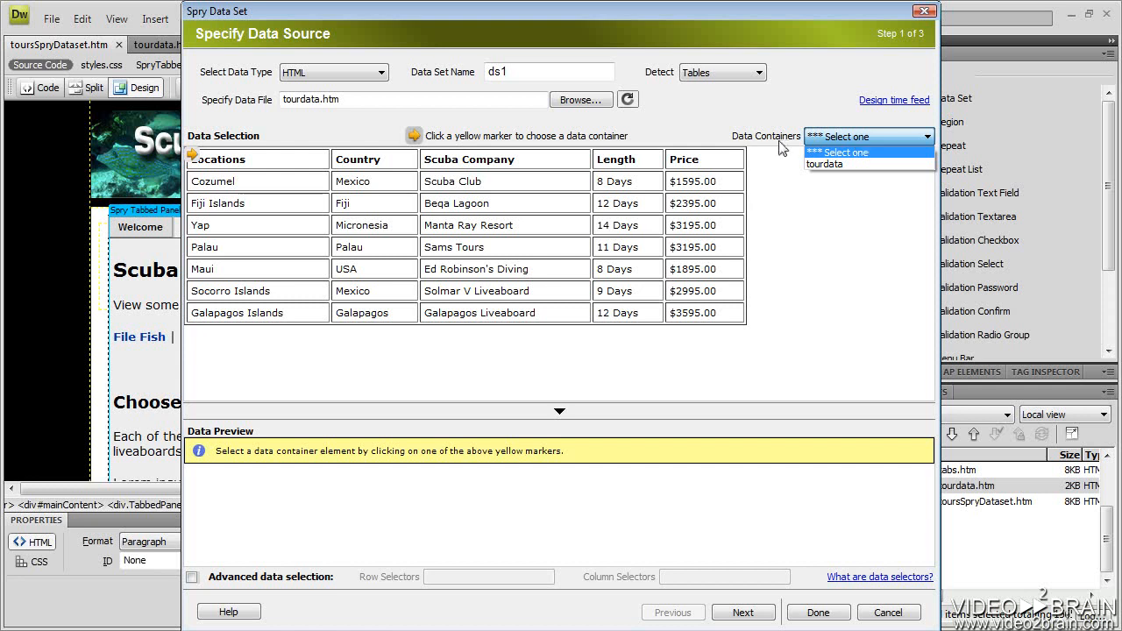
mouse_move(824, 165)
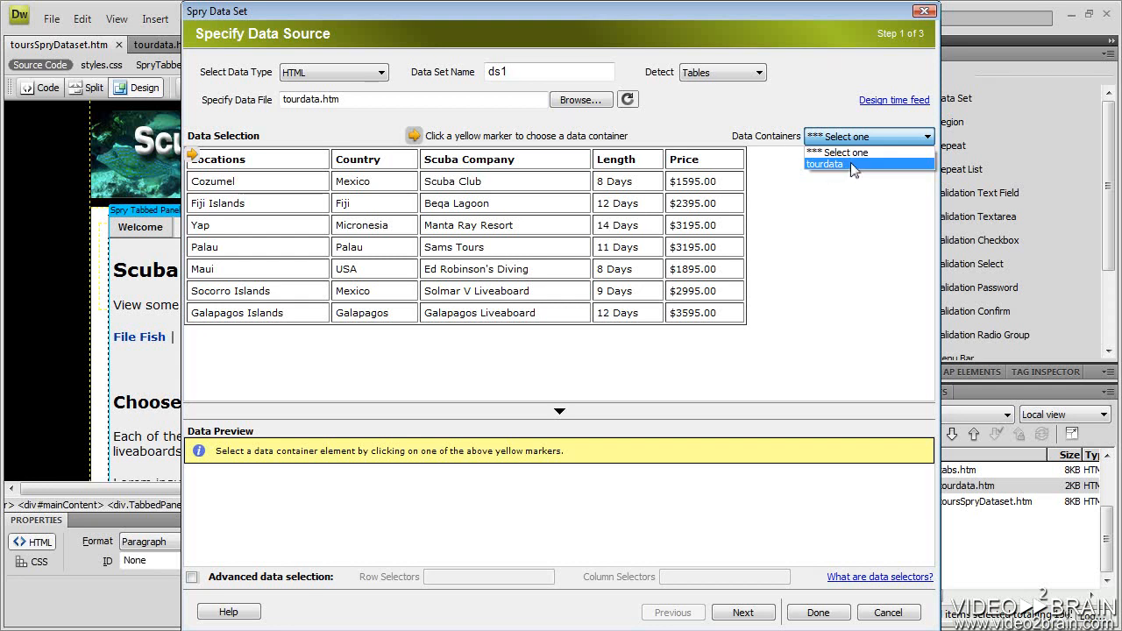
click(824, 165)
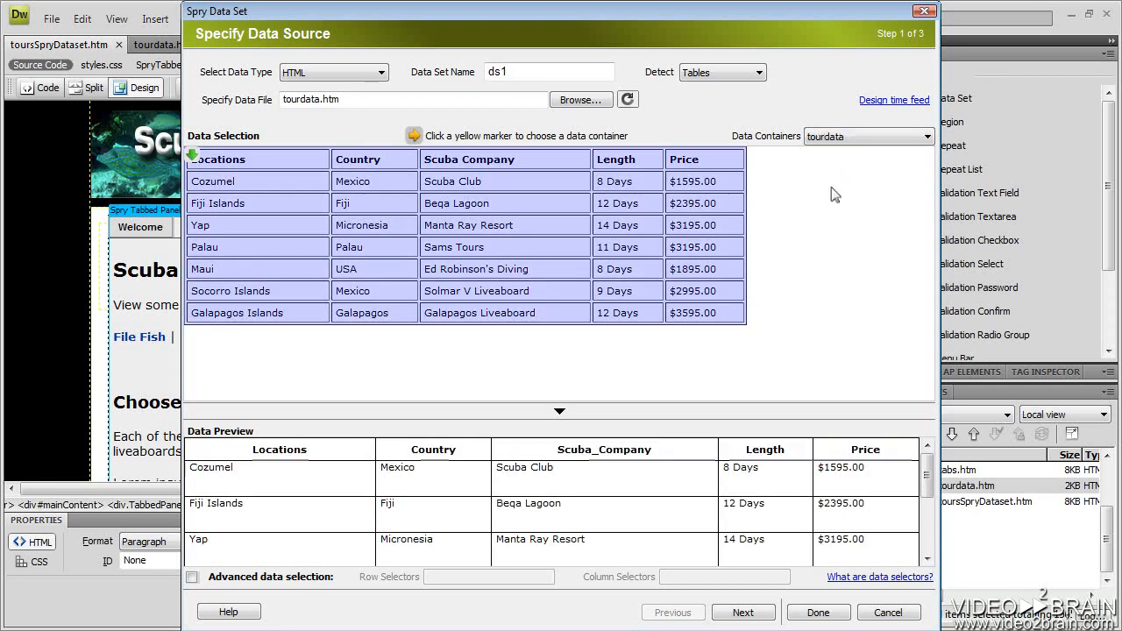
mouse_move(496, 530)
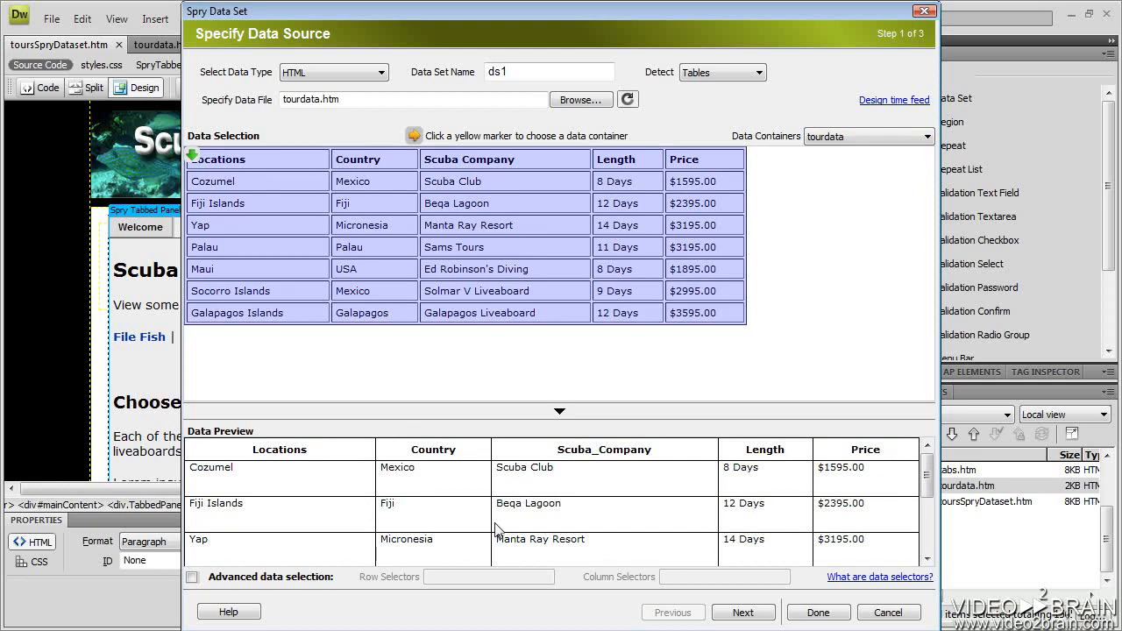
mouse_move(733, 628)
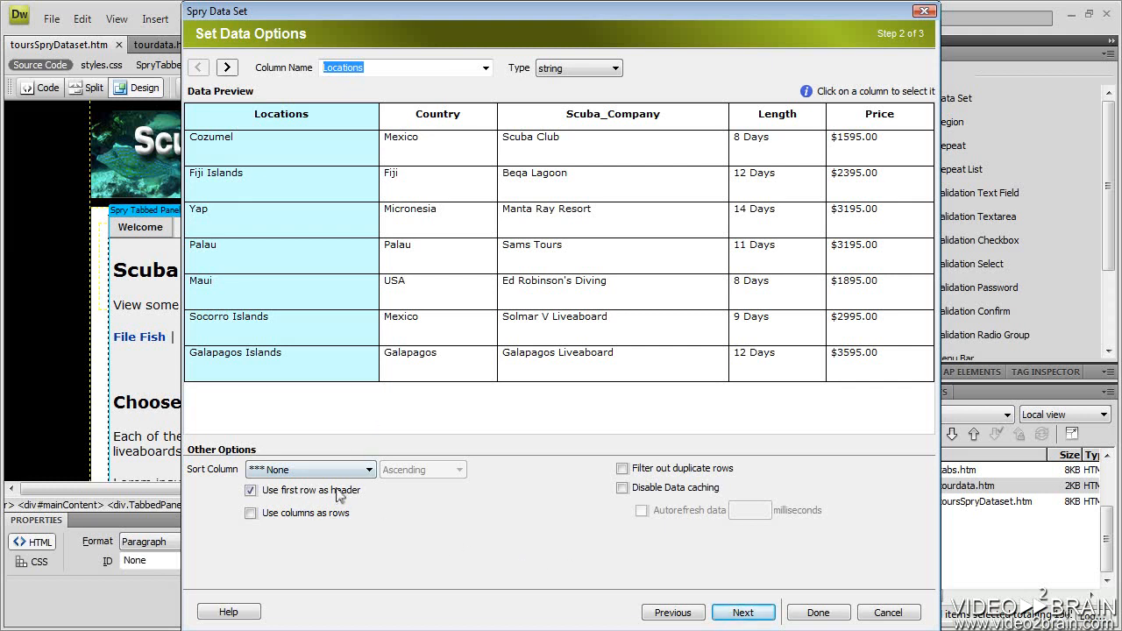
mouse_move(297, 500)
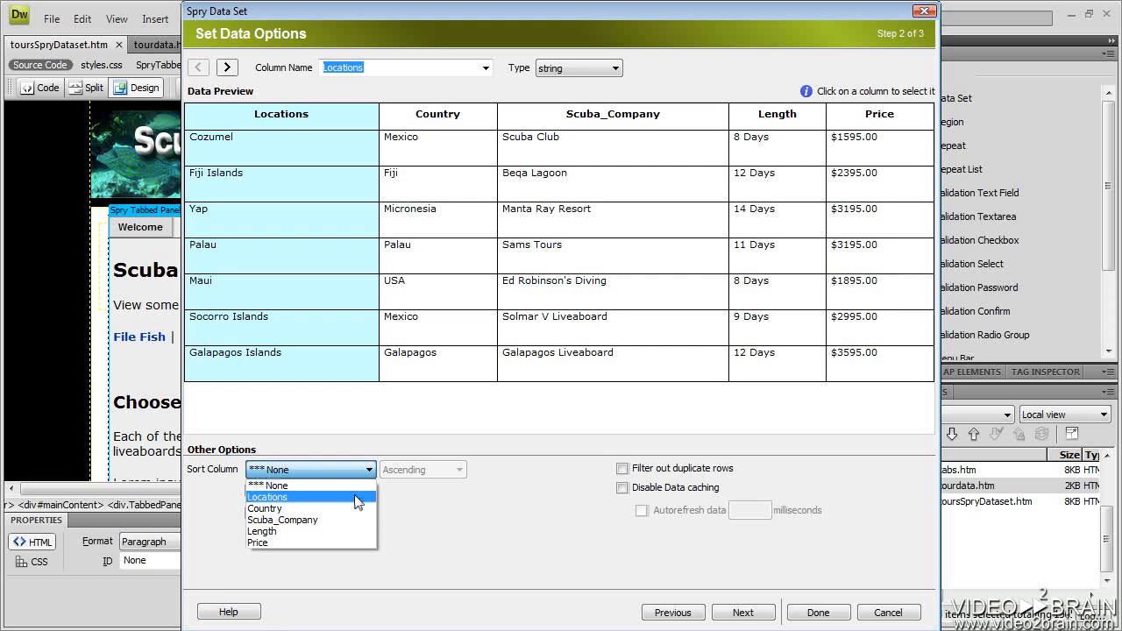
Sort the data ascending by Locations, keeping the first row as header, and continue.
click(266, 498)
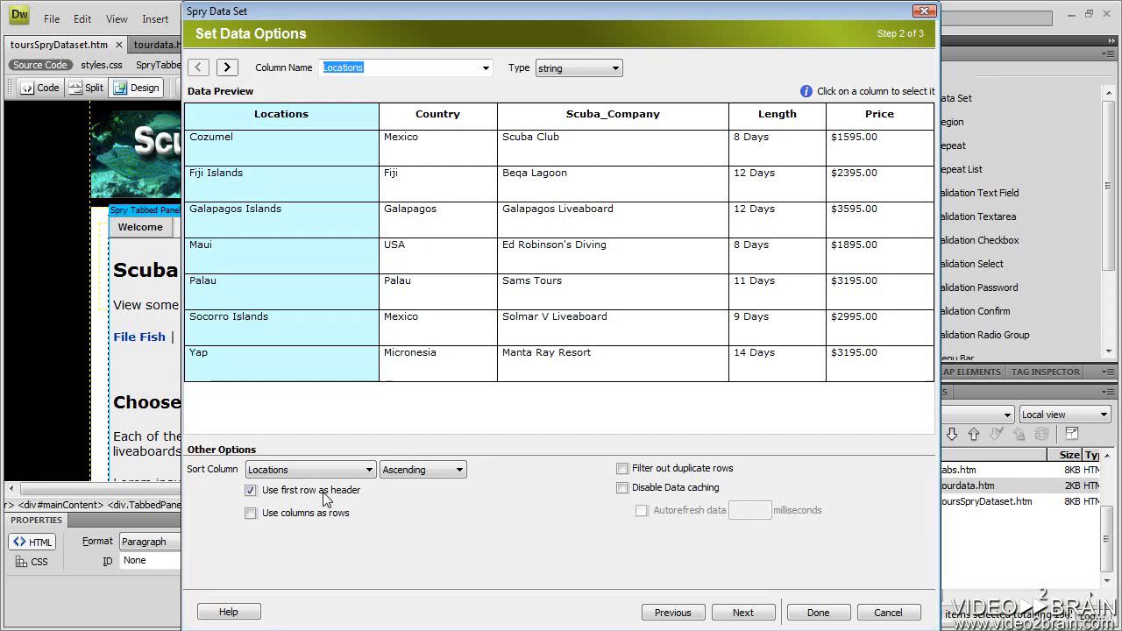
mouse_move(570, 129)
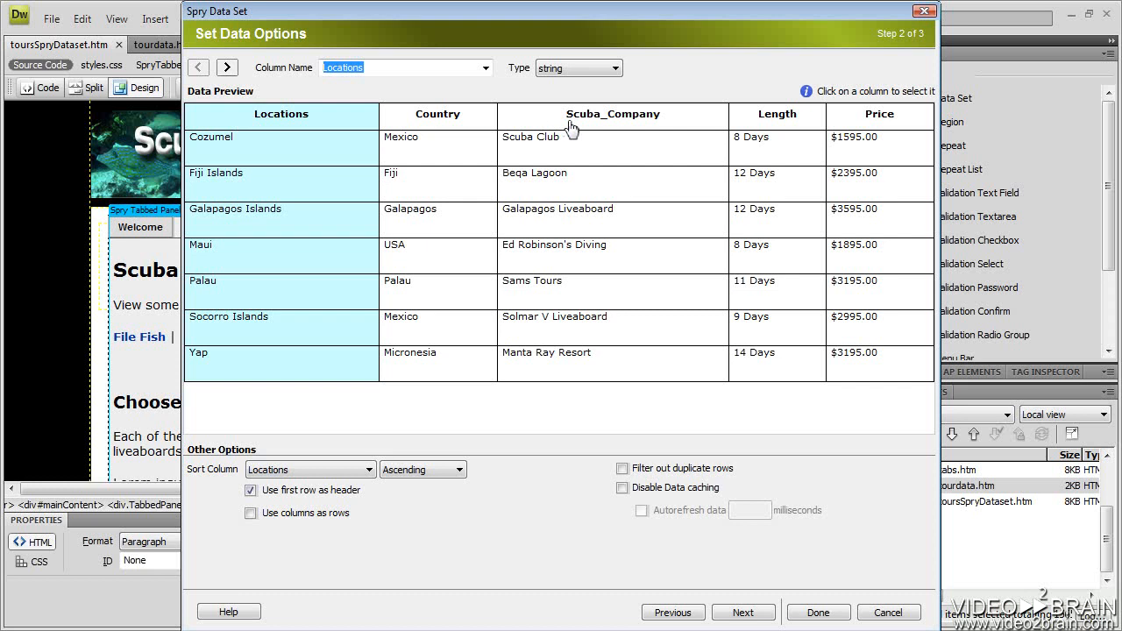
mouse_move(761, 459)
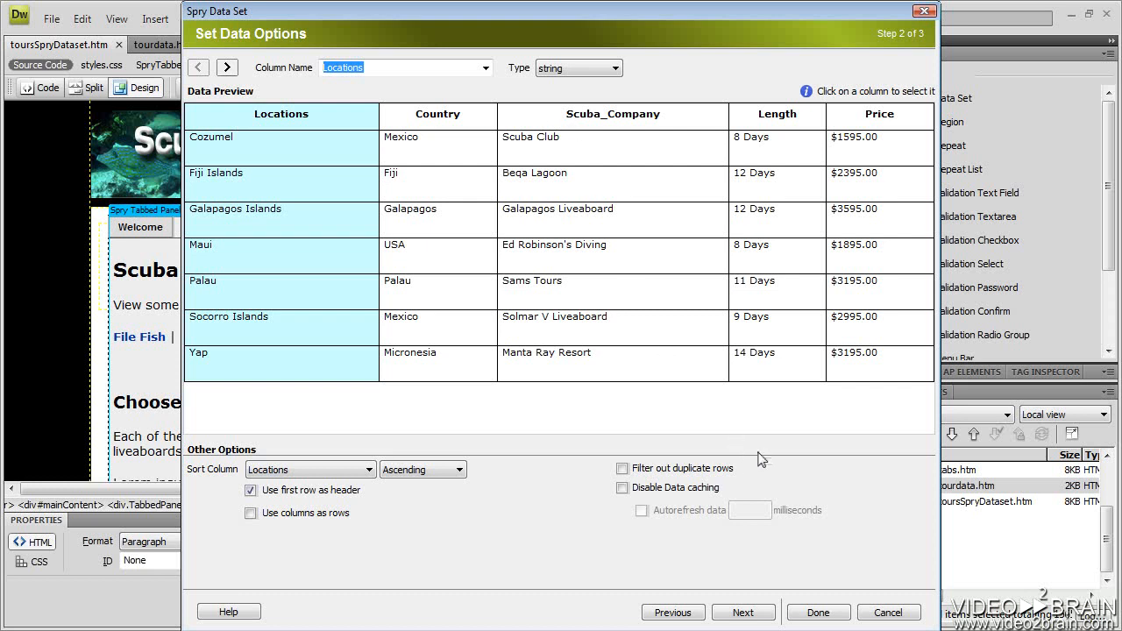
click(743, 611)
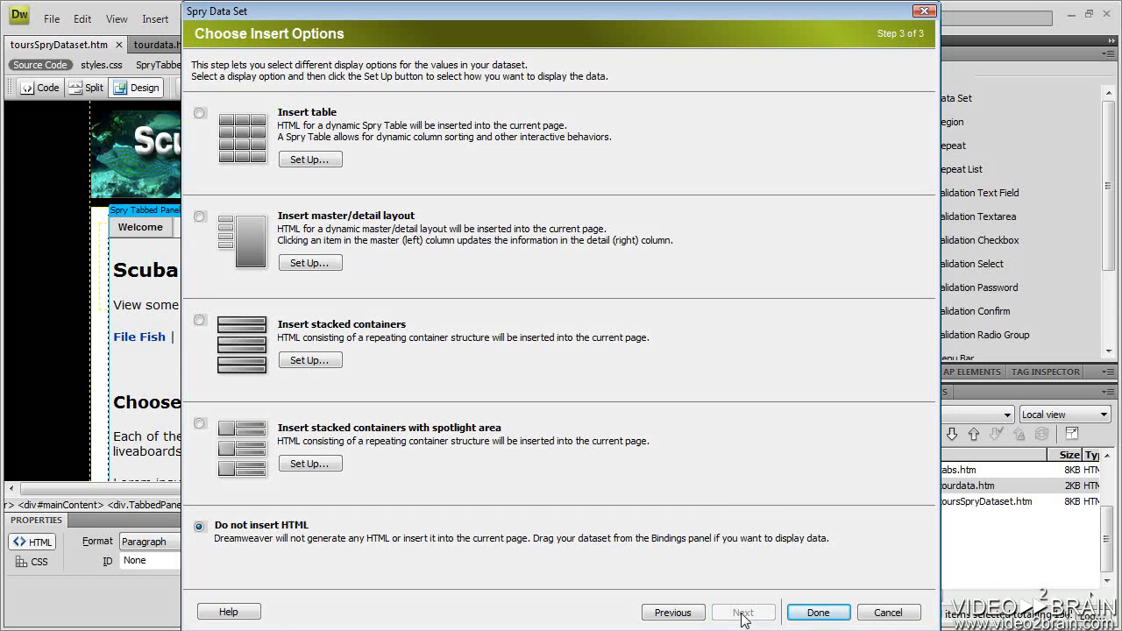
mouse_move(476, 333)
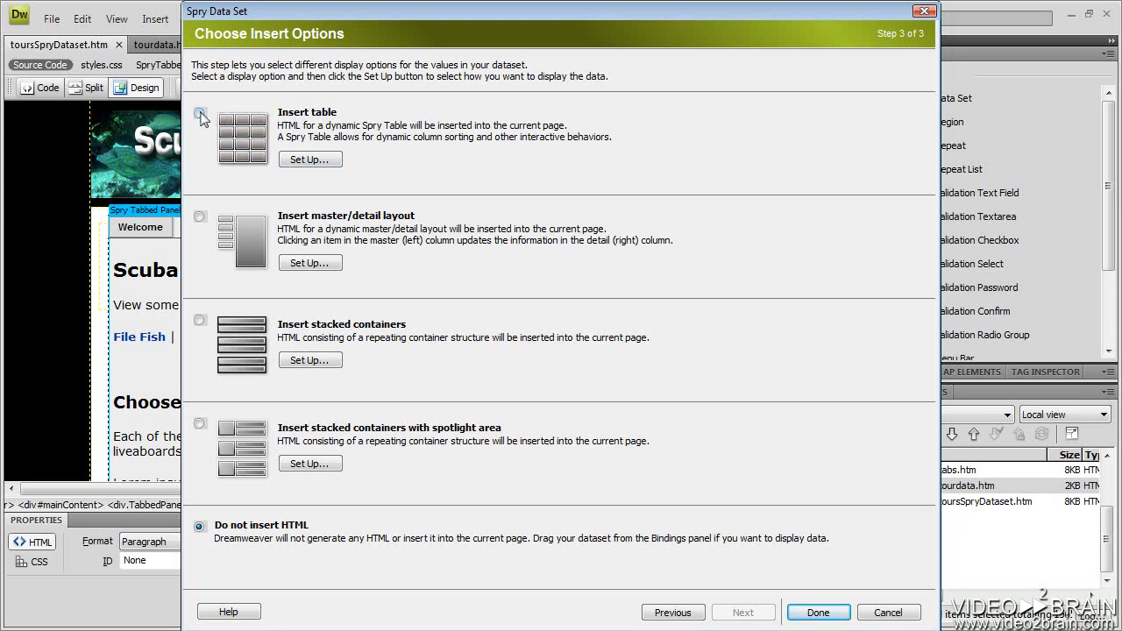
Choose Insert table so the data set displays as a dynamic sortable Spry table.
click(200, 112)
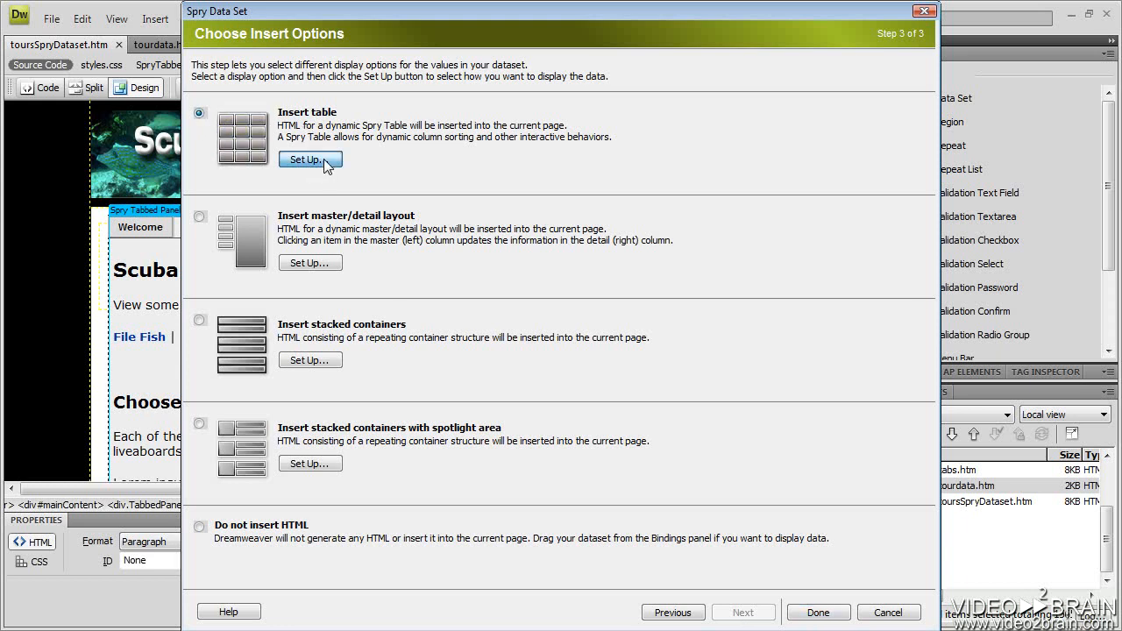
Review the sortable Locations, Country, Scuba_Company, Length and Price columns in Set Up and confirm.
click(308, 157)
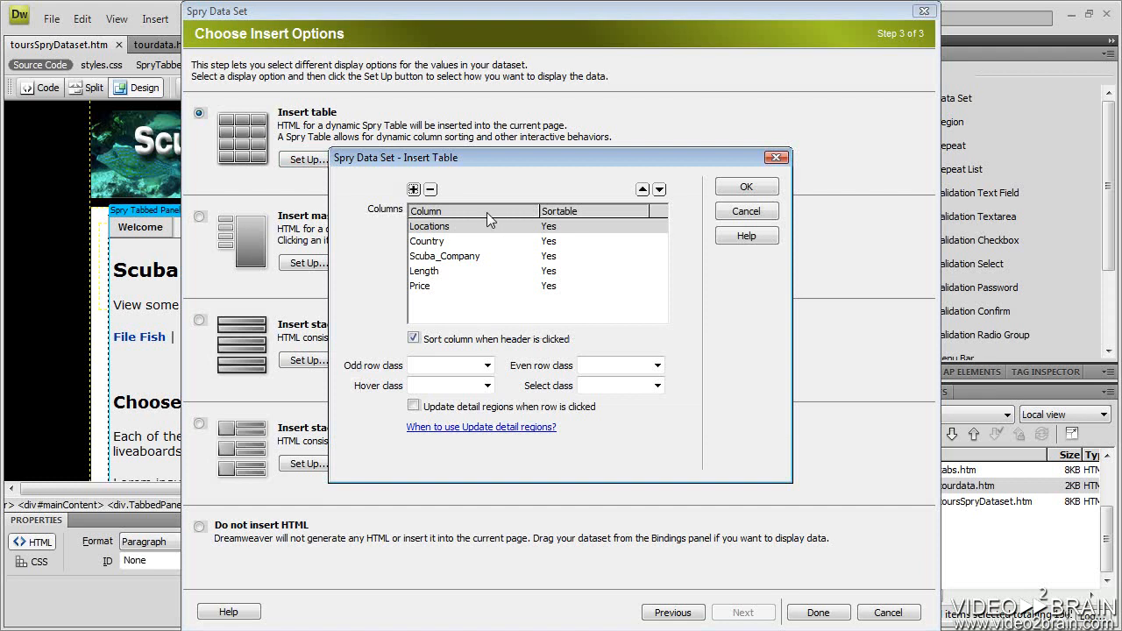
mouse_move(428, 302)
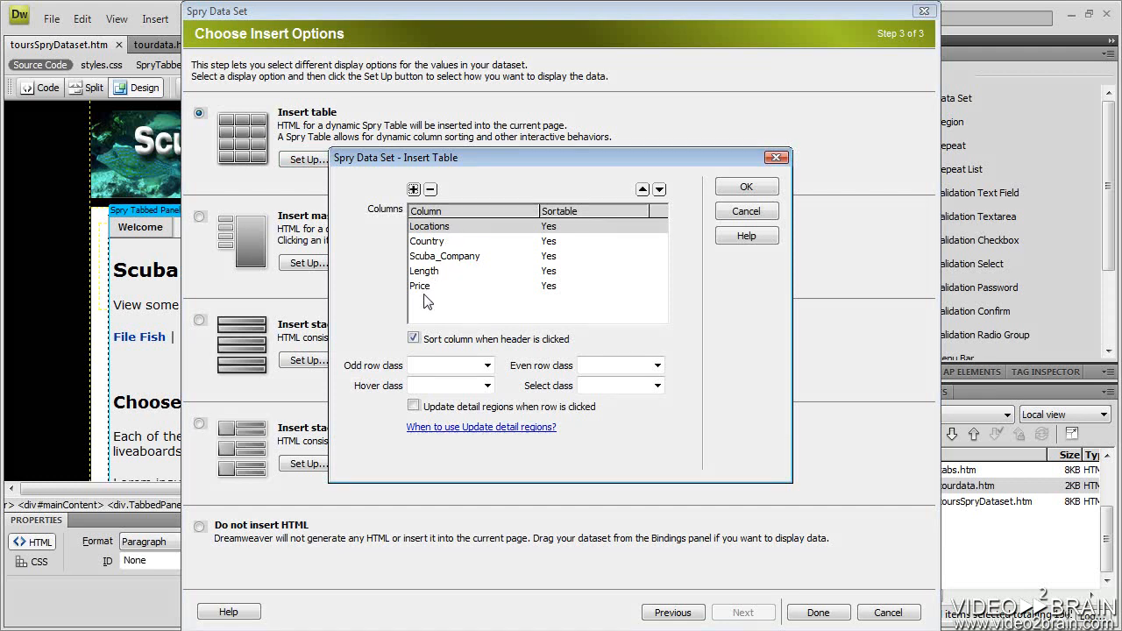
mouse_move(442, 270)
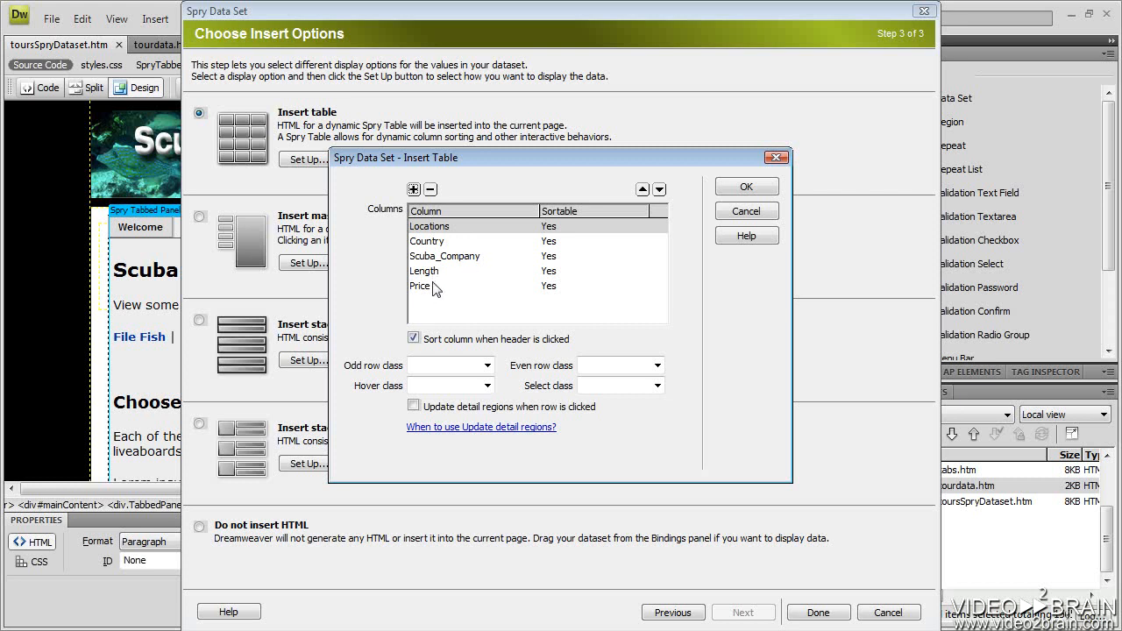
mouse_move(466, 261)
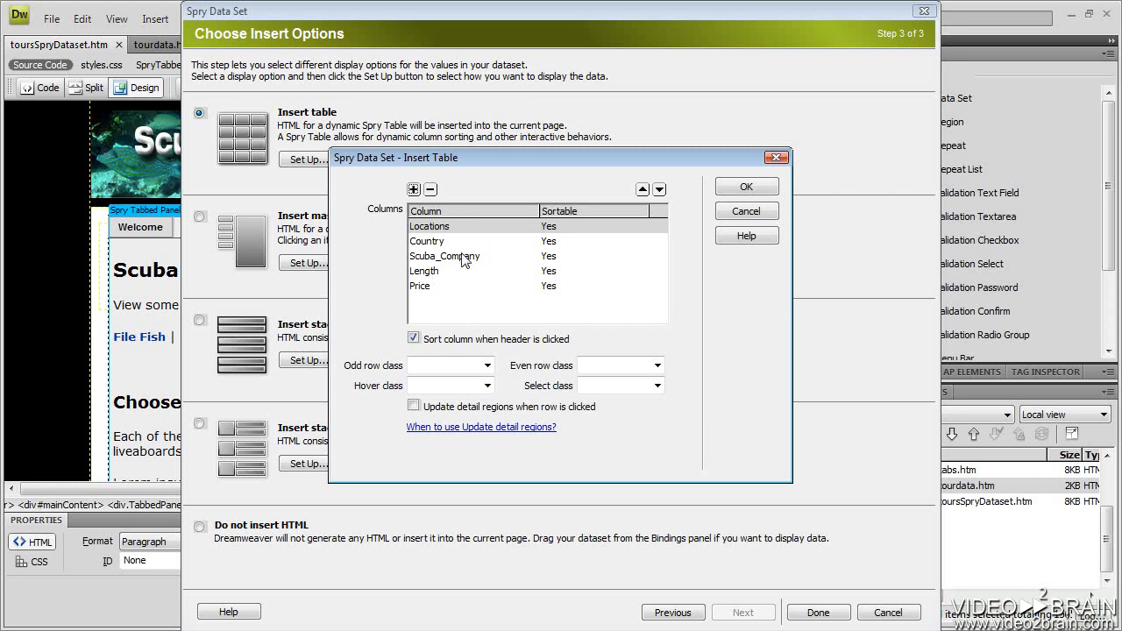
mouse_move(564, 287)
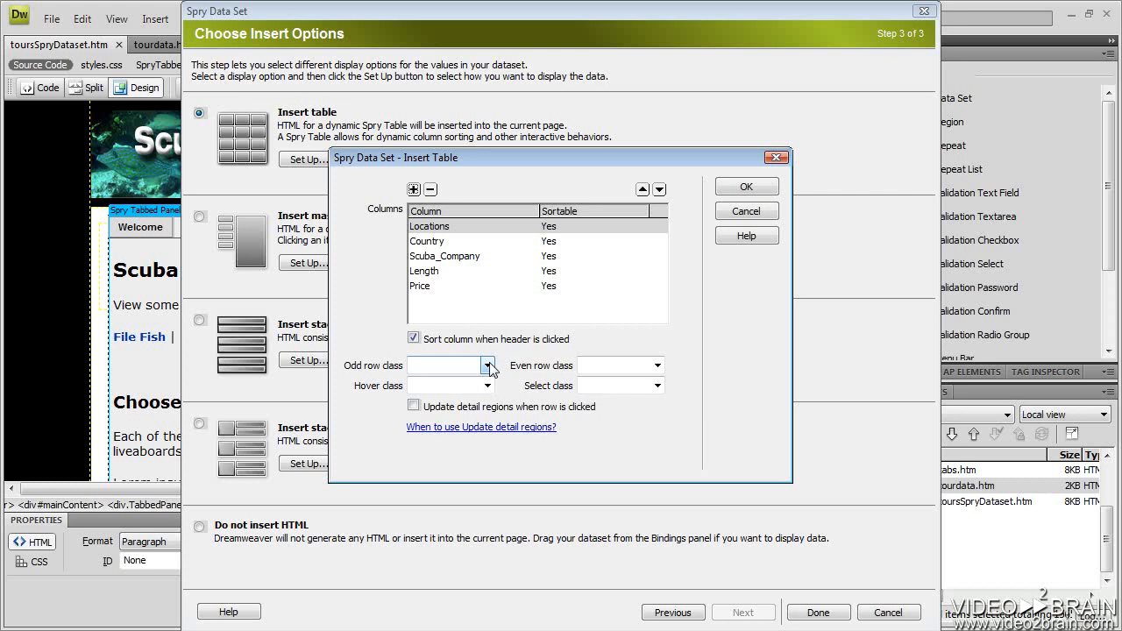
mouse_move(747, 186)
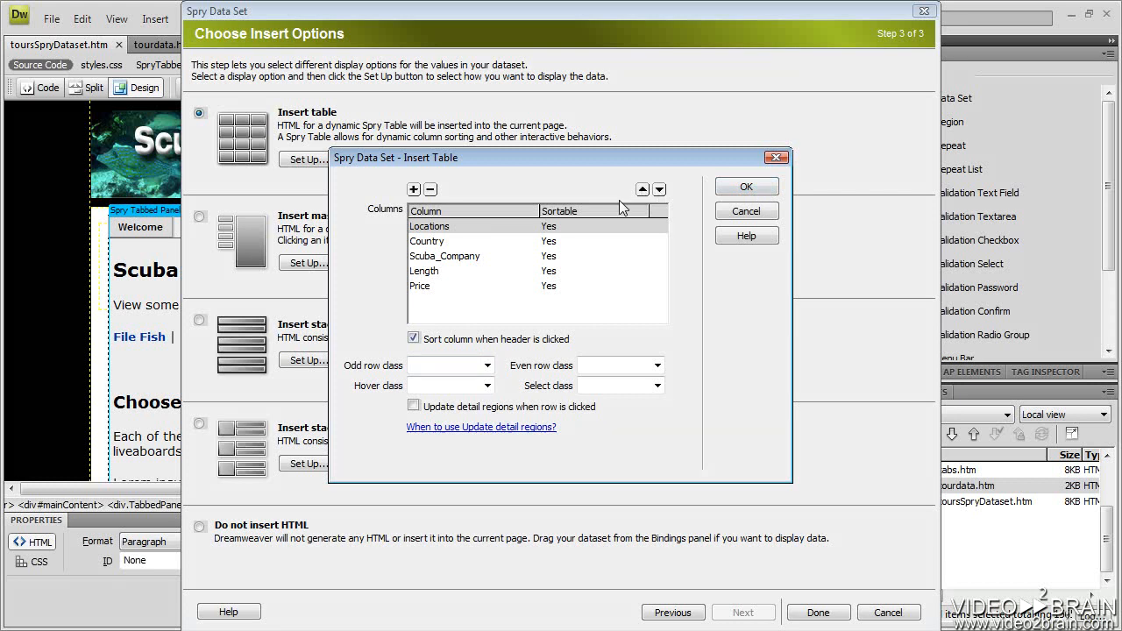
click(428, 226)
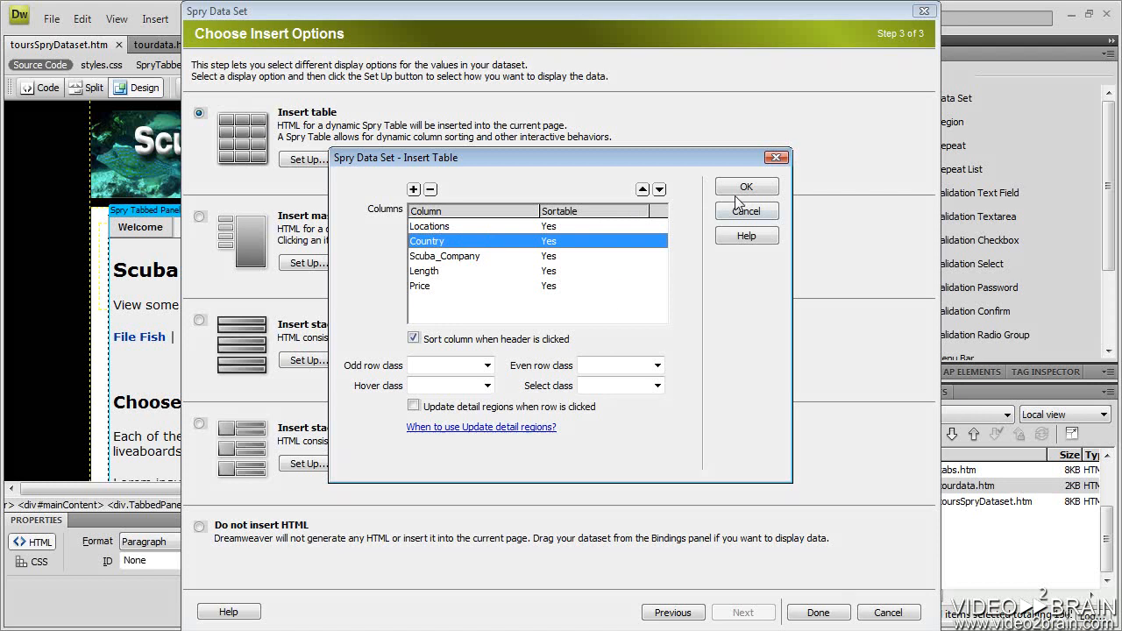
click(746, 186)
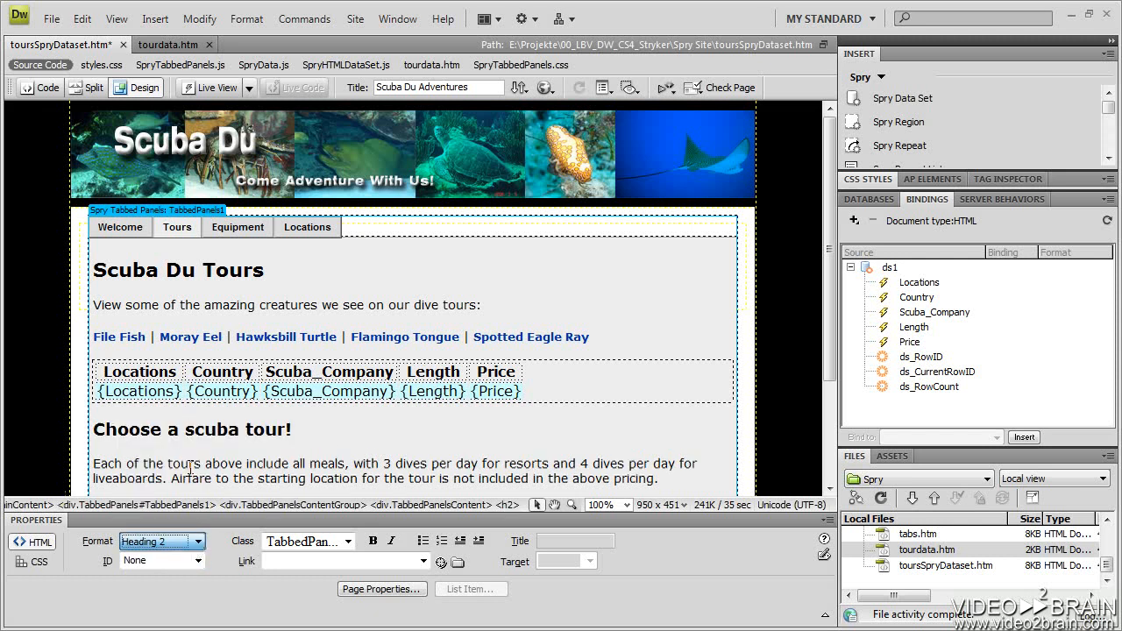
Finish the Spry Data Set wizard so the ds1 table is inserted into the Tours panel.
click(302, 429)
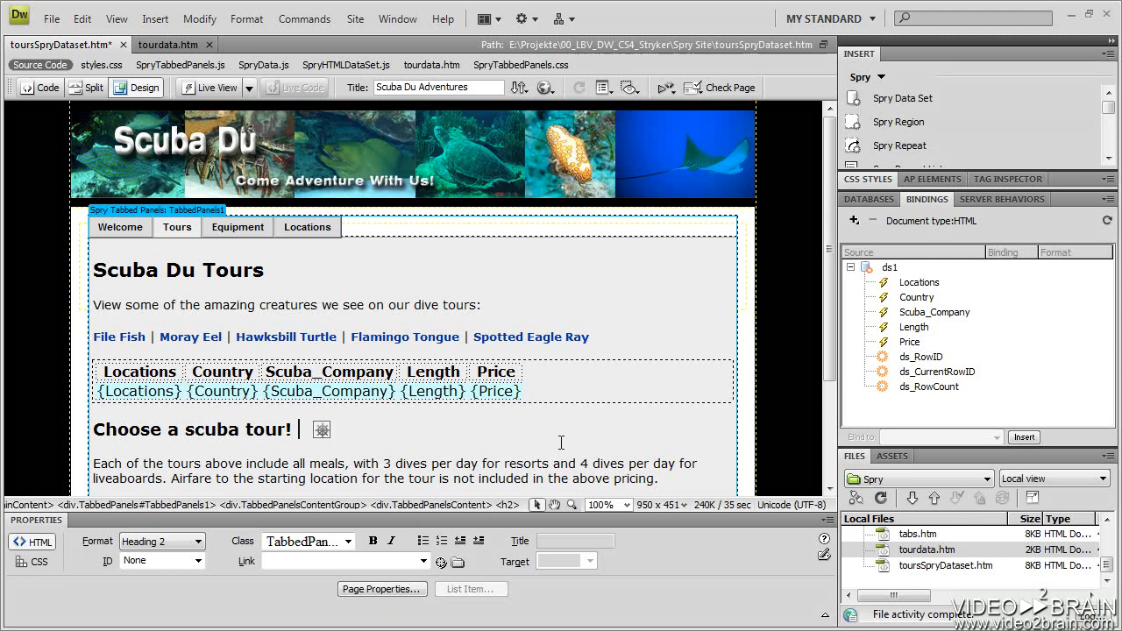
Save the page via File > Save and accept copying SpryData.js and SpryHTMLDataSet.js into the site.
click(51, 17)
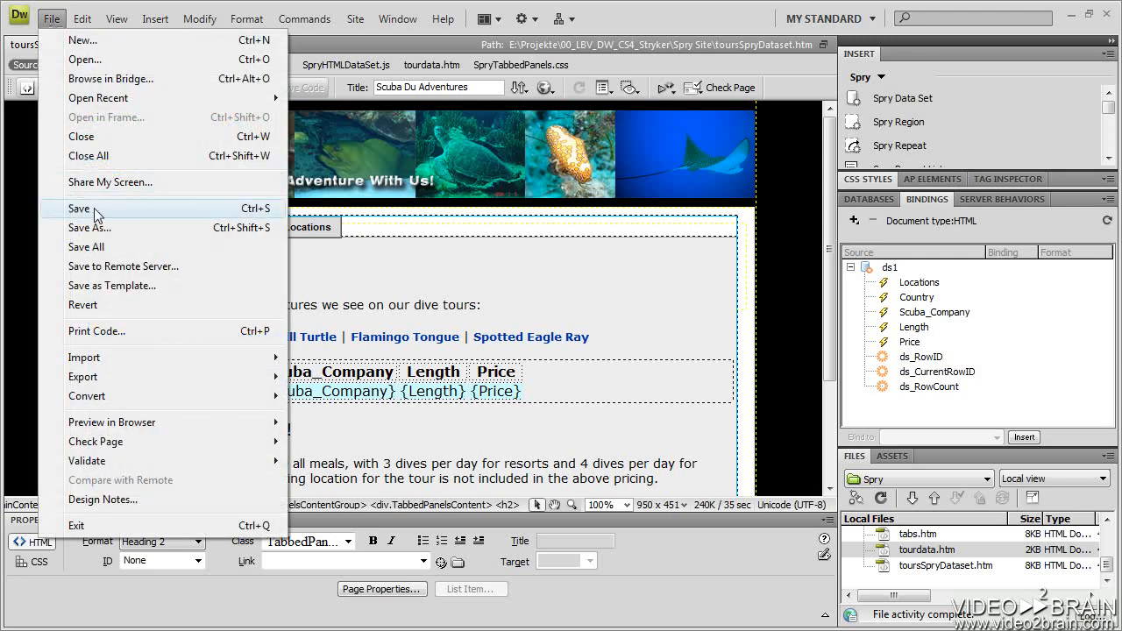
click(79, 209)
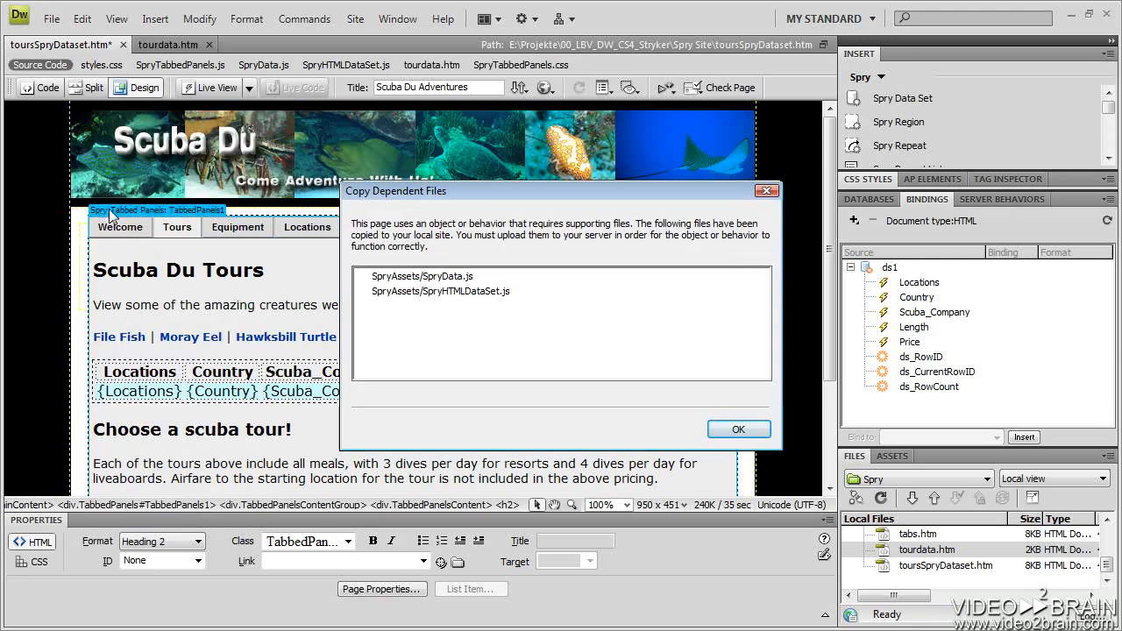
mouse_move(455, 281)
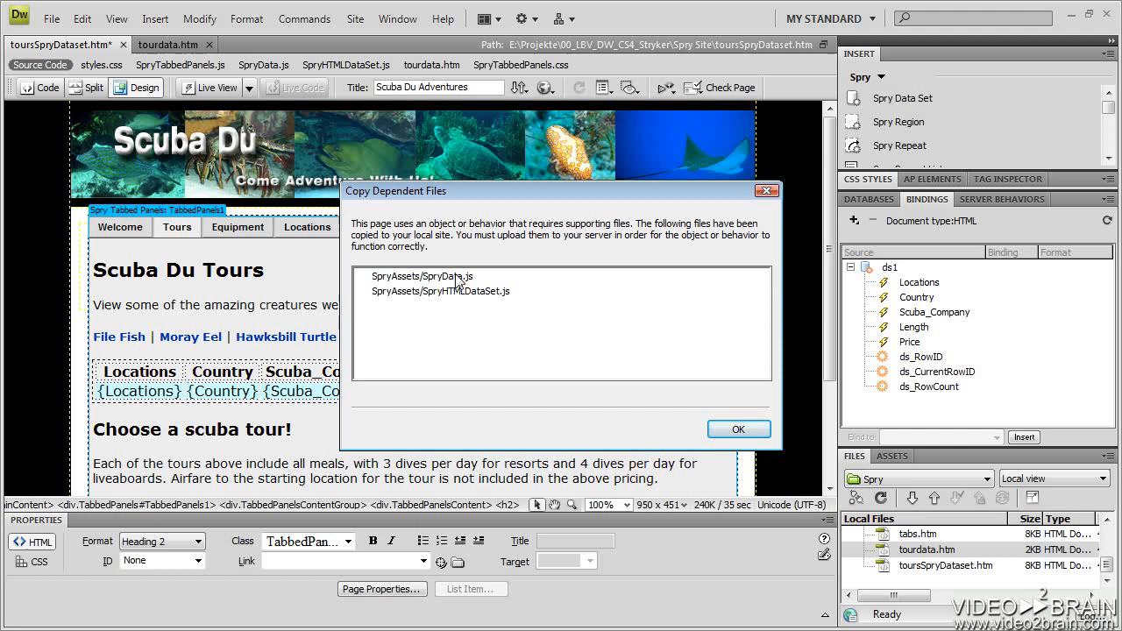
mouse_move(463, 295)
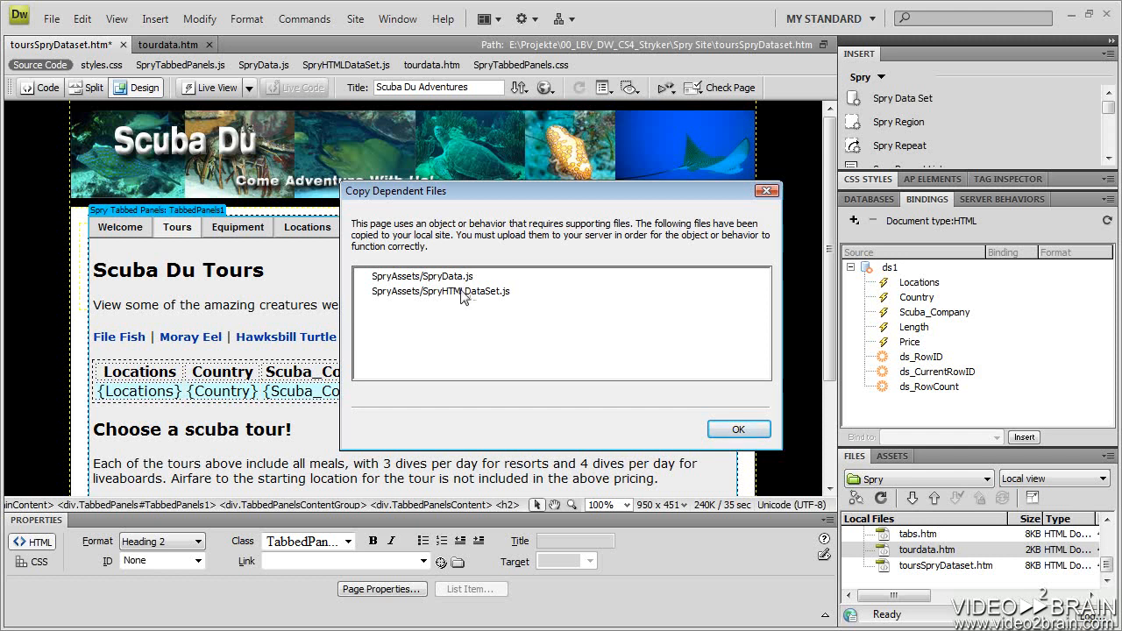
mouse_move(459, 280)
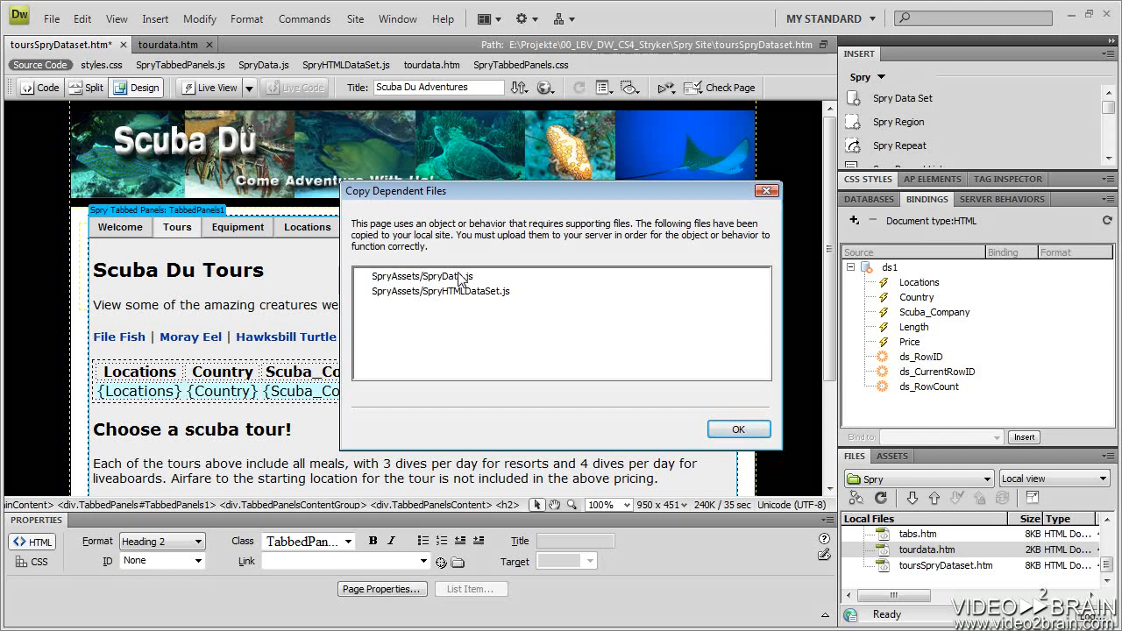
mouse_move(466, 305)
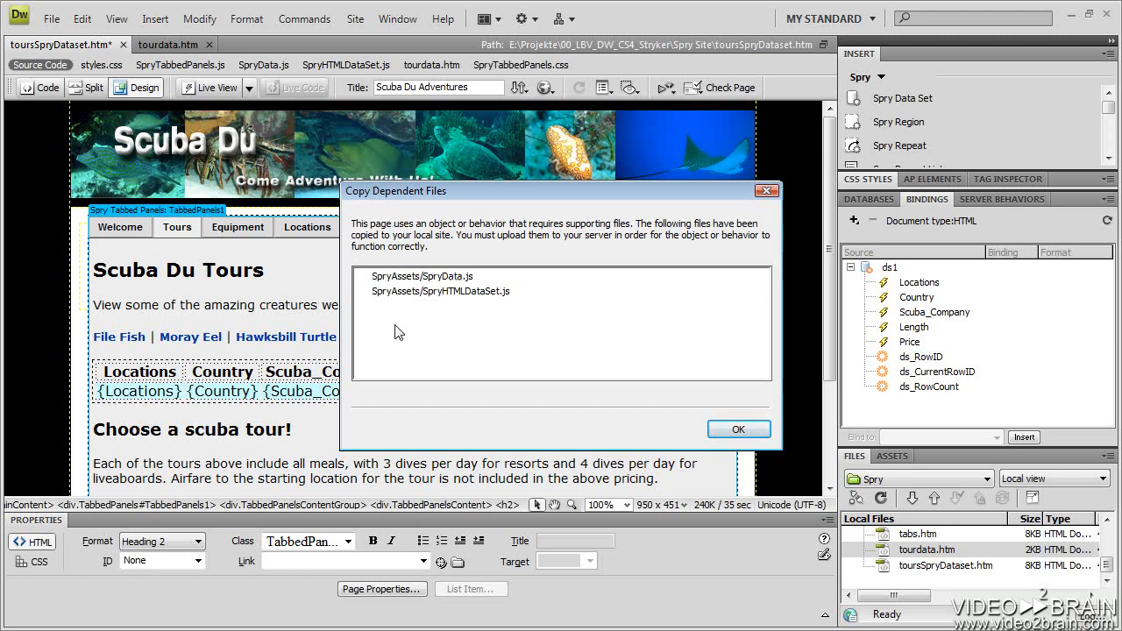
mouse_move(405, 296)
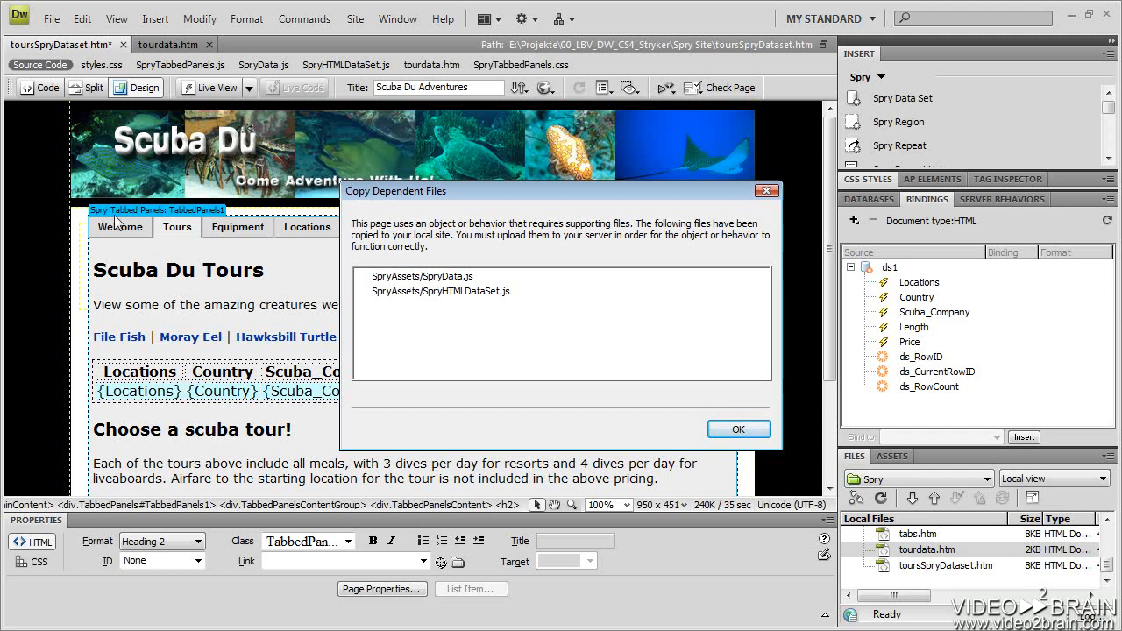
mouse_move(470, 354)
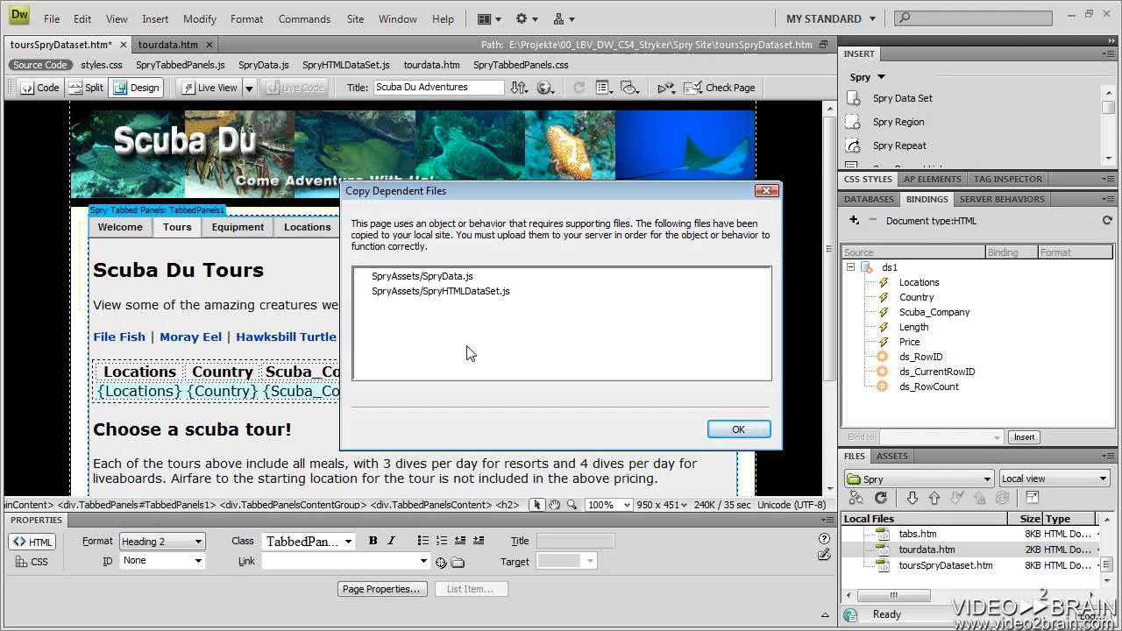
mouse_move(564, 366)
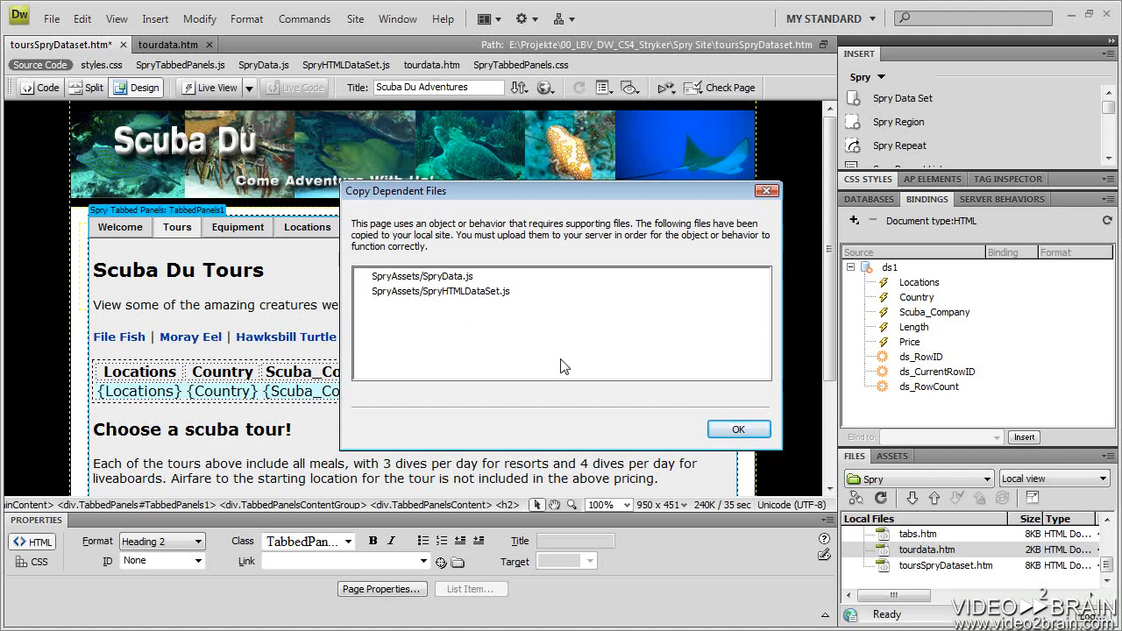
click(736, 428)
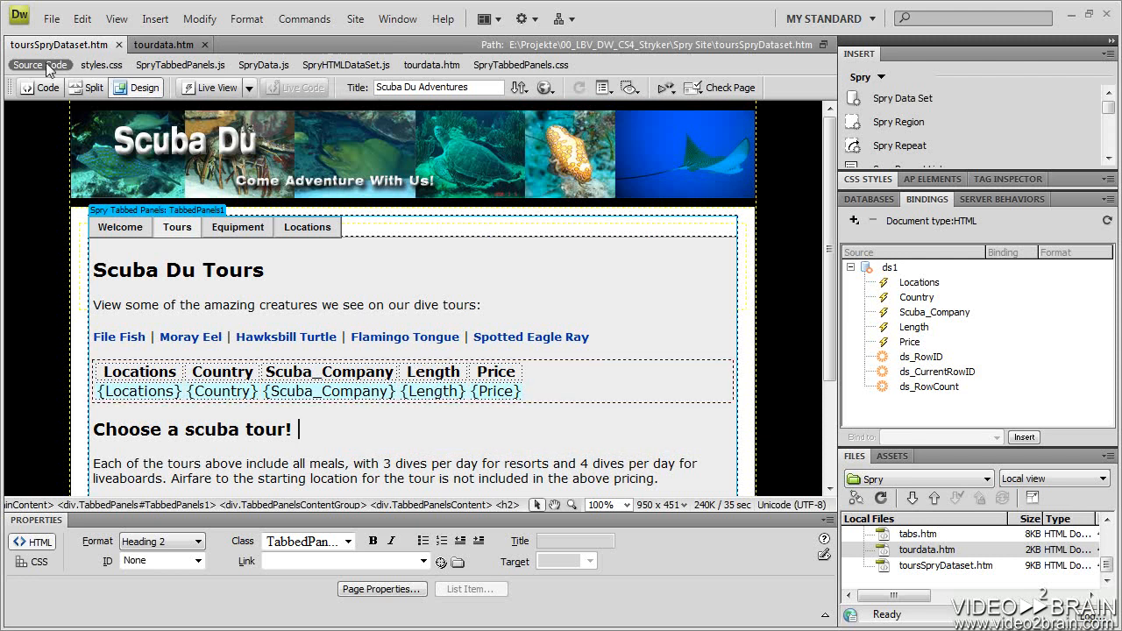
mouse_move(345, 63)
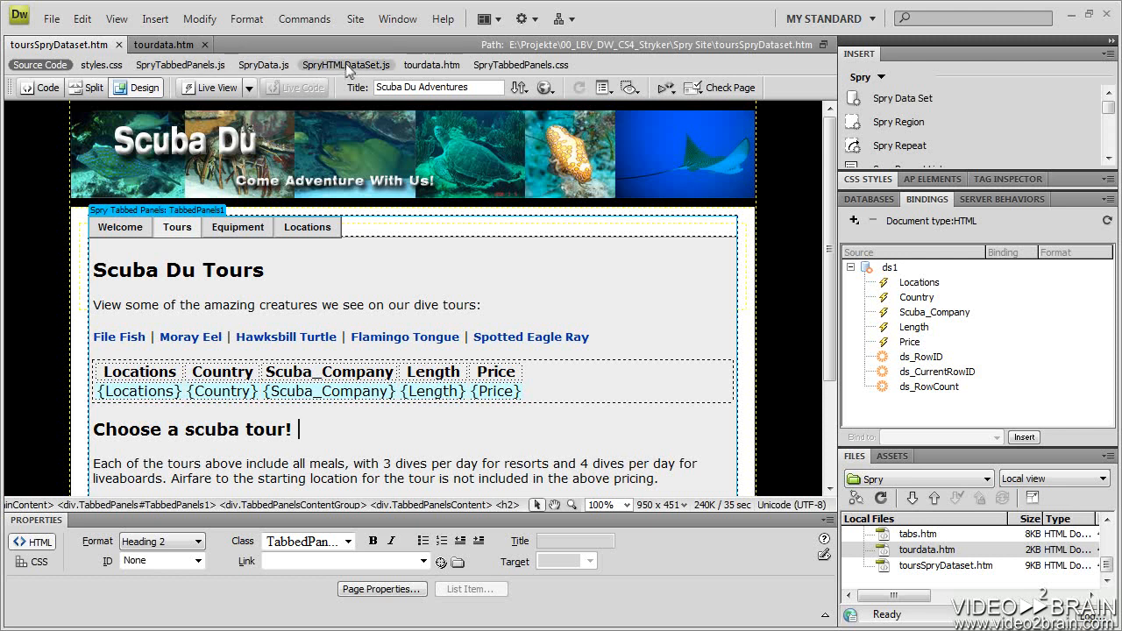
mouse_move(520, 63)
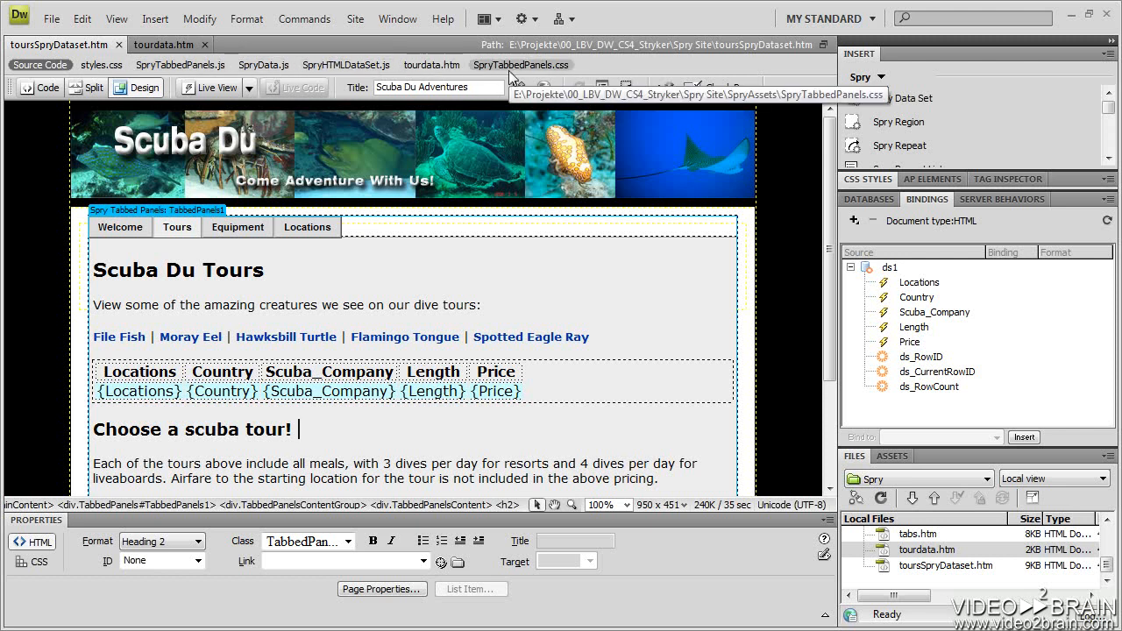
mouse_move(431, 63)
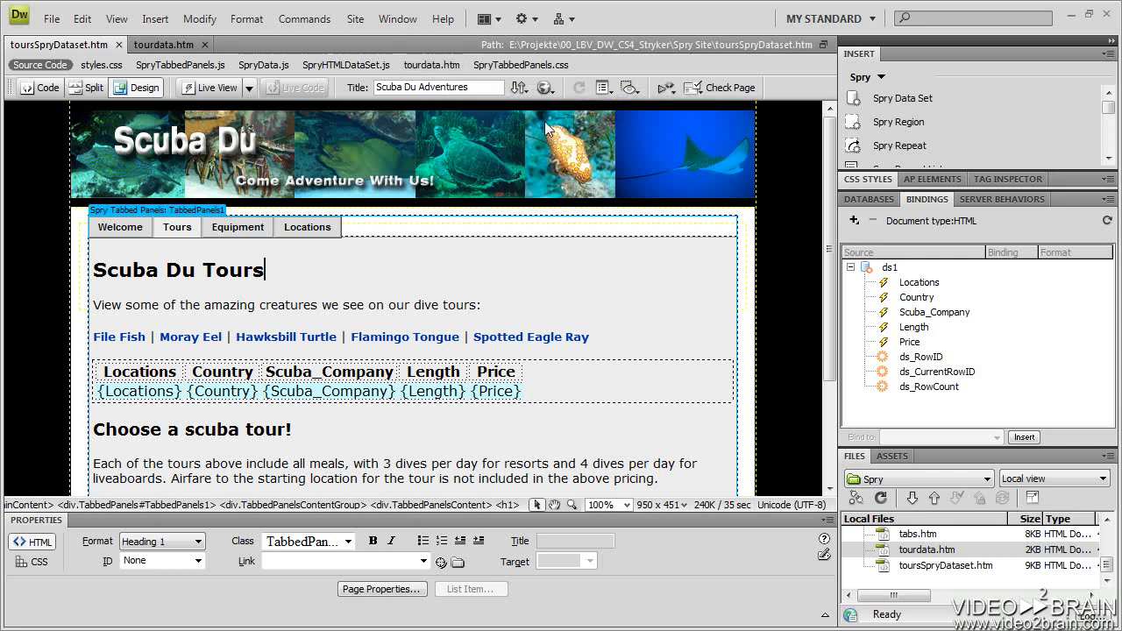
click(547, 88)
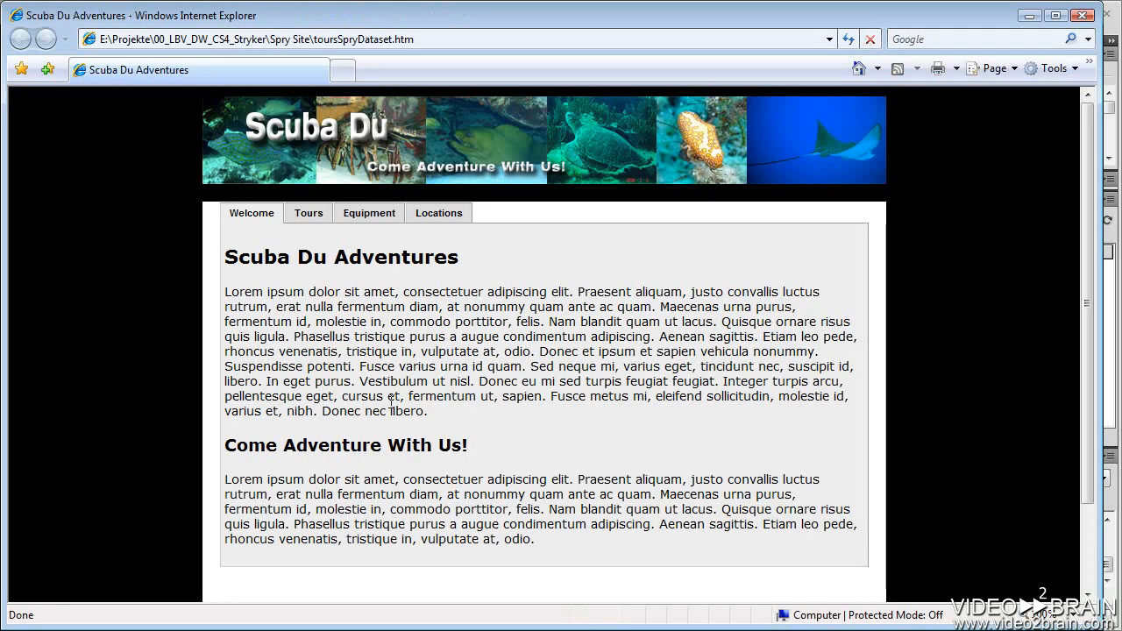
Show the Tours panel in the browser and highlight Cozumel's $1595.00 price.
click(308, 214)
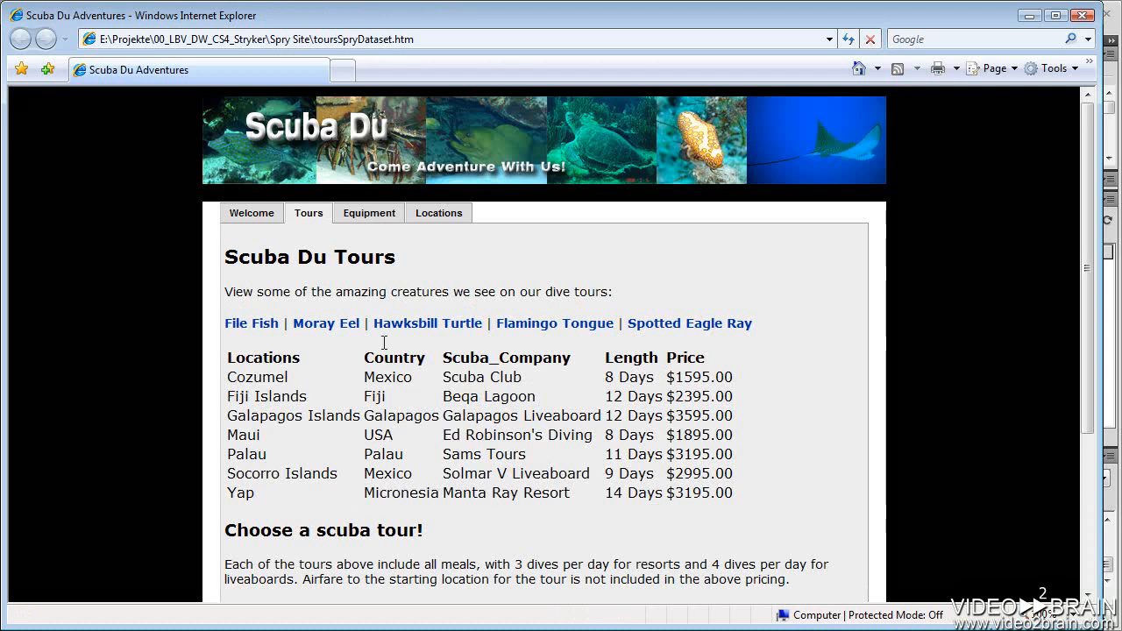
mouse_move(697, 456)
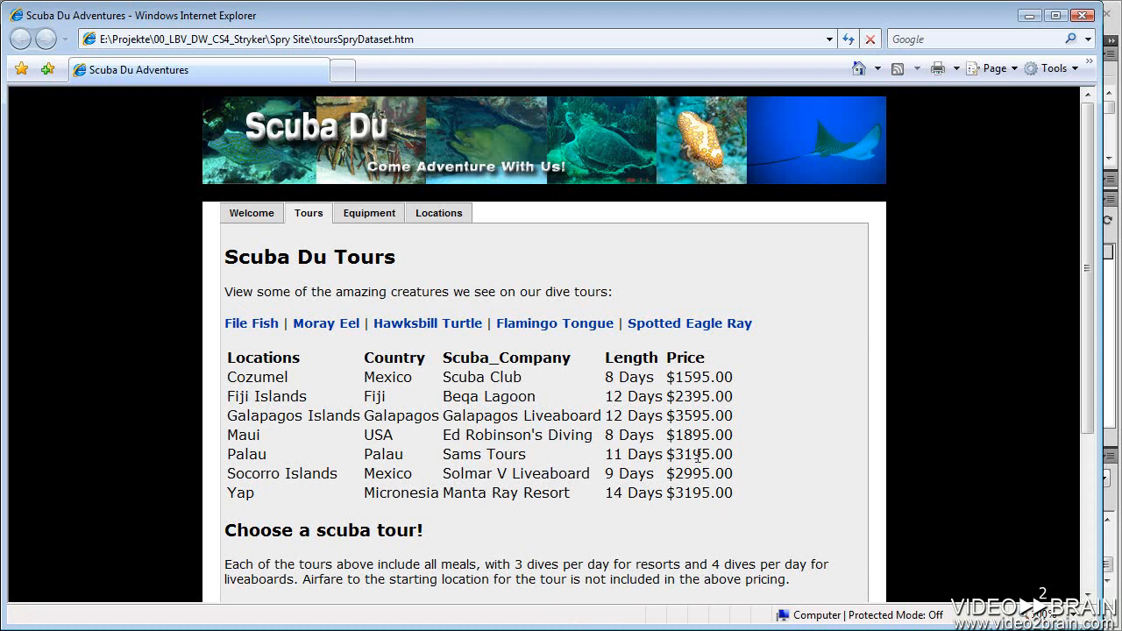
mouse_move(768, 456)
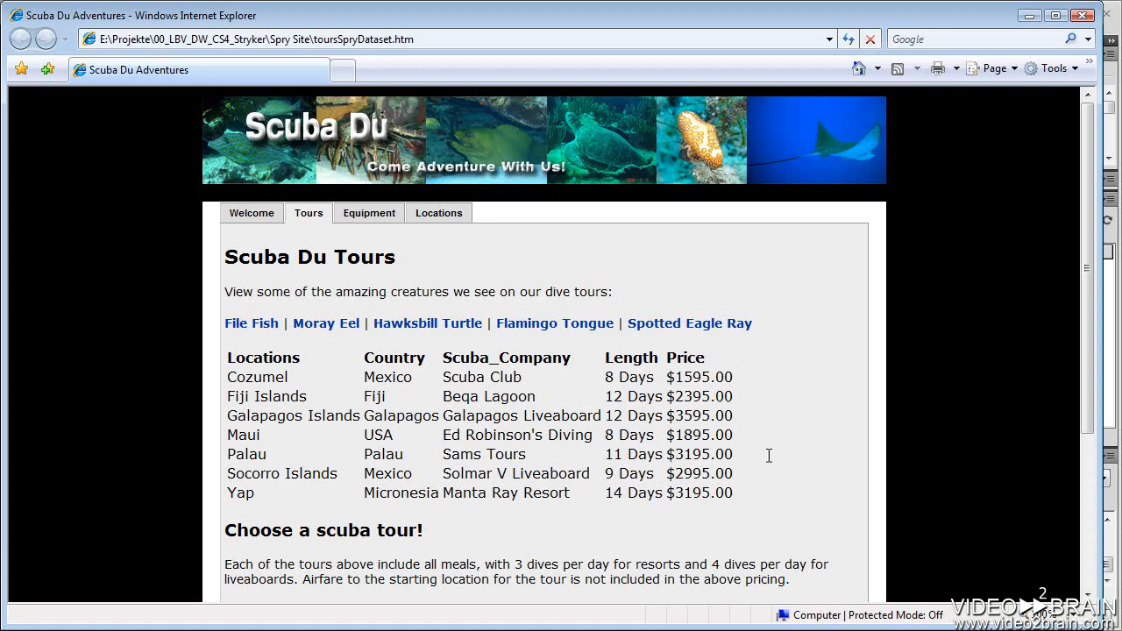
mouse_move(614, 494)
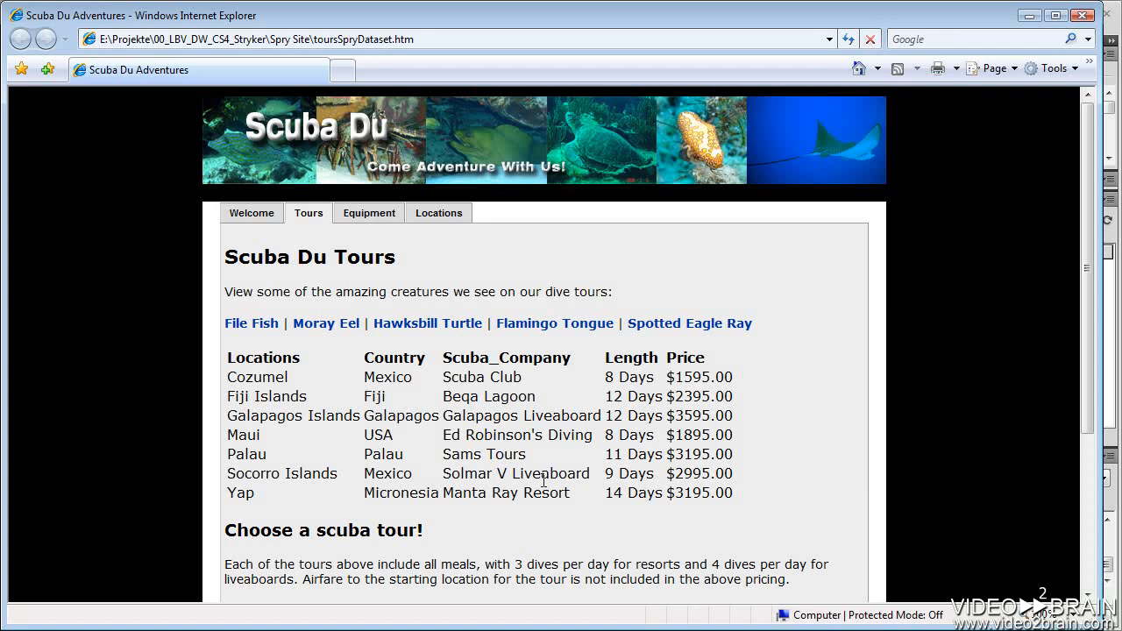
mouse_move(740, 449)
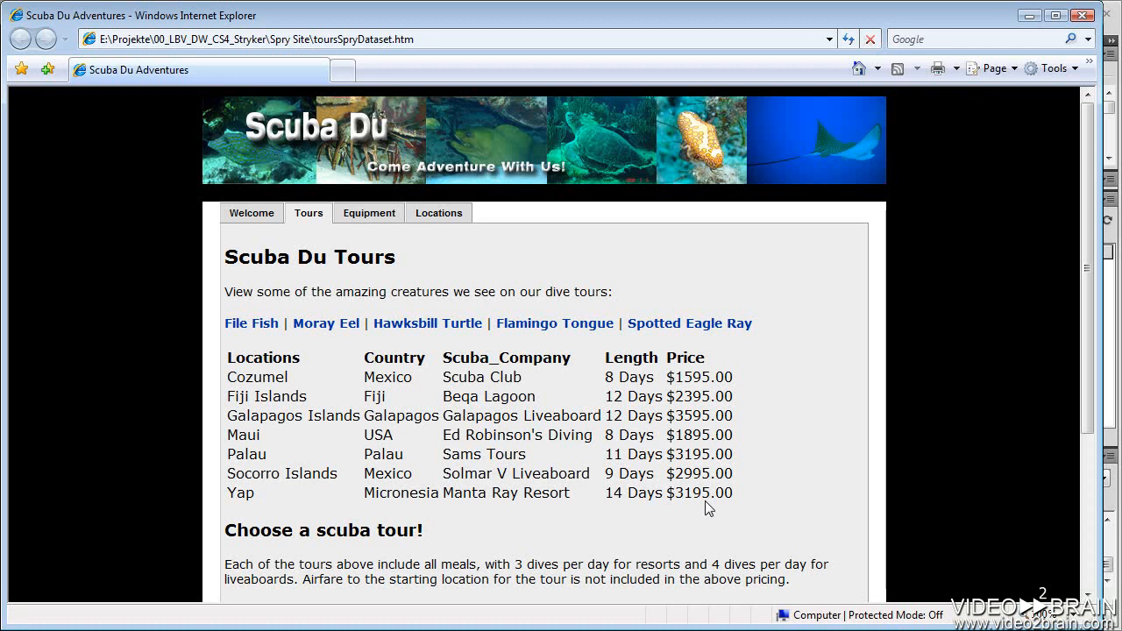
mouse_move(634, 501)
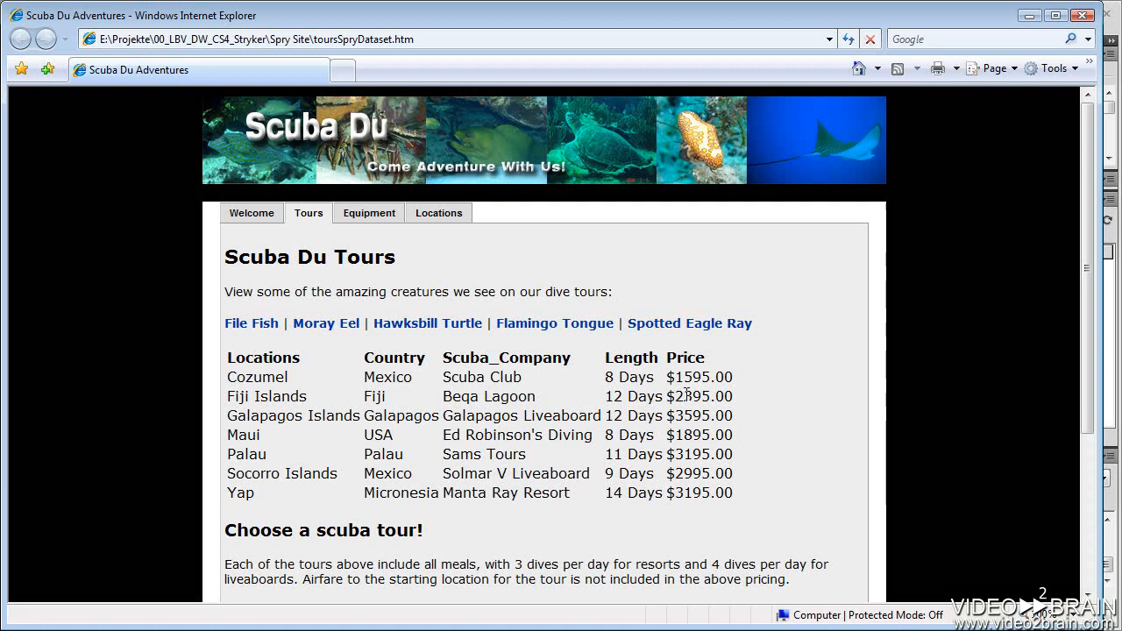
double_click(691, 377)
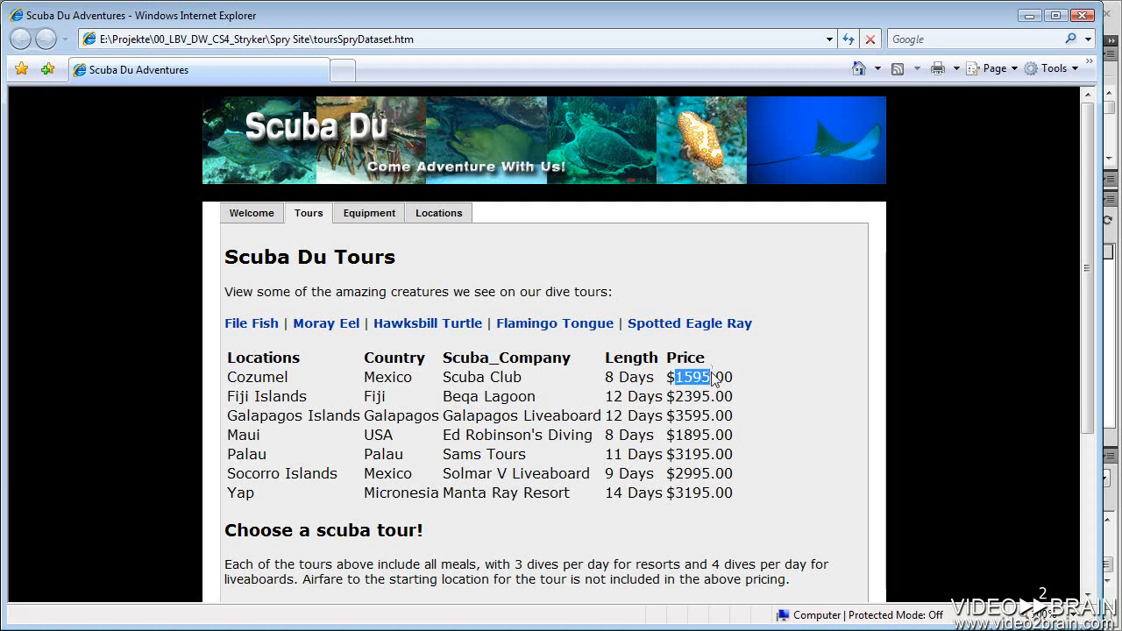
mouse_move(687, 407)
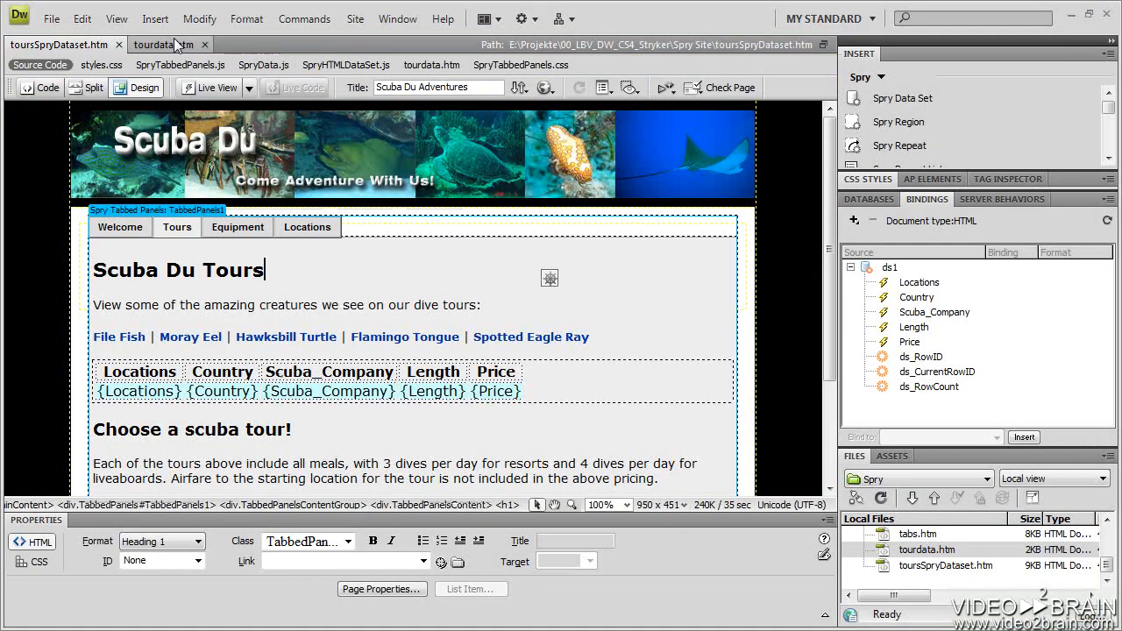
Edit tourdata.htm so Cozumel reads $1395.00, return to toursSpryDataset.htm and preview it.
click(161, 46)
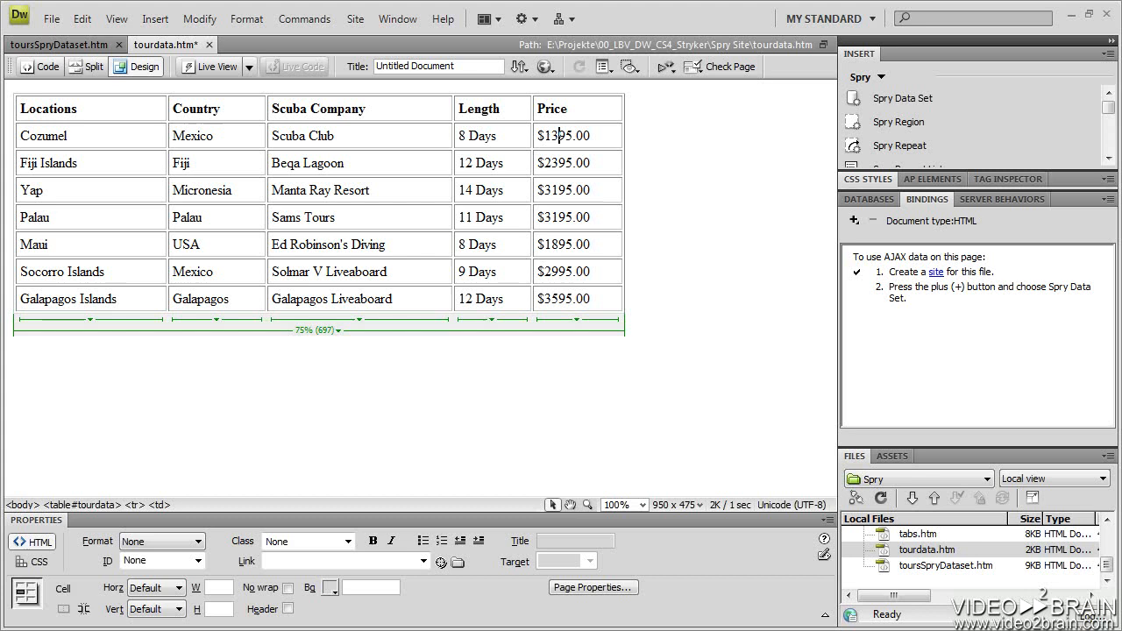
click(51, 18)
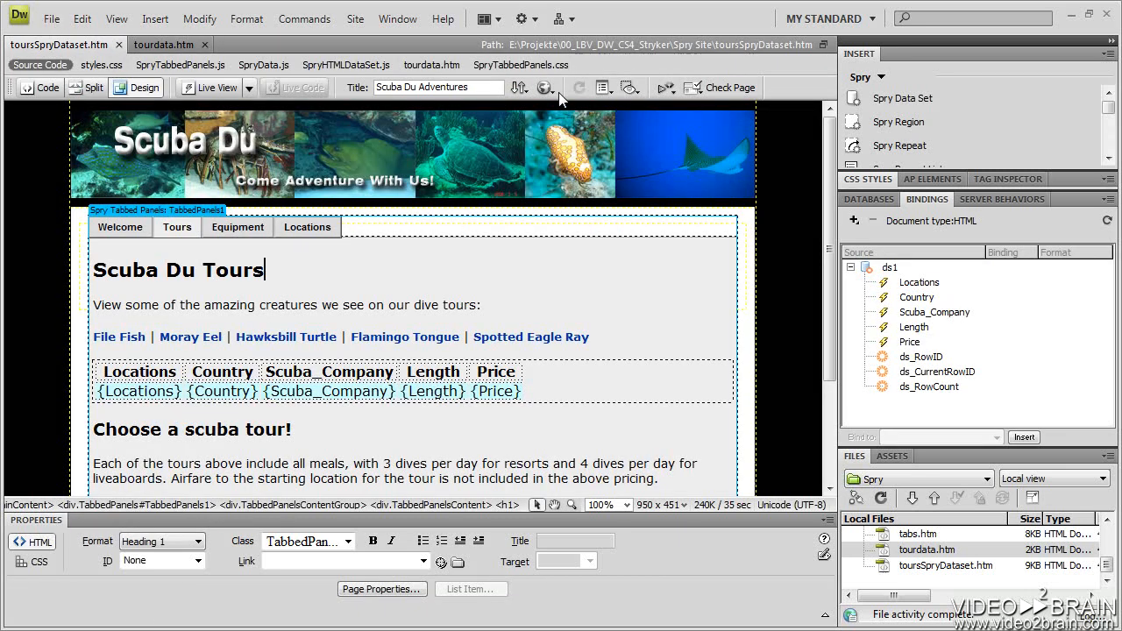
click(545, 87)
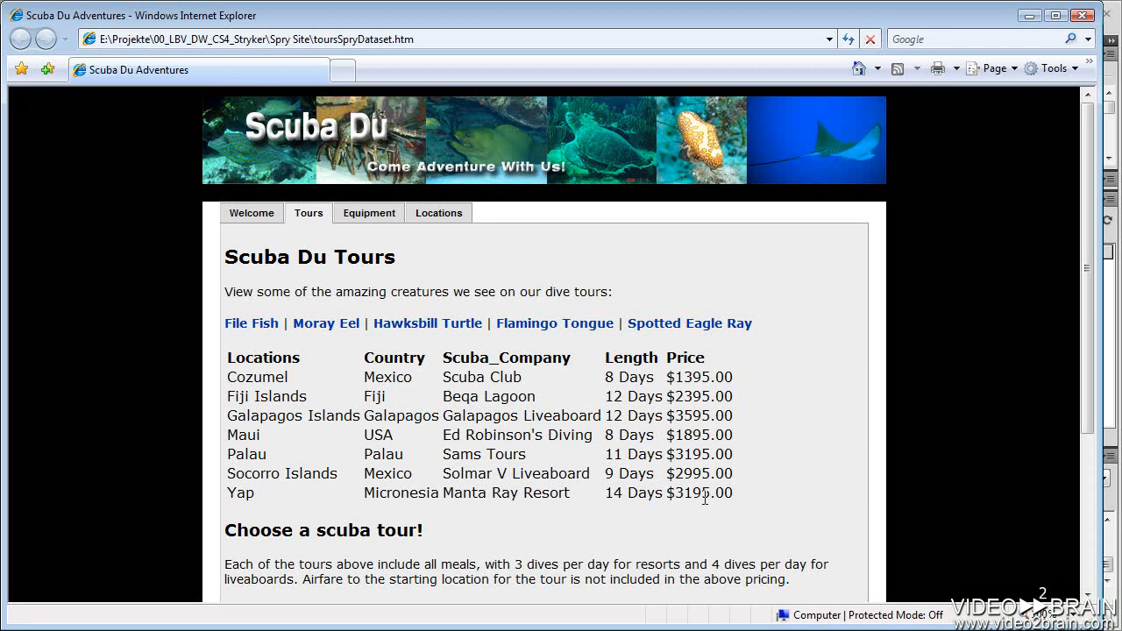
mouse_move(779, 420)
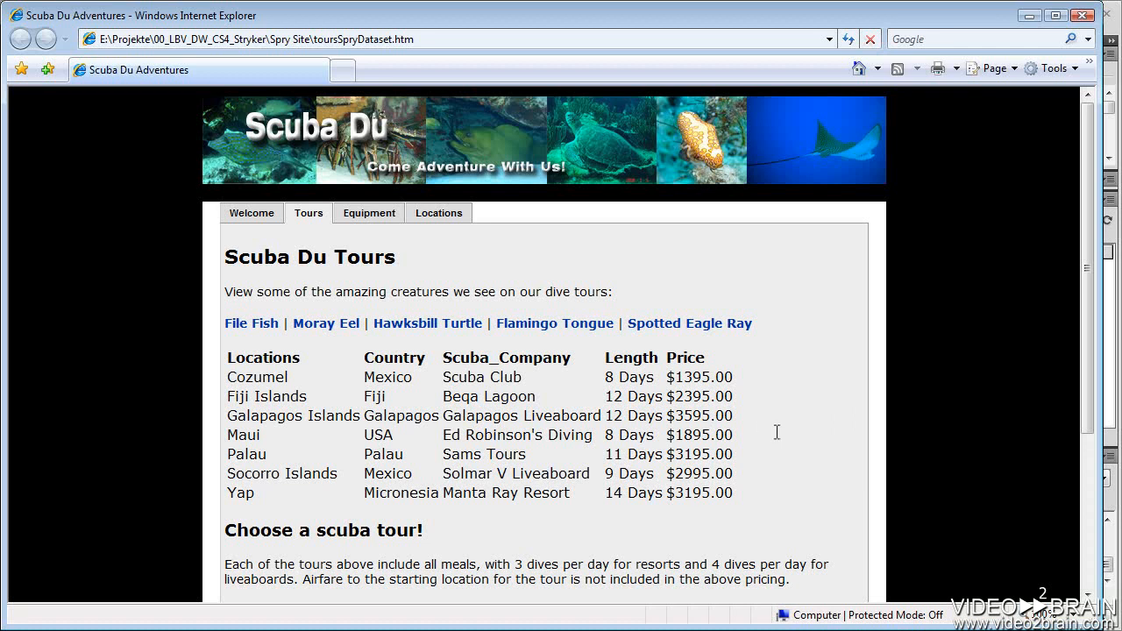
mouse_move(585, 408)
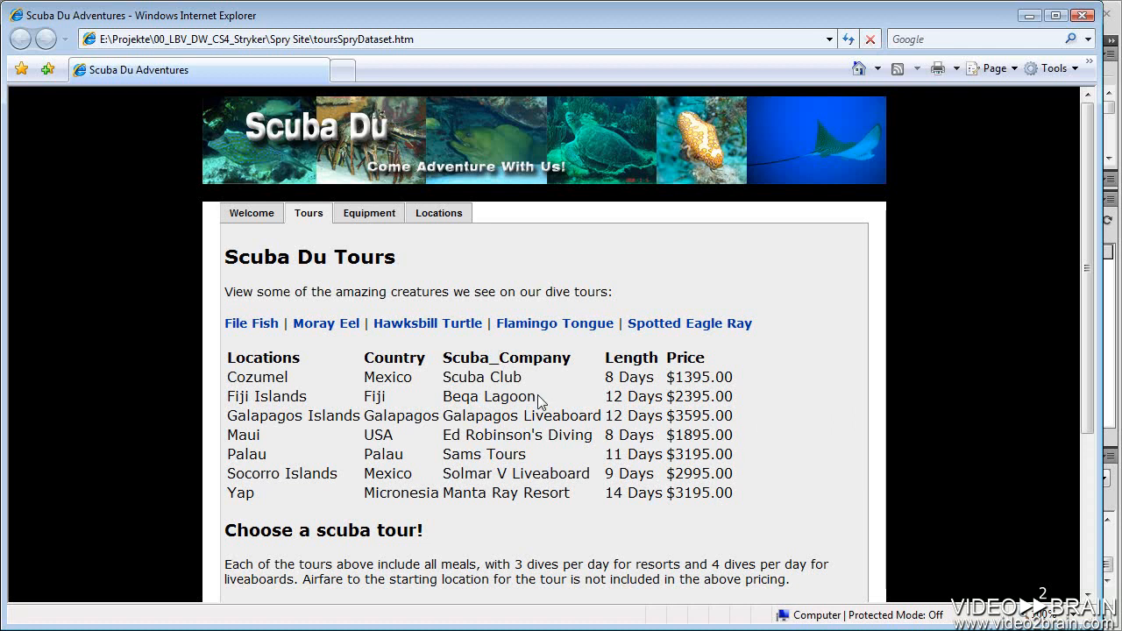
mouse_move(550, 407)
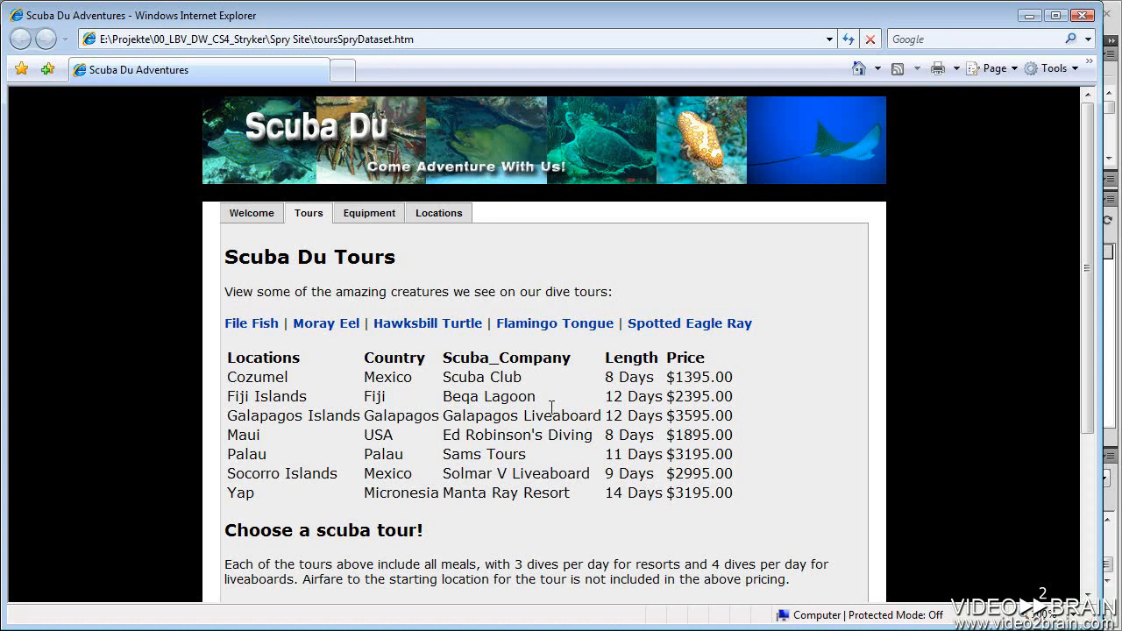
mouse_move(368, 213)
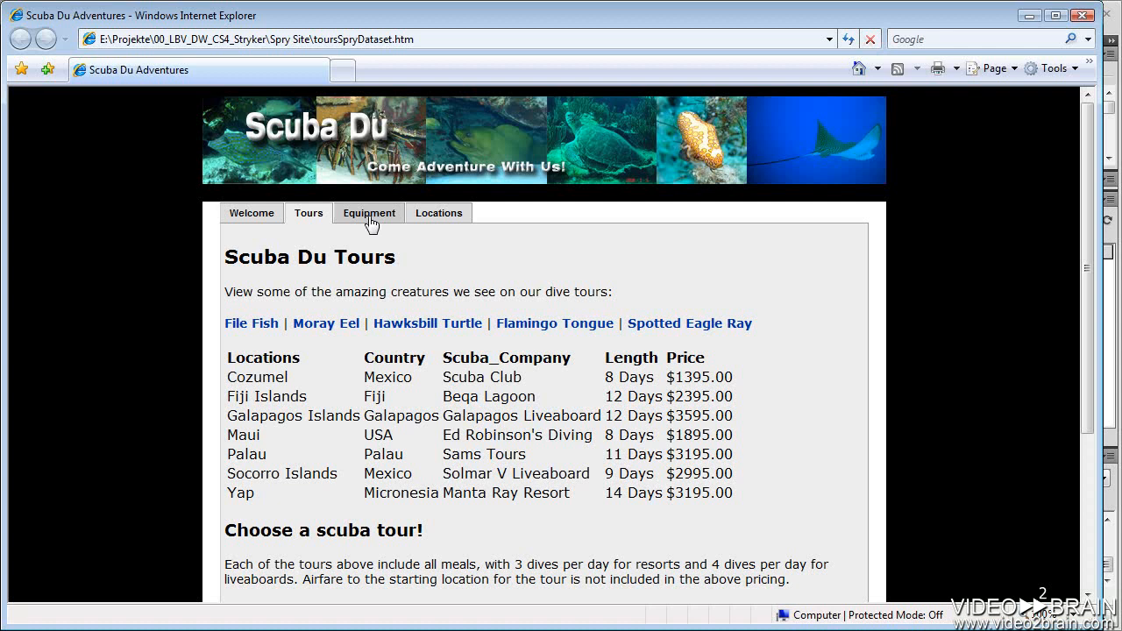
Cycle the preview through the Equipment, Locations, Tours and Welcome tabs.
click(368, 214)
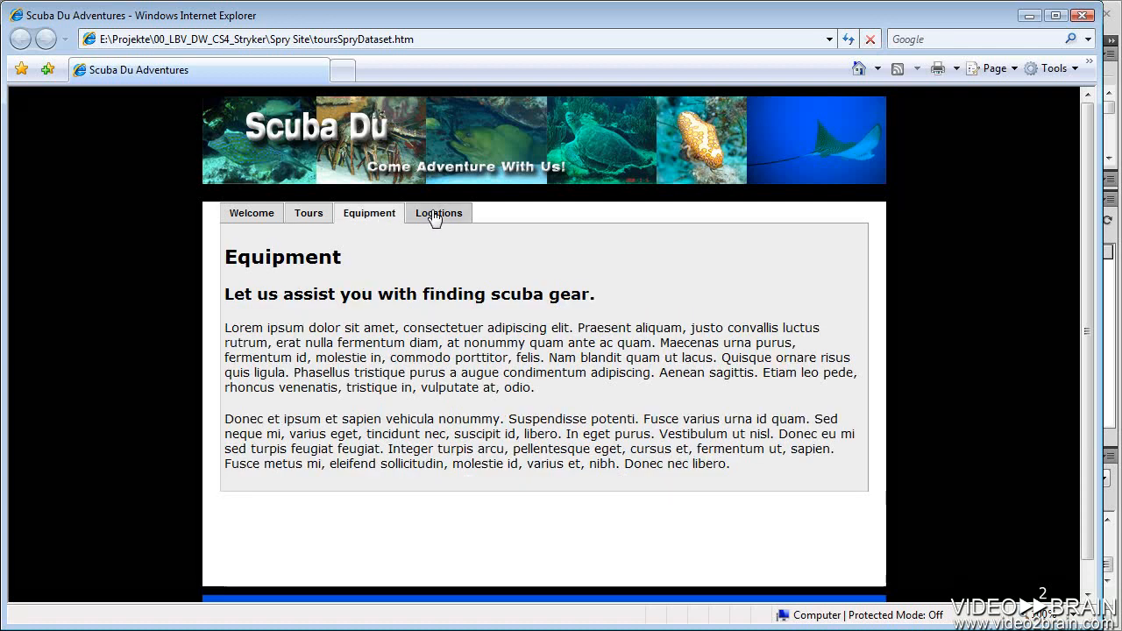
click(438, 214)
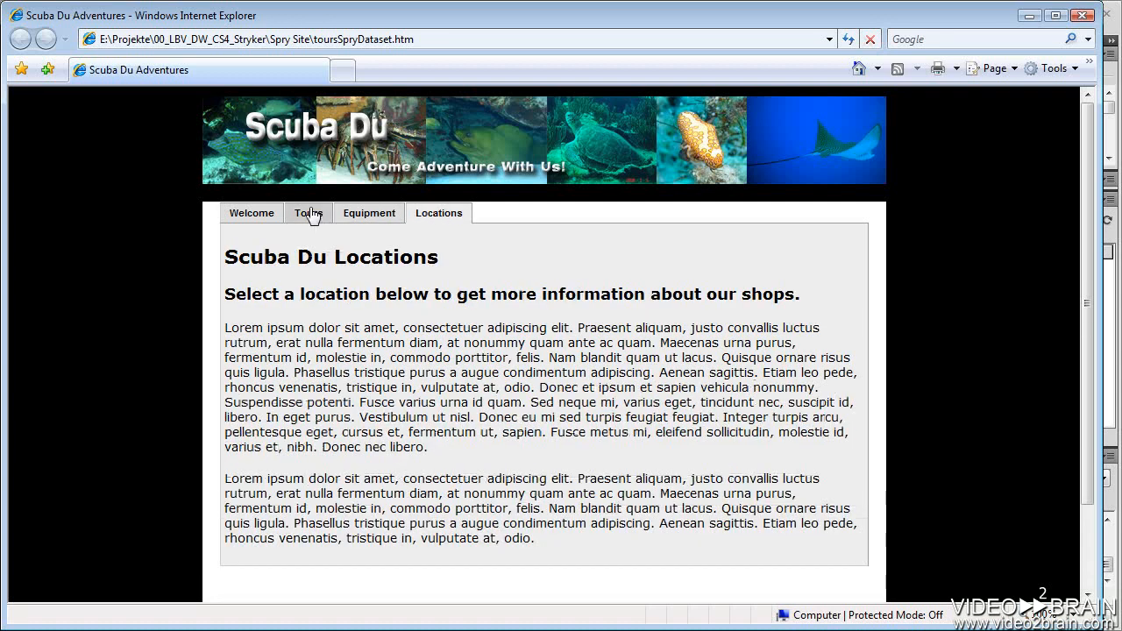
click(308, 212)
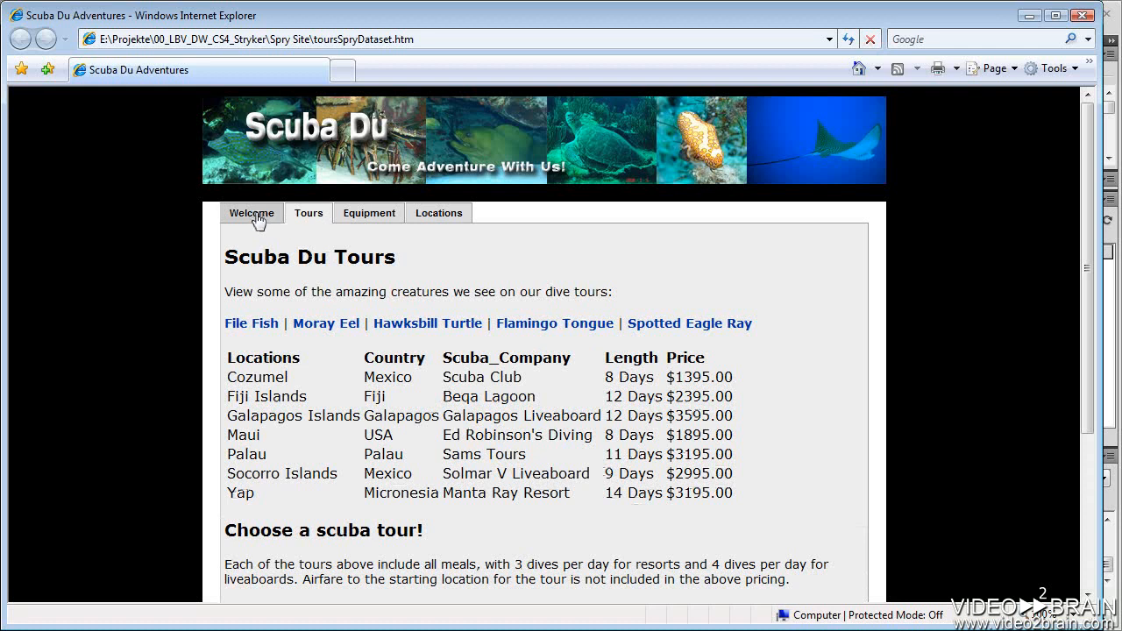
click(252, 214)
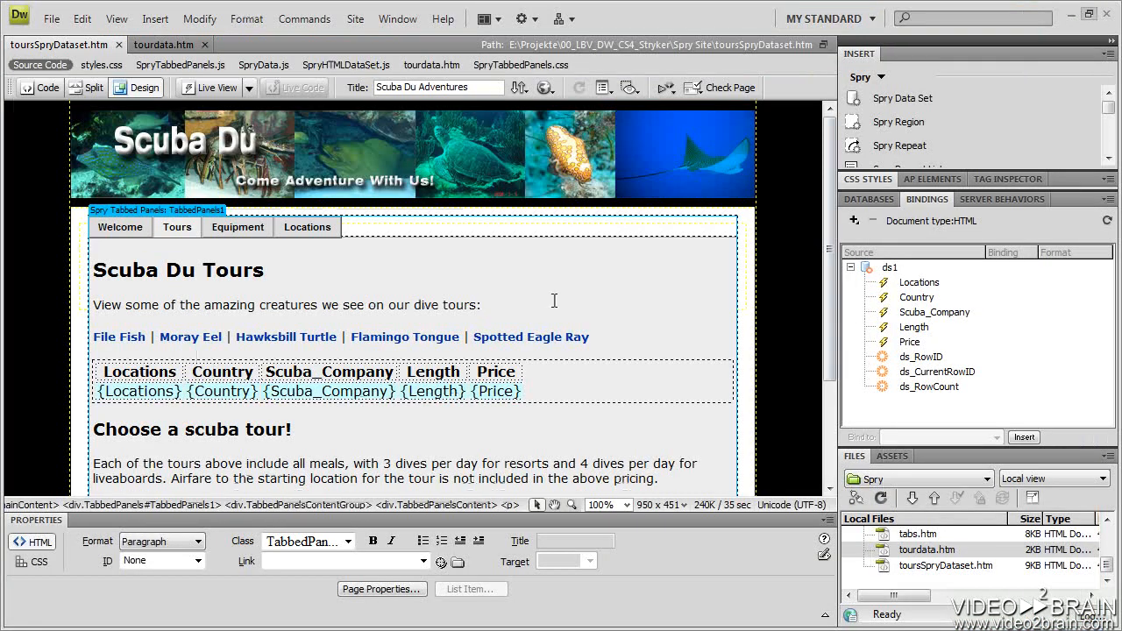
mouse_move(547, 300)
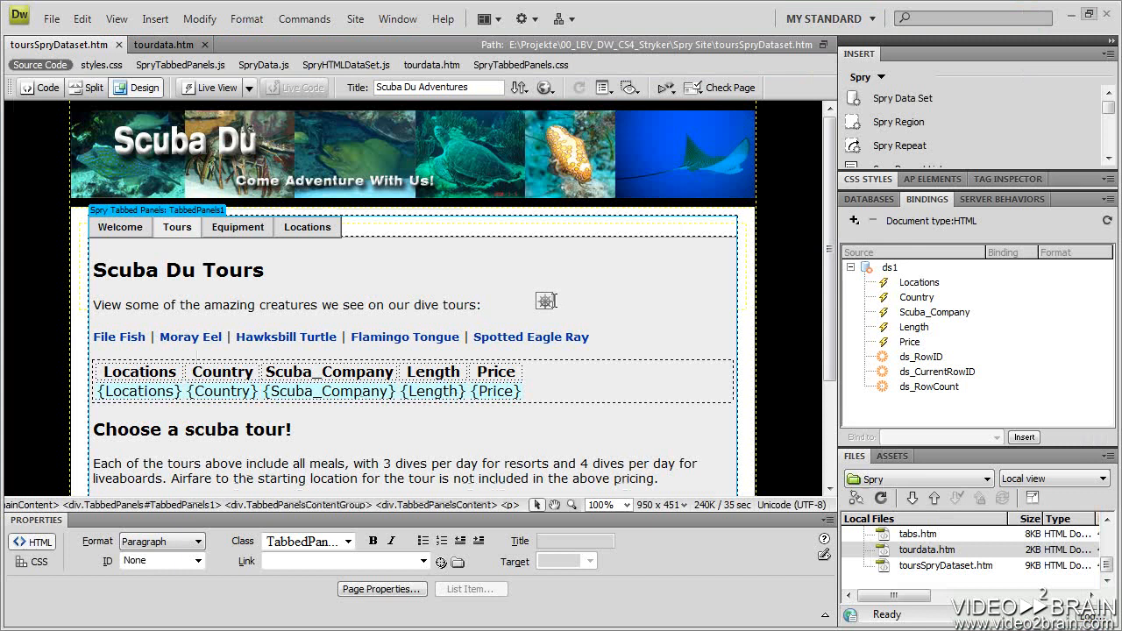